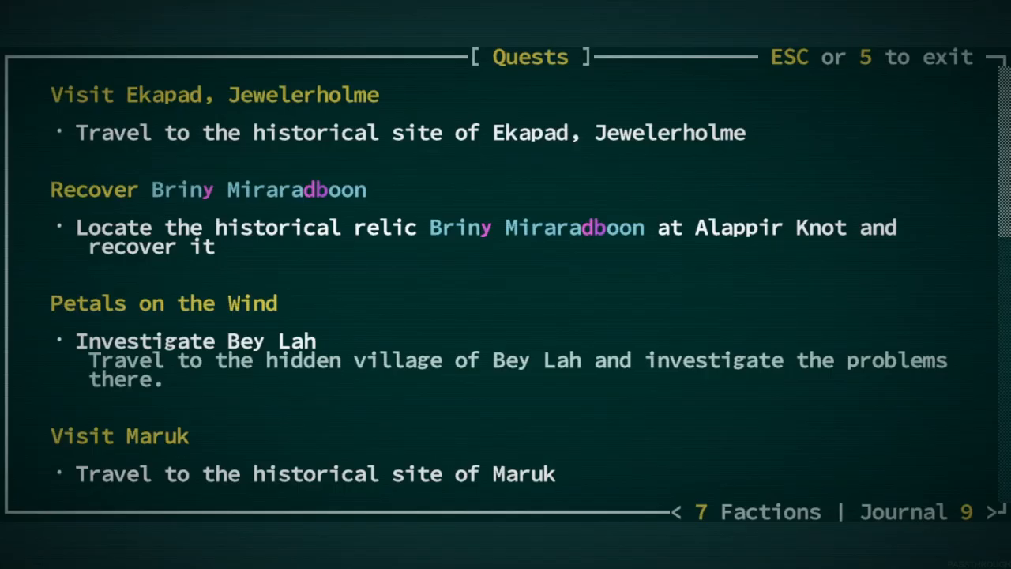
Read through the full Quests list and return to the surface world map
scroll(down, 3)
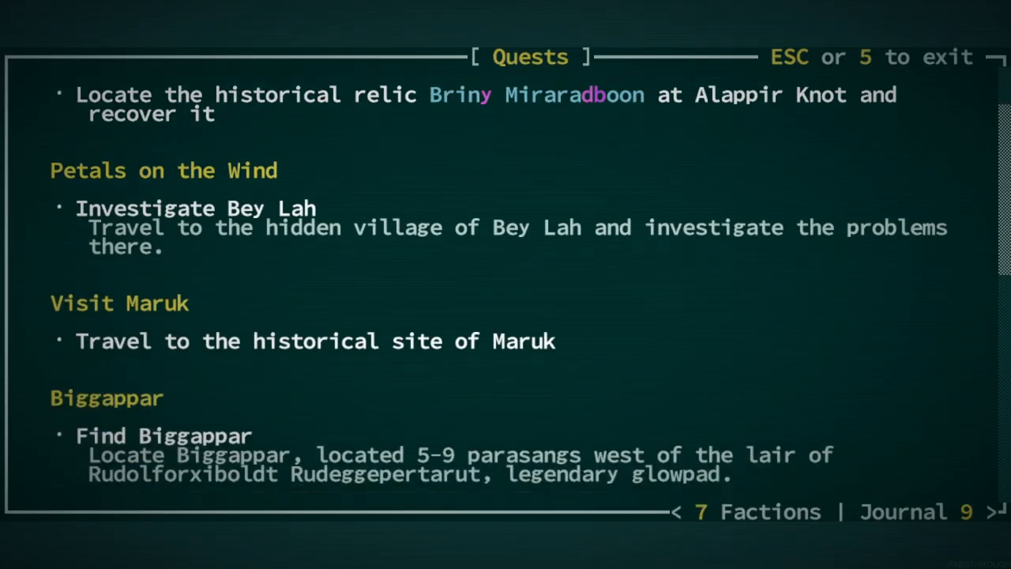
scroll(down, 3)
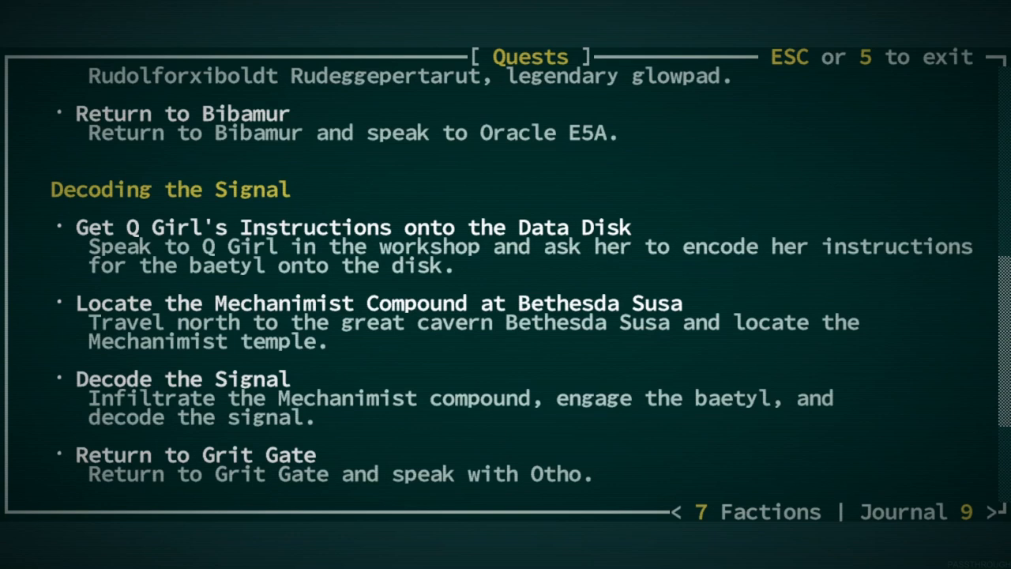
scroll(down, 3)
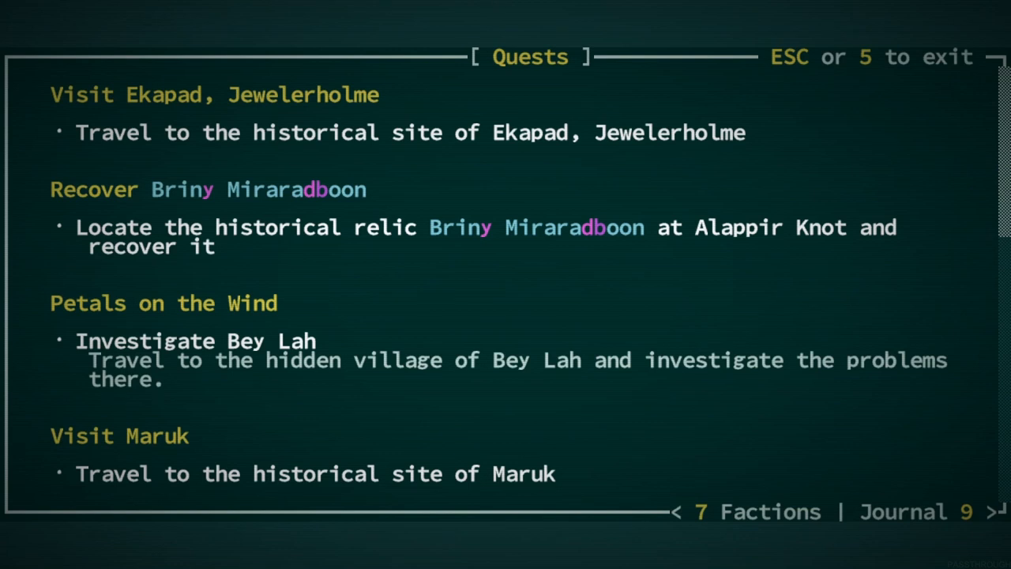
scroll(down, 3)
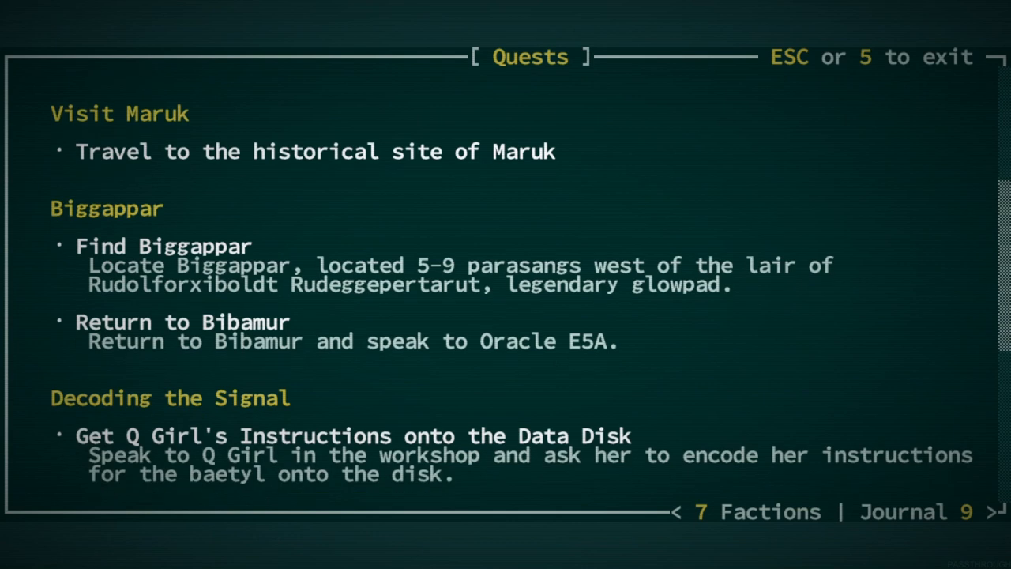
scroll(down, 3)
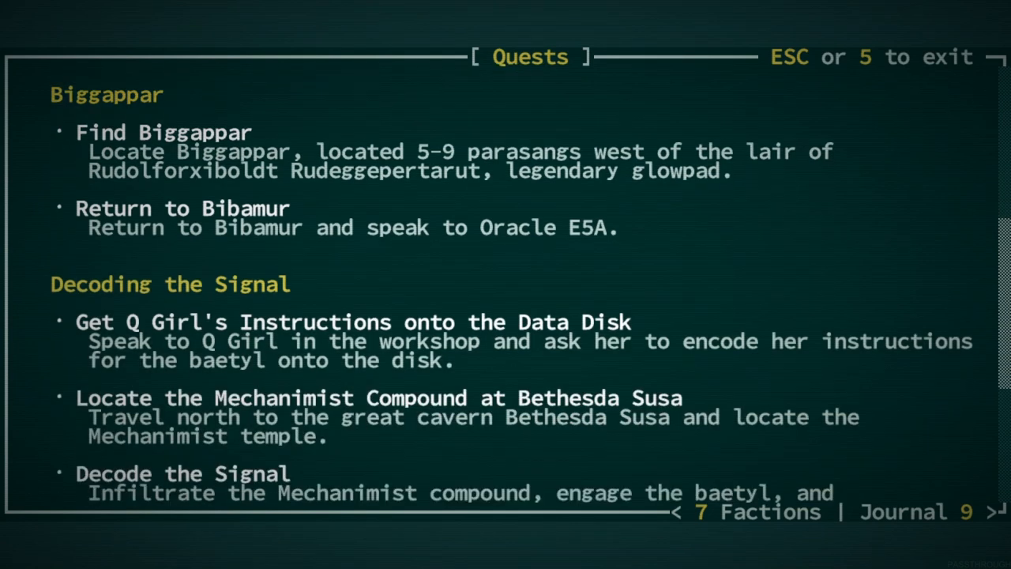
scroll(down, 3)
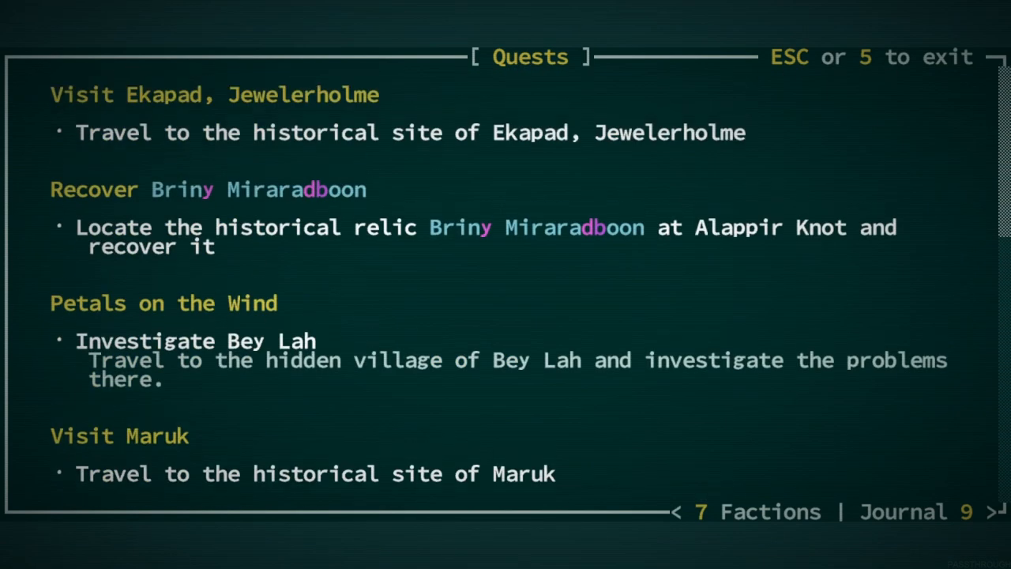
scroll(down, 3)
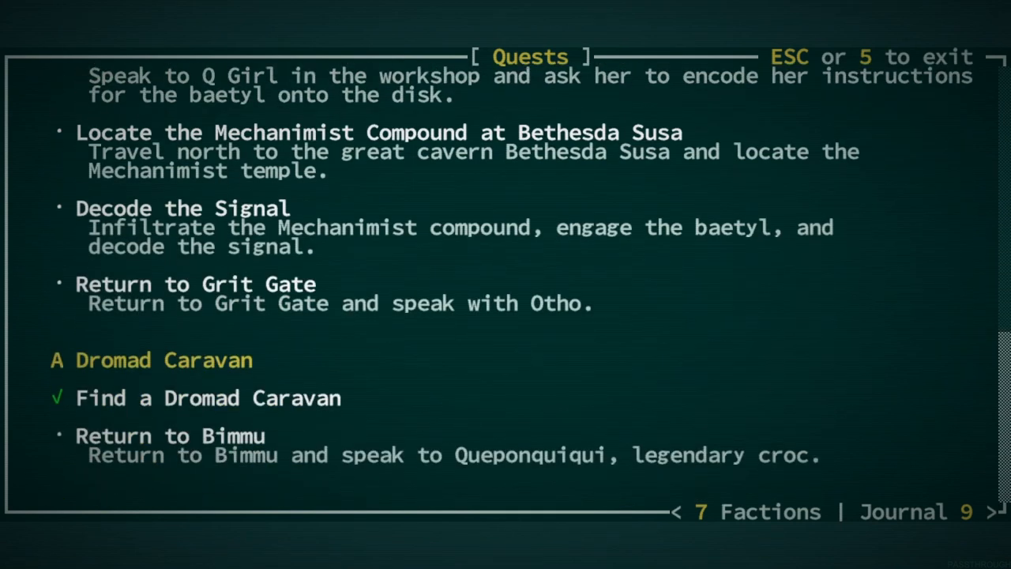
key(Escape)
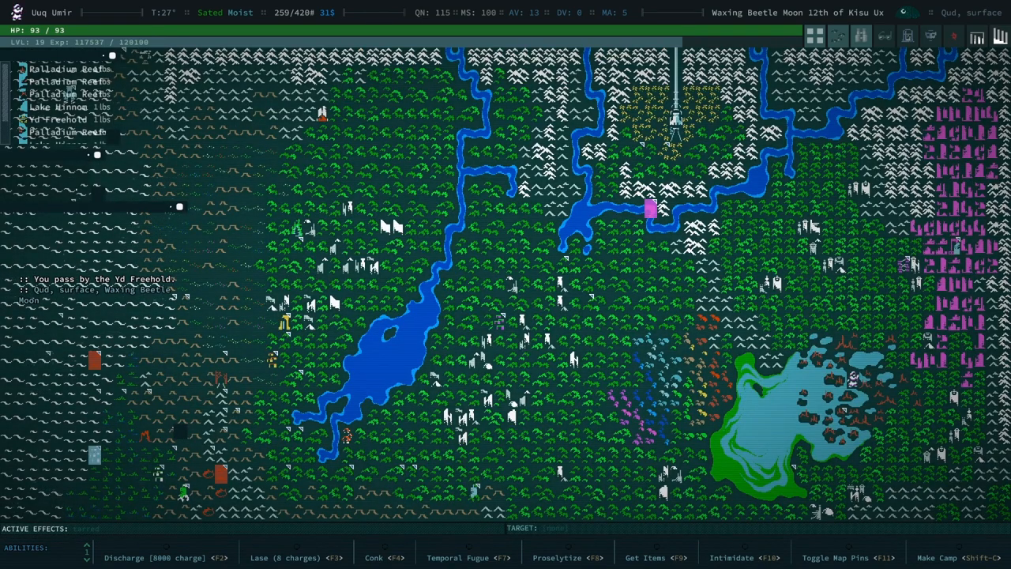
Browse the journal's recorded locations list before heading to the Hydropon
key(j)
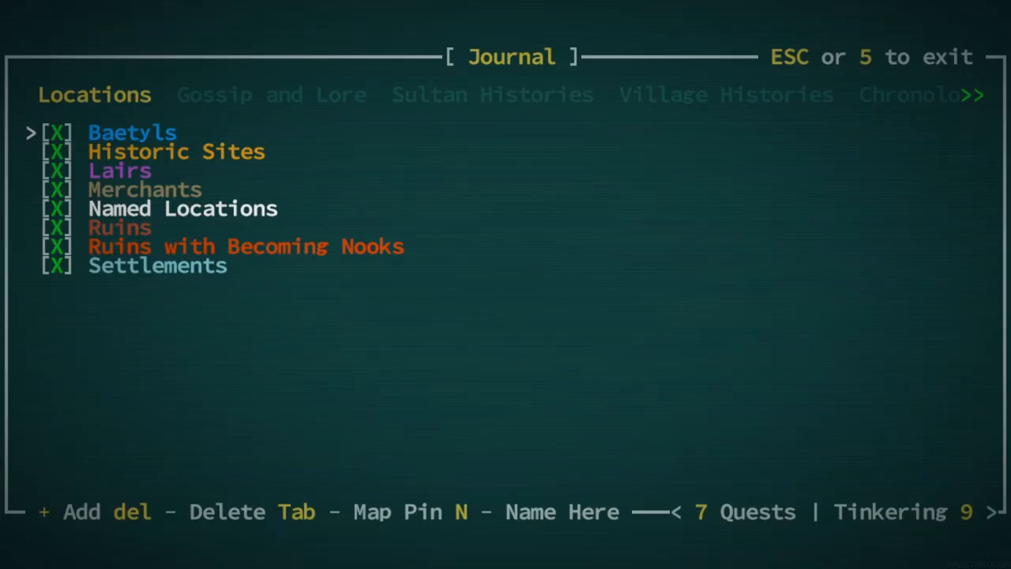
key(down)
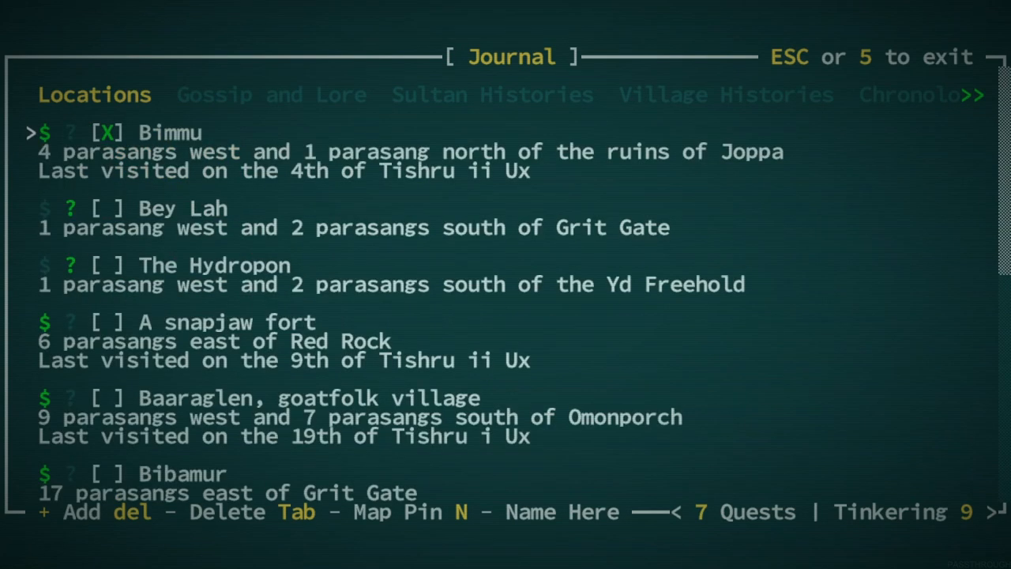
key(down)
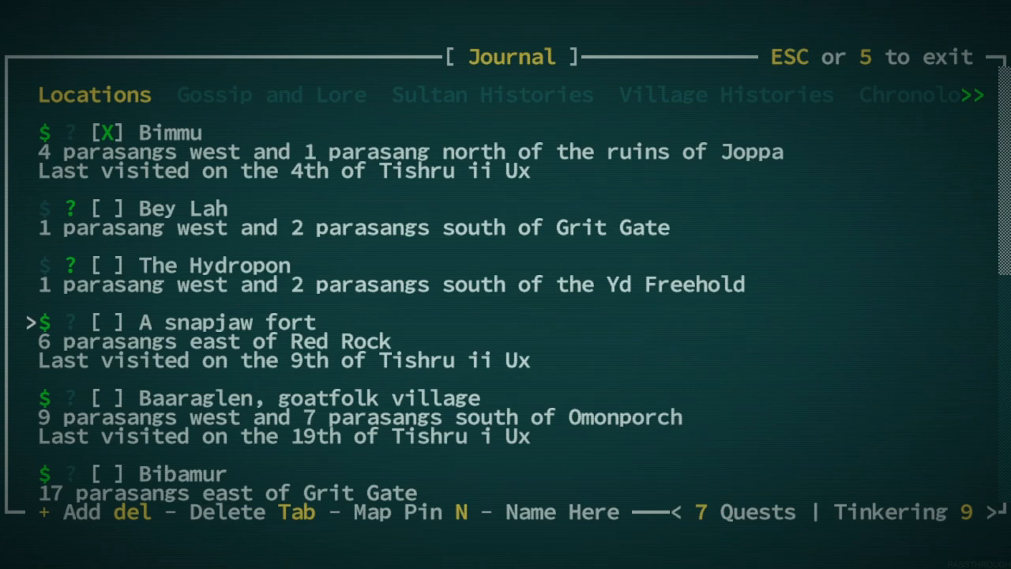
key(Escape)
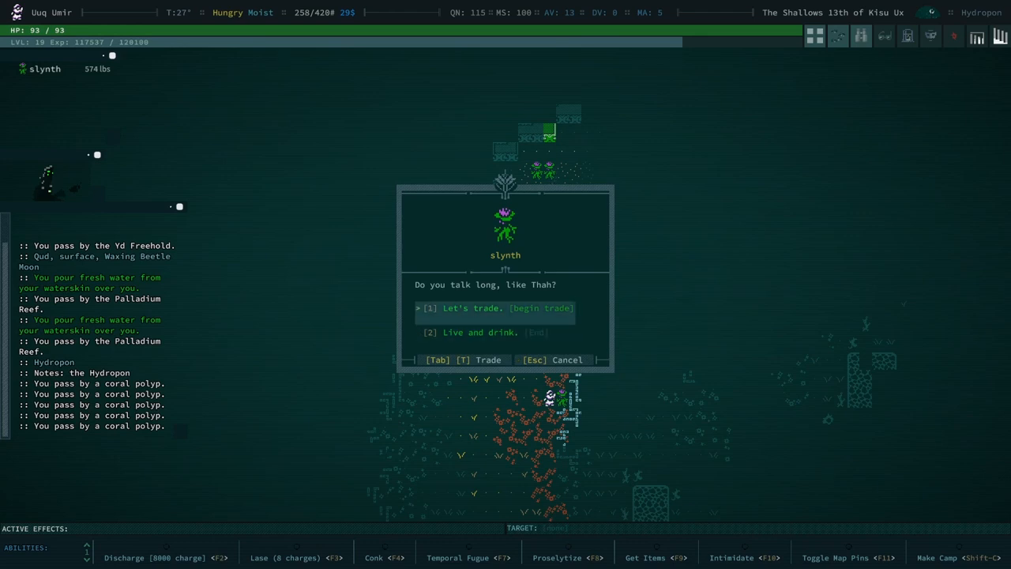
Ask the slynth to trade and dismiss the nothing-to-trade message
click(472, 307)
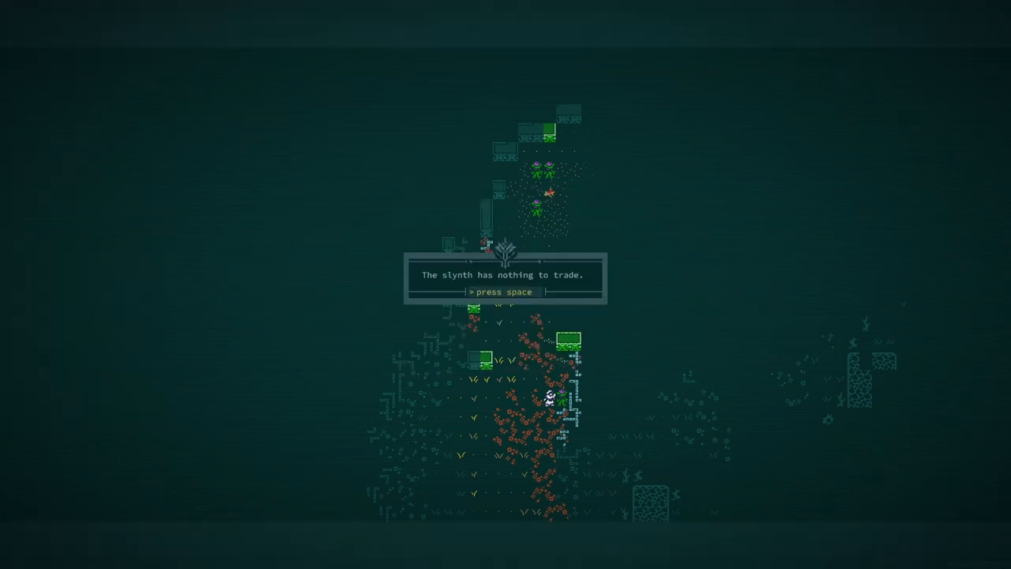
key(space)
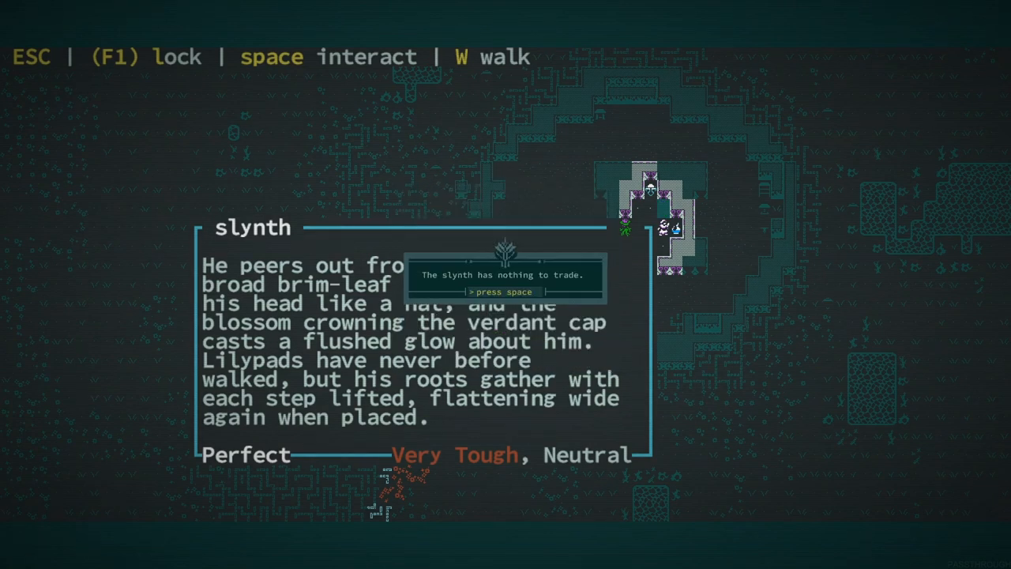
Examine the weird artifact in the melted reliquary and take the geomagnetic disc
key(space)
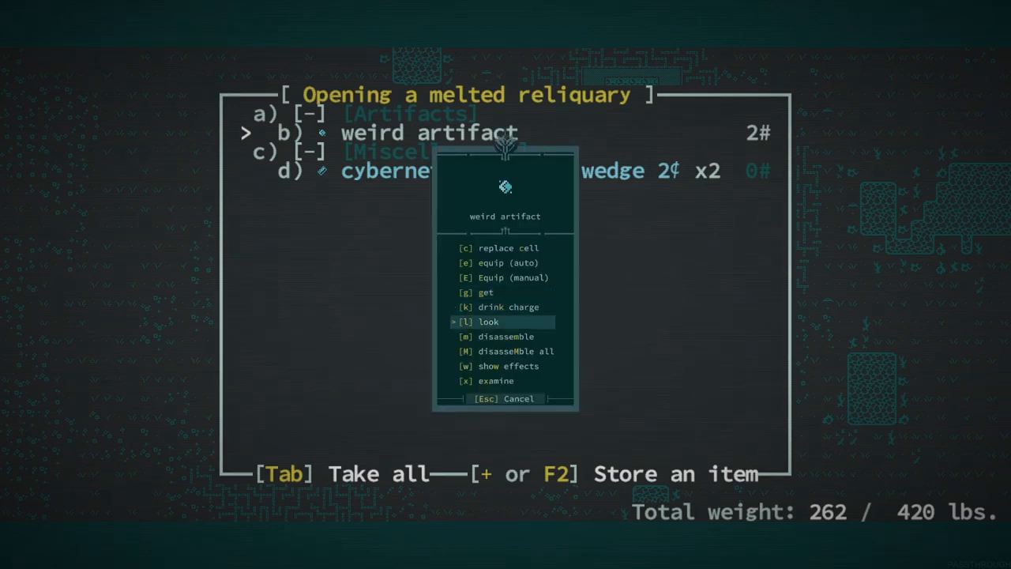
key(Escape)
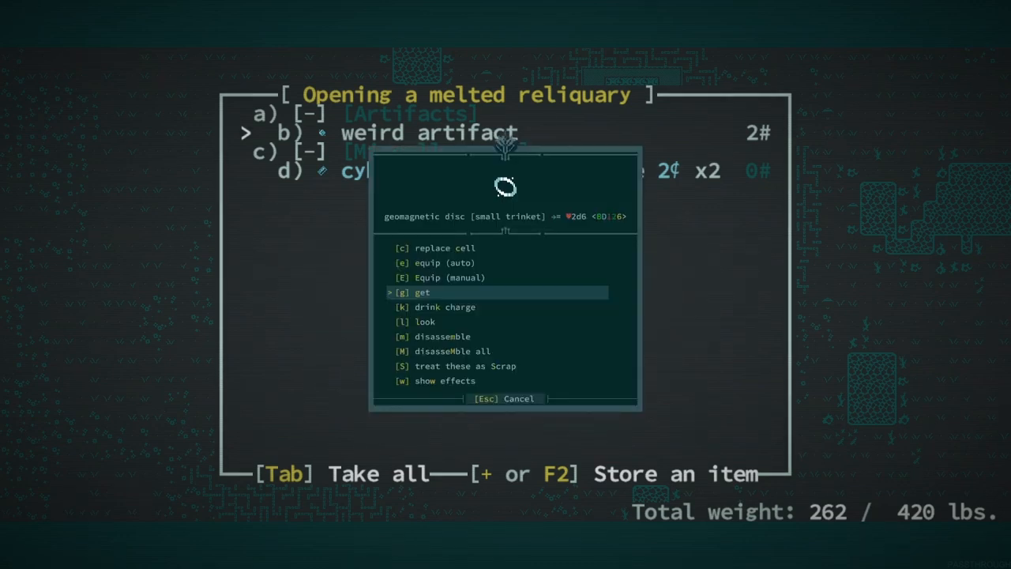
click(422, 292)
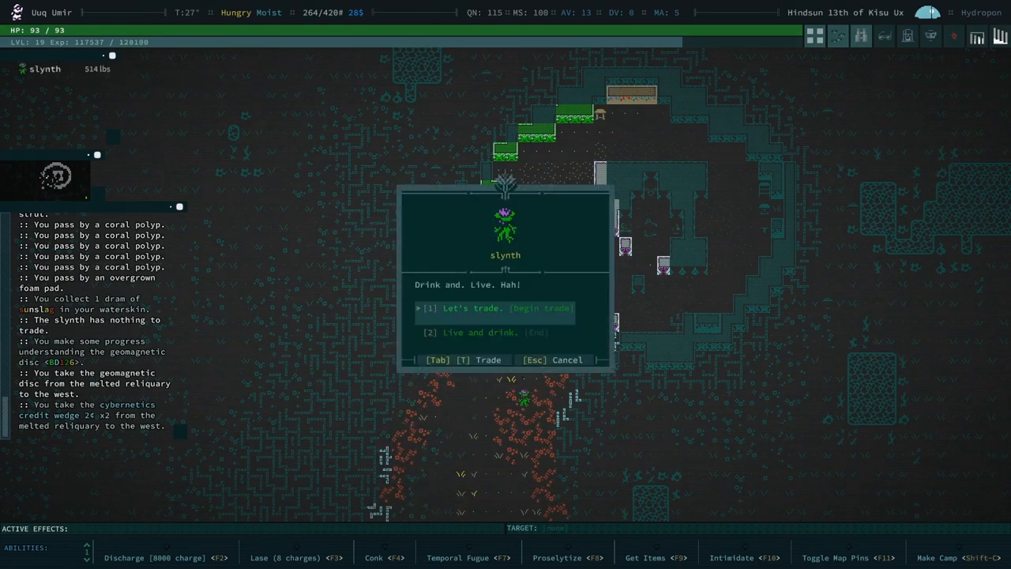
Leave the slynth conversation and dismiss the algal water pool description
key(Escape)
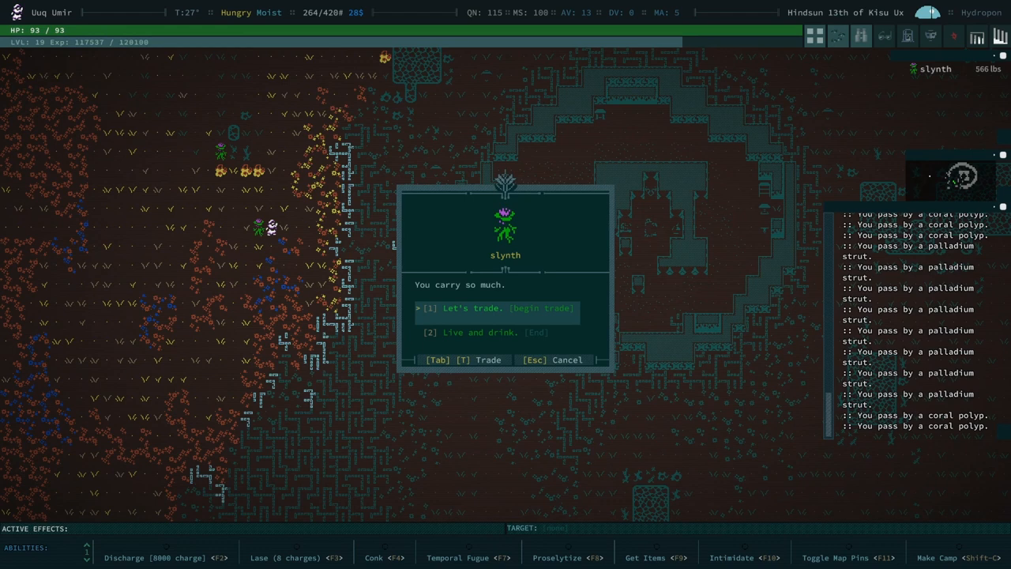
click(553, 359)
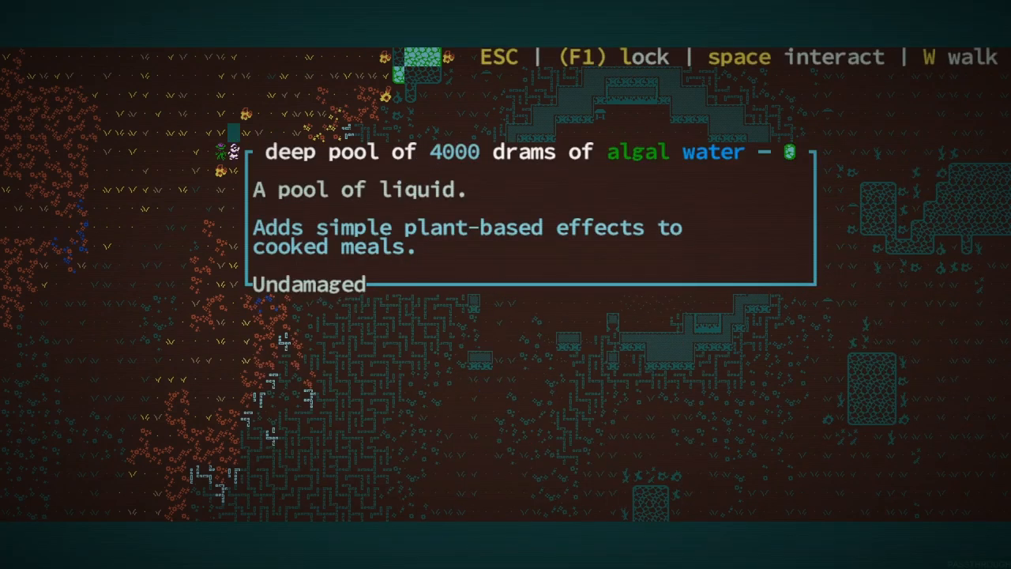
key(Escape)
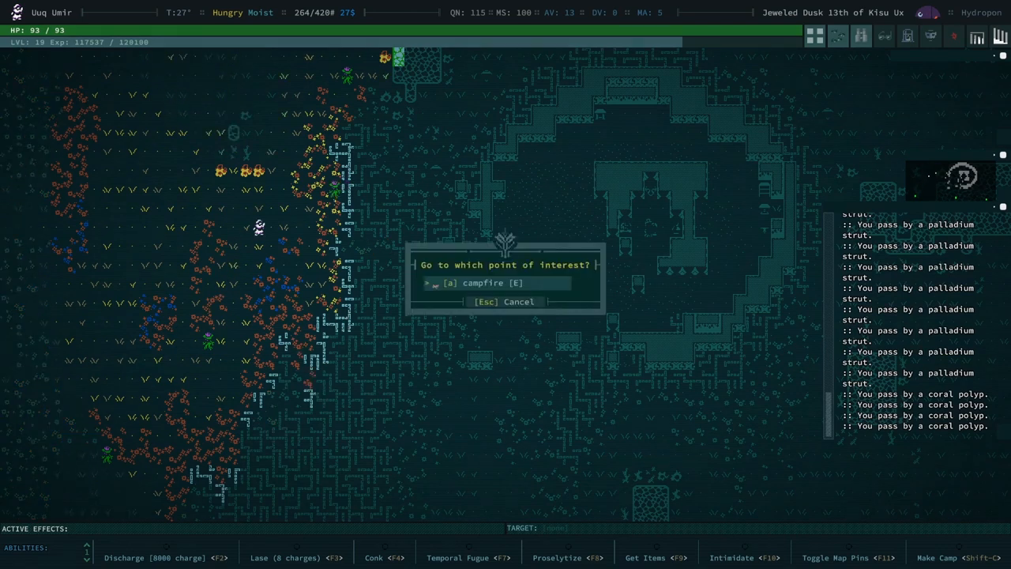
Travel to the campfire and whip up a quick meal
click(482, 283)
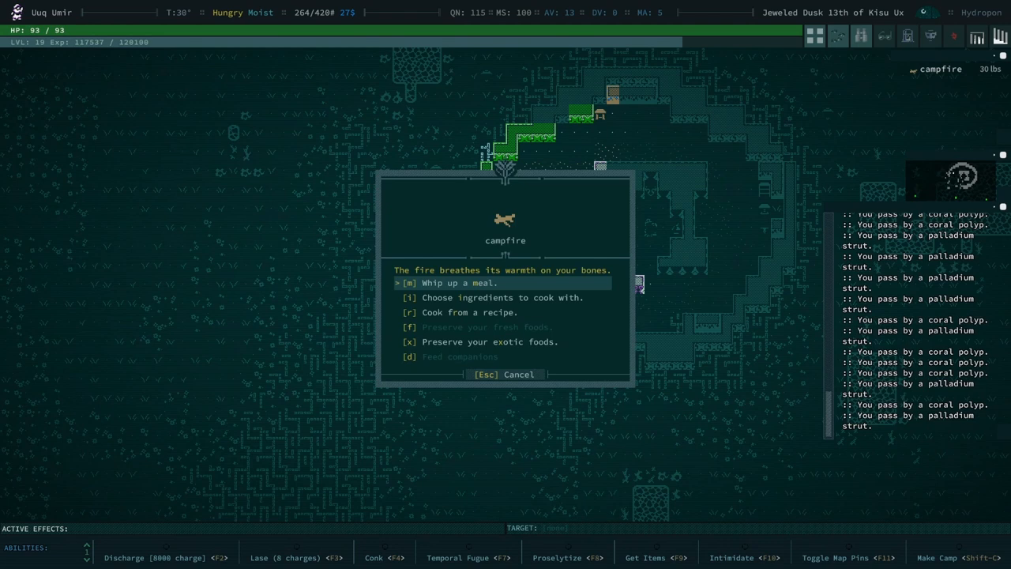
click(458, 282)
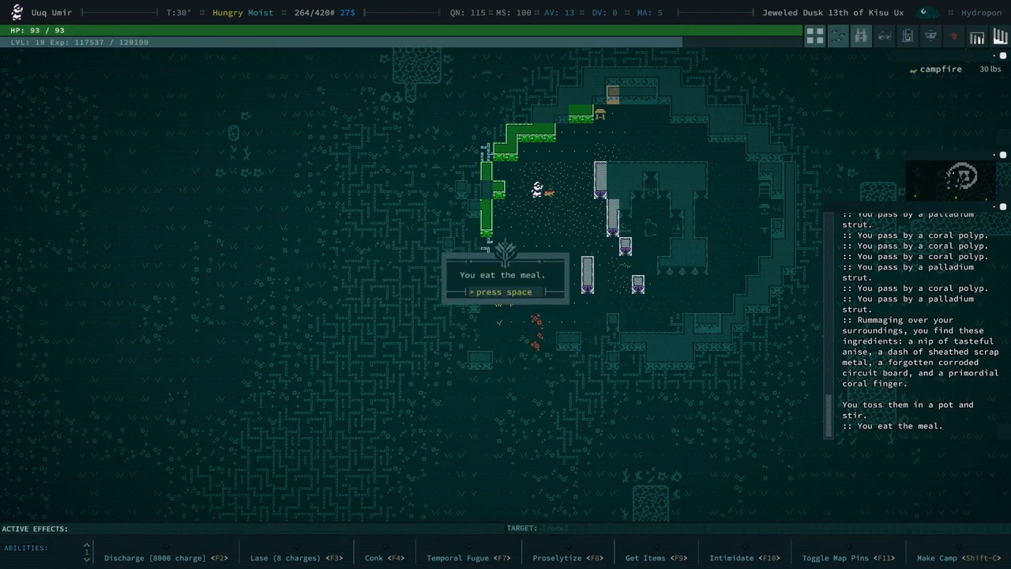
Equip the compass bracelet from inventory and confirm it on the Equipment screen
key(space)
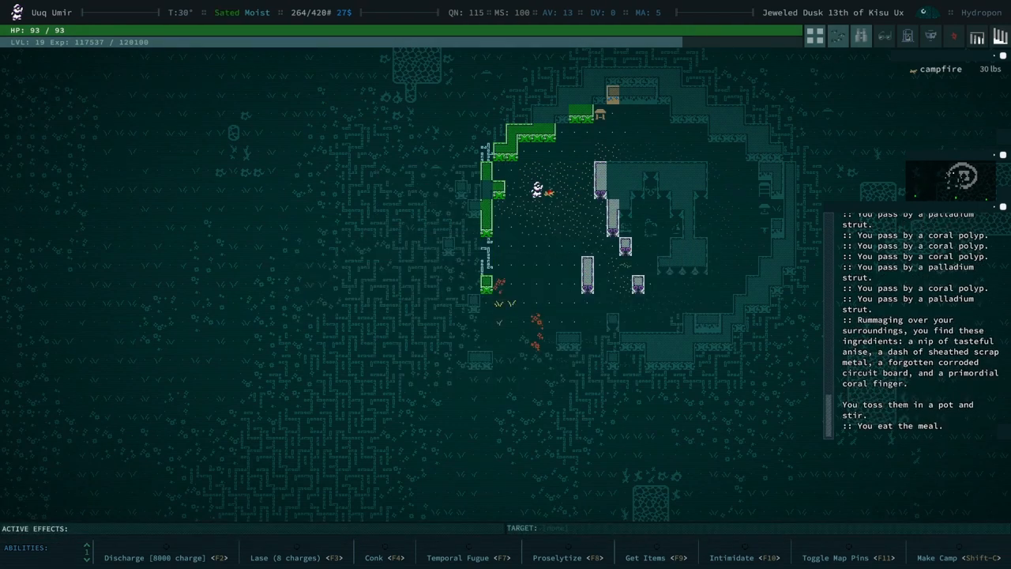
key(i)
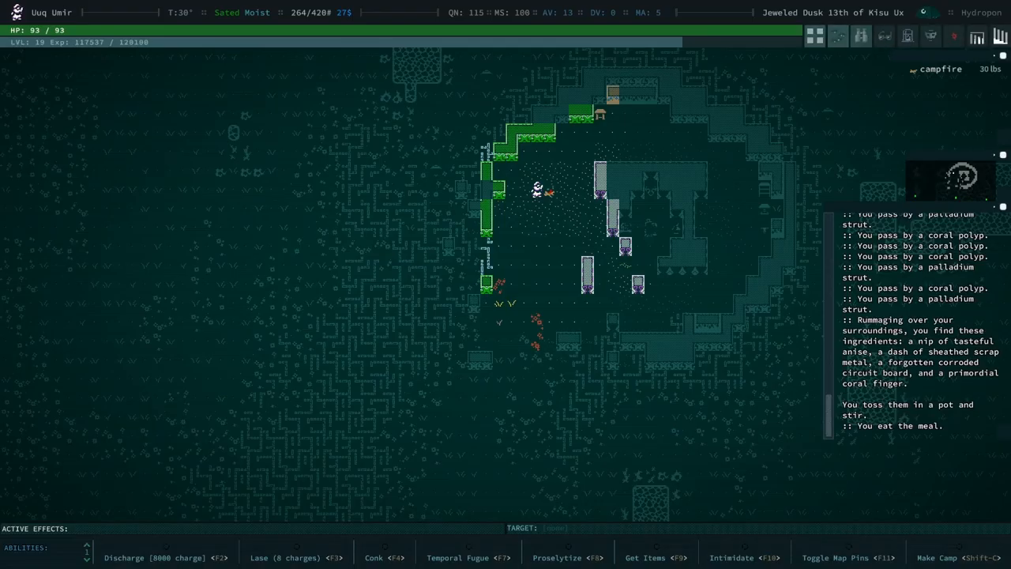
key(i)
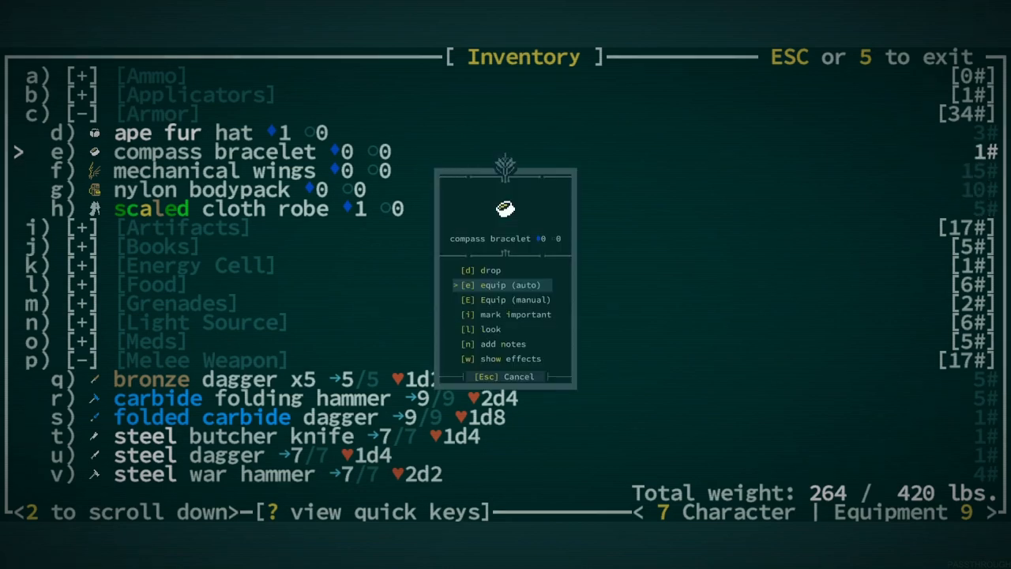
click(506, 285)
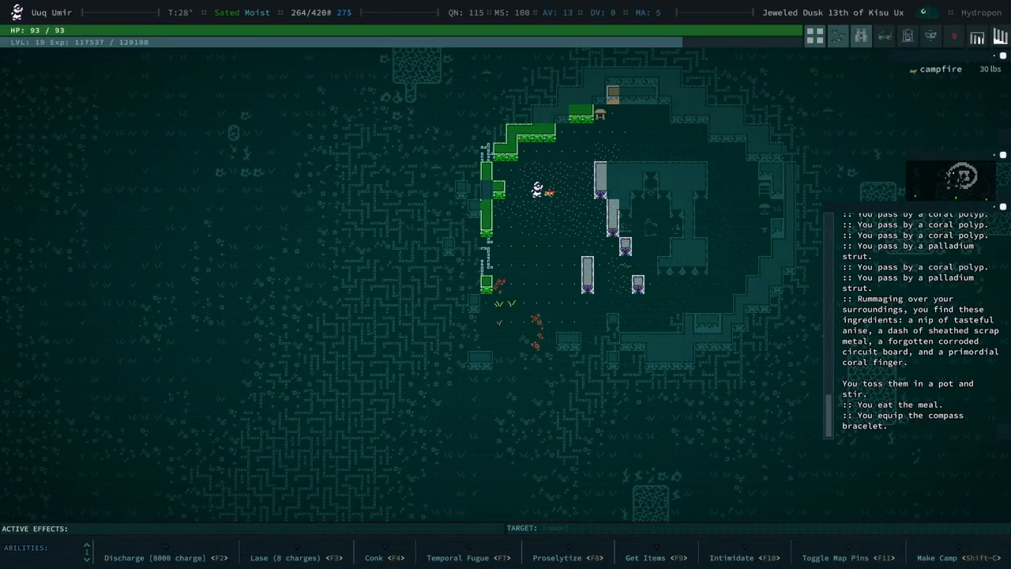
key(e)
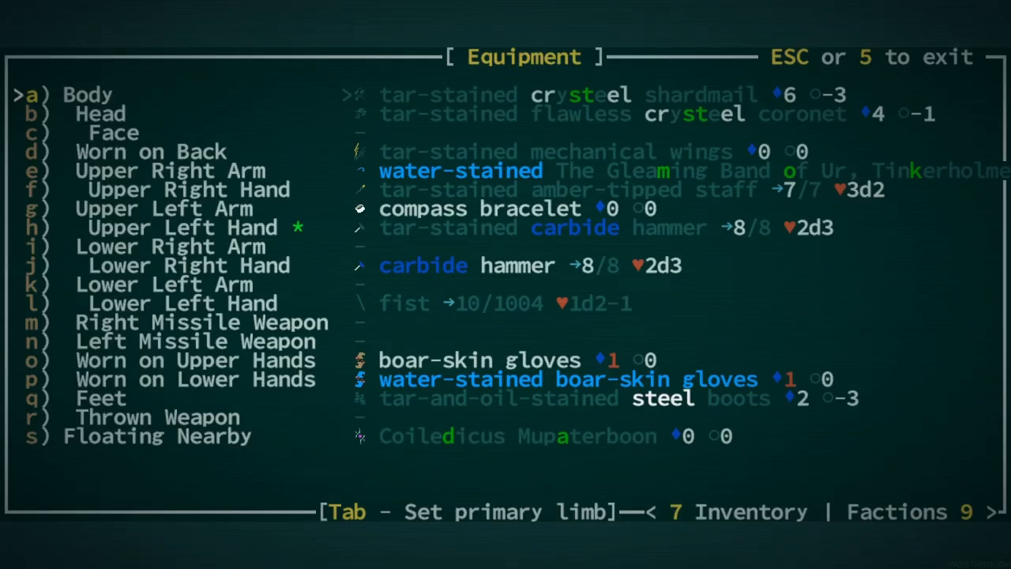
key(Escape)
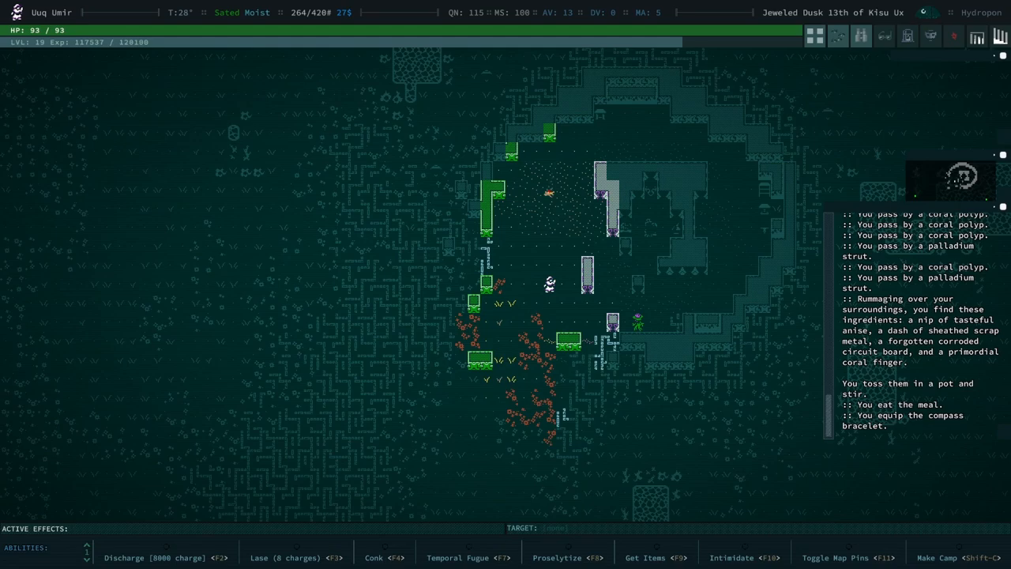
Drink the dram of sunslag from the waterskin in inventory
key(i)
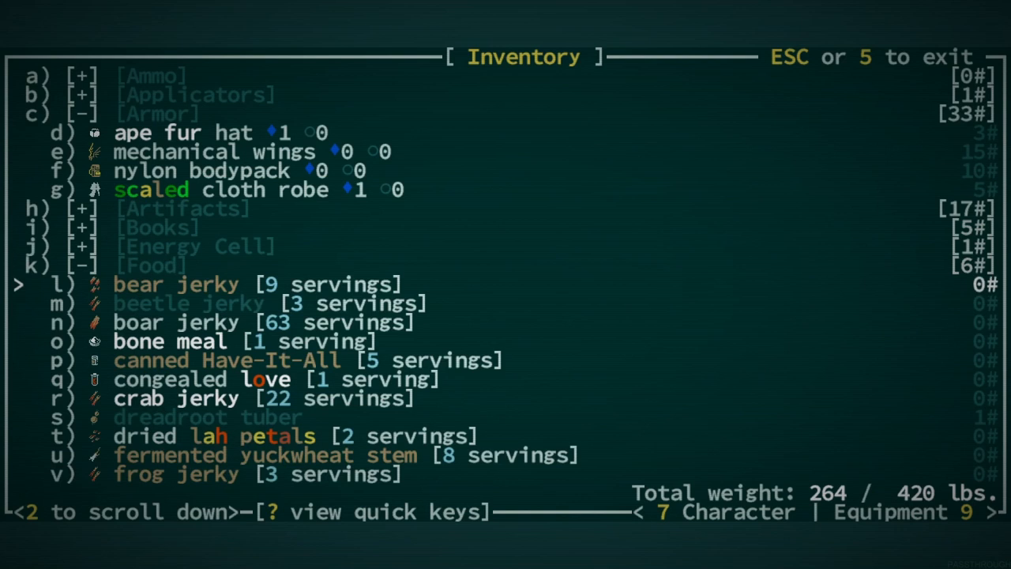
scroll(down, 3)
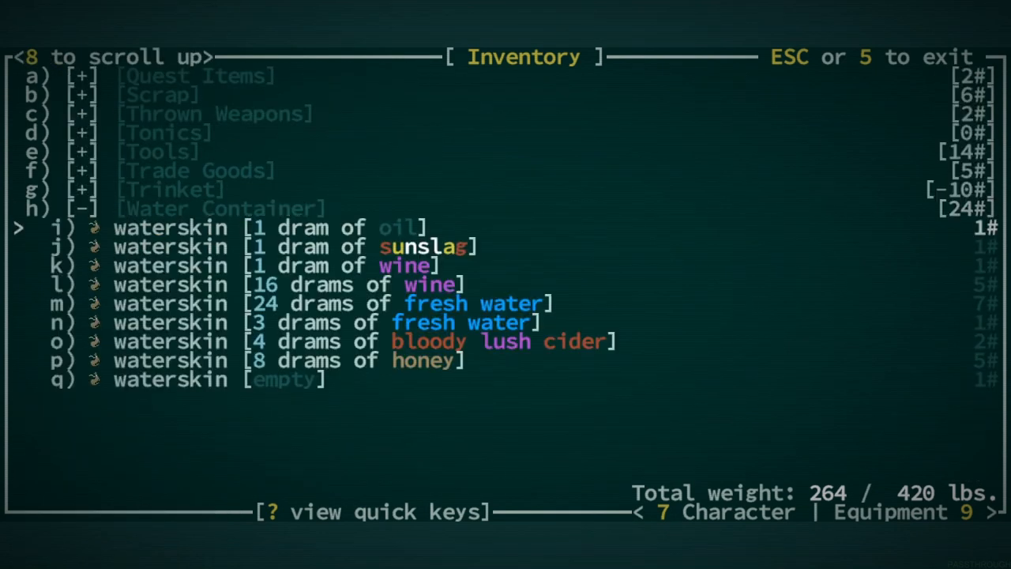
click(170, 245)
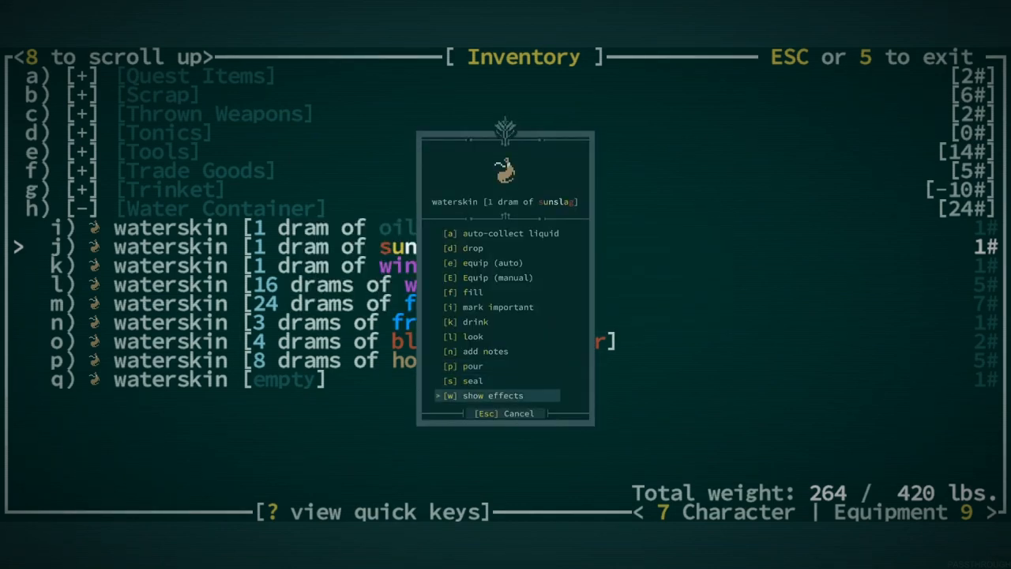
click(492, 395)
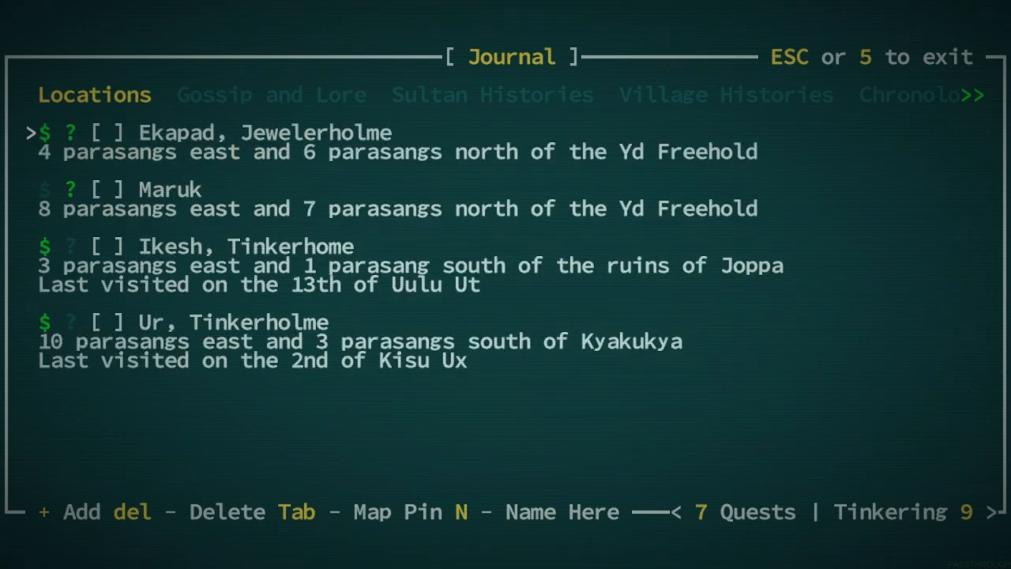
Toggle world-map pins for a location category such as Historic Sites
key(Escape)
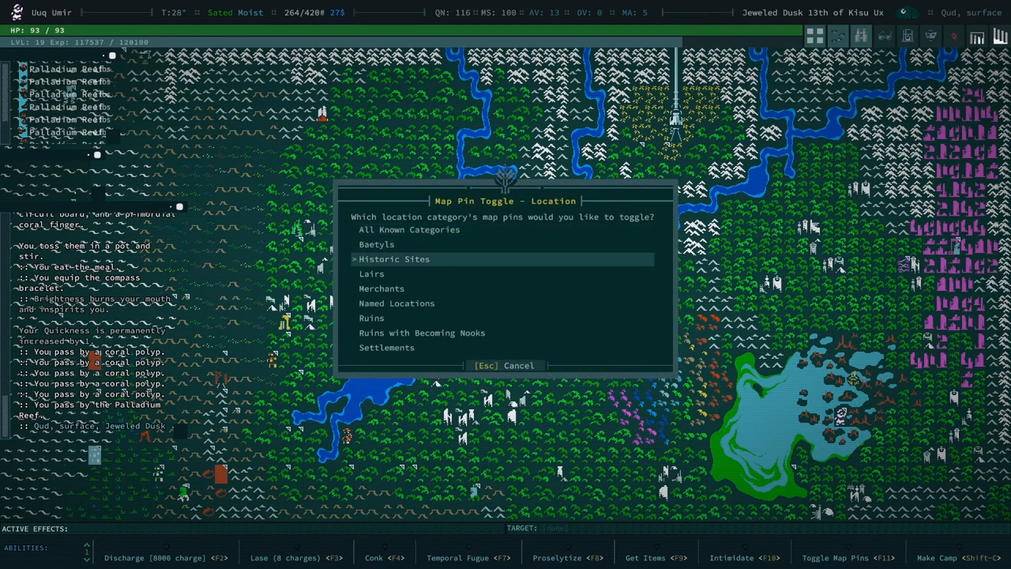
click(394, 258)
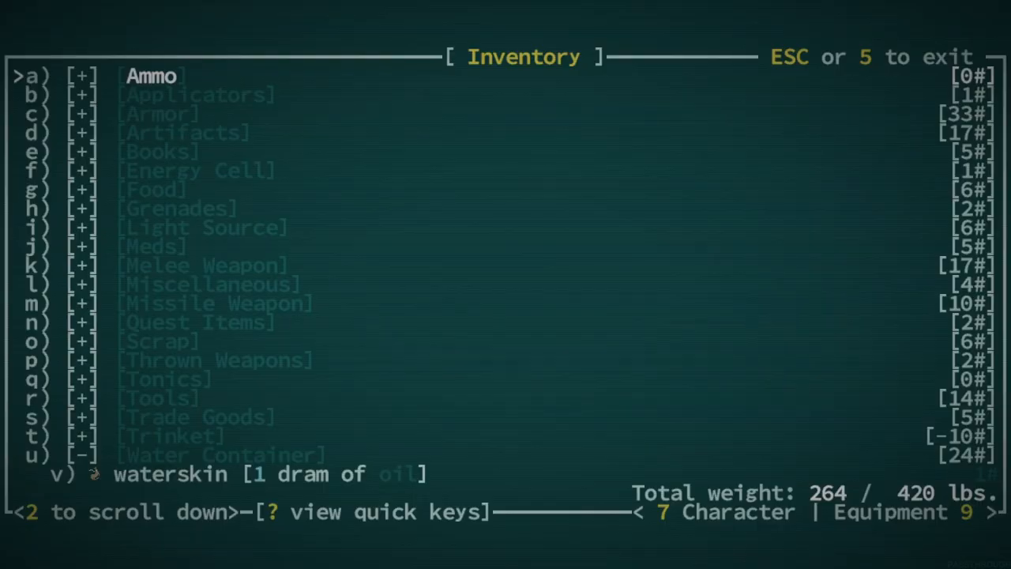
Inspect the used chem cell's and Davuh recoiler's available actions without using them
key(Down)
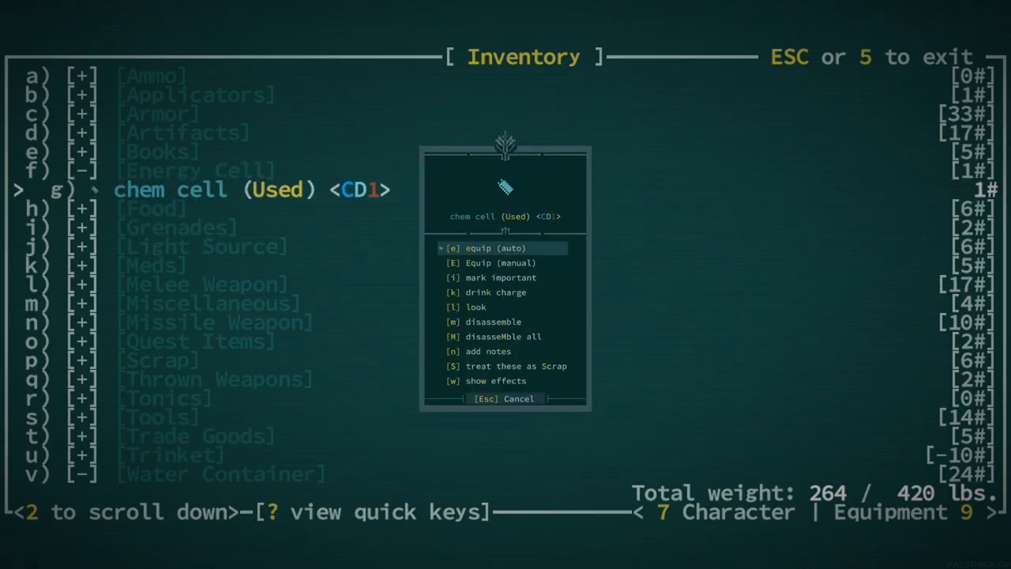
key(Escape)
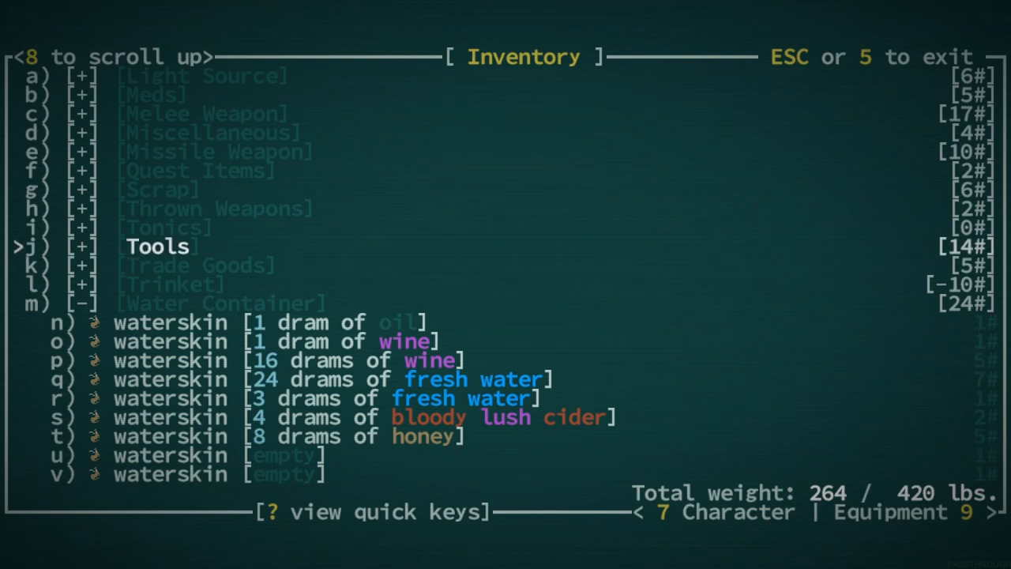
key(Escape)
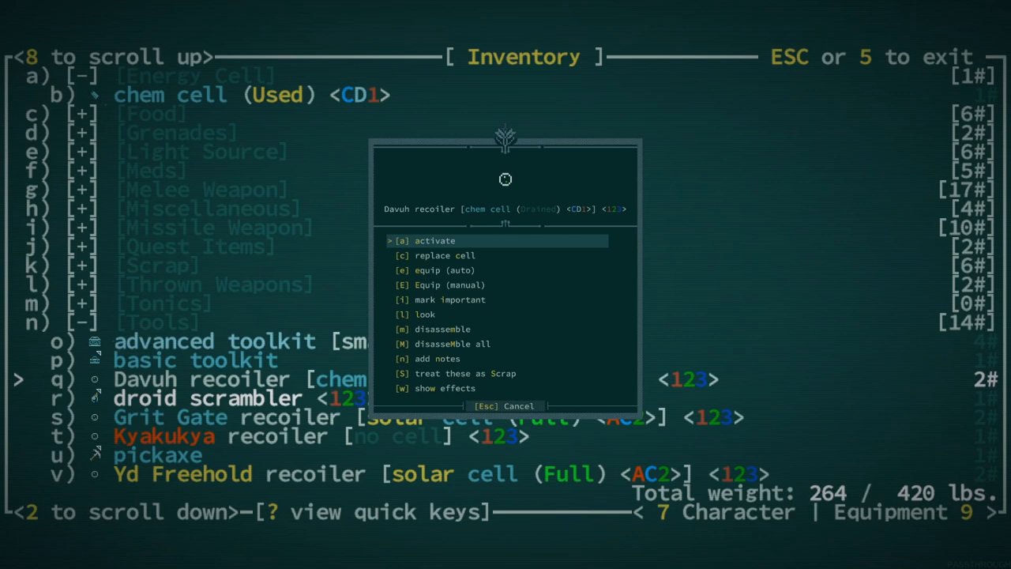
key(down)
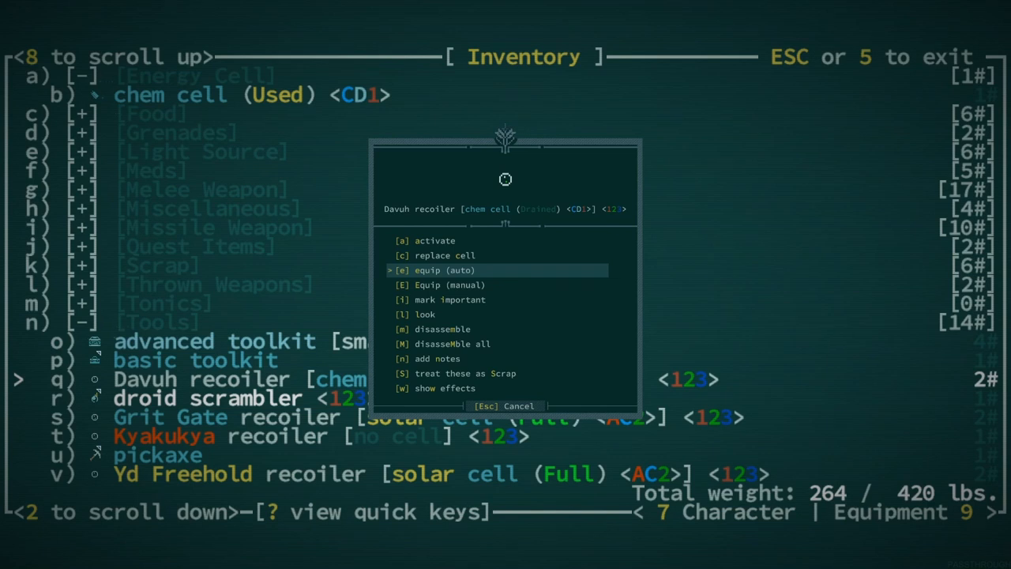
key(up)
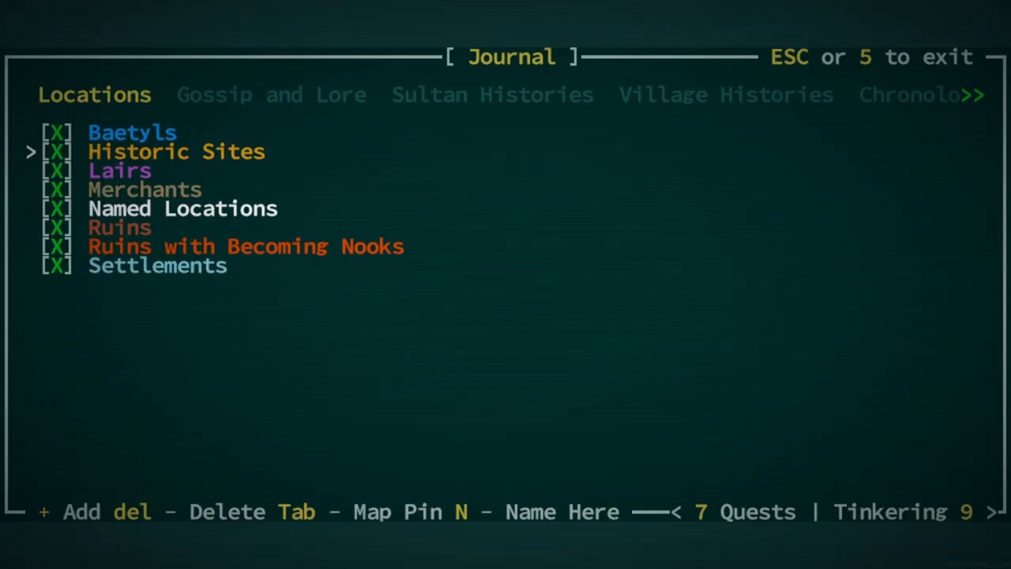
Browse the Quests and Journal Gossip tabs before talking to Queponquiqui
click(701, 512)
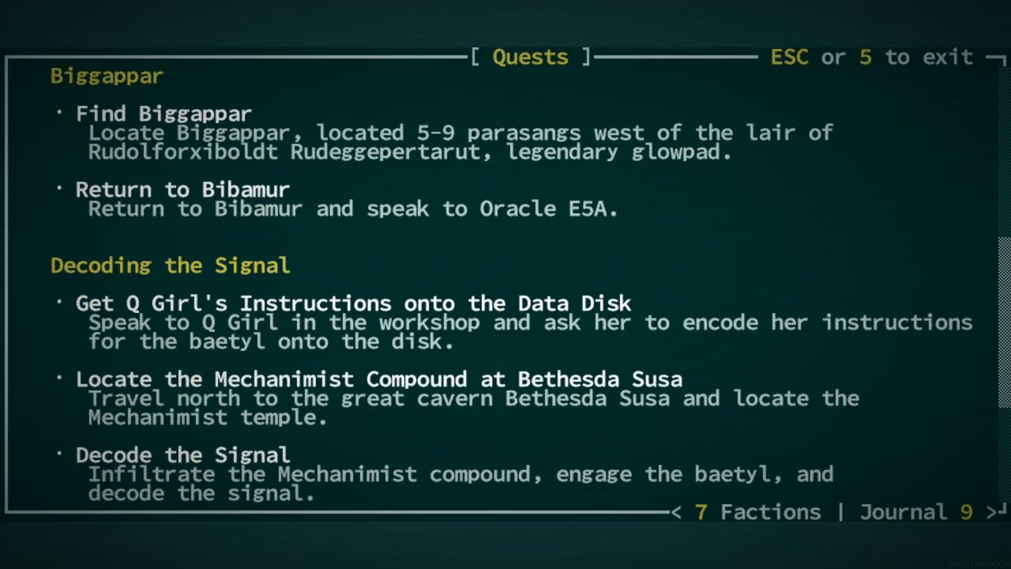
scroll(down, 3)
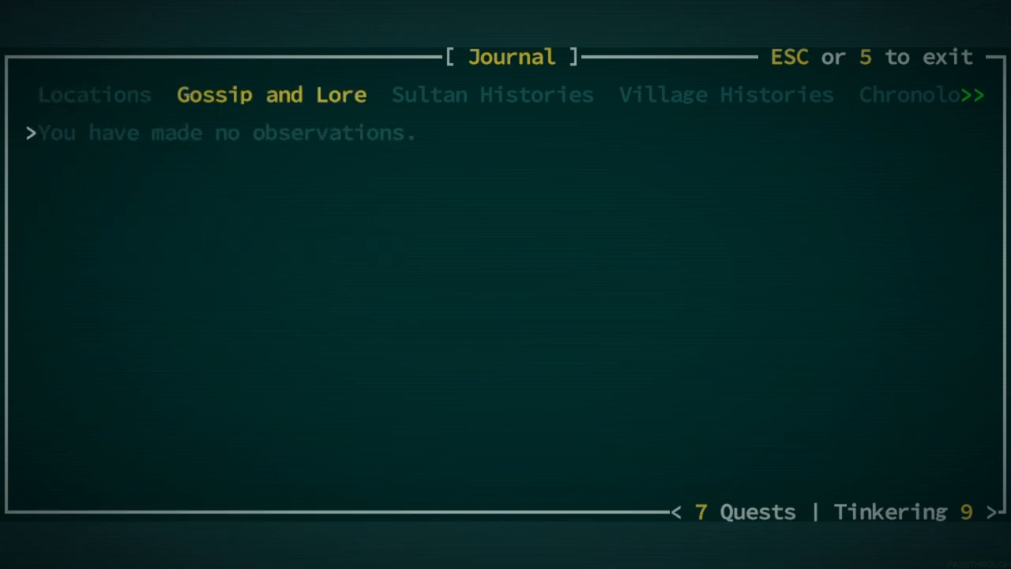
click(94, 94)
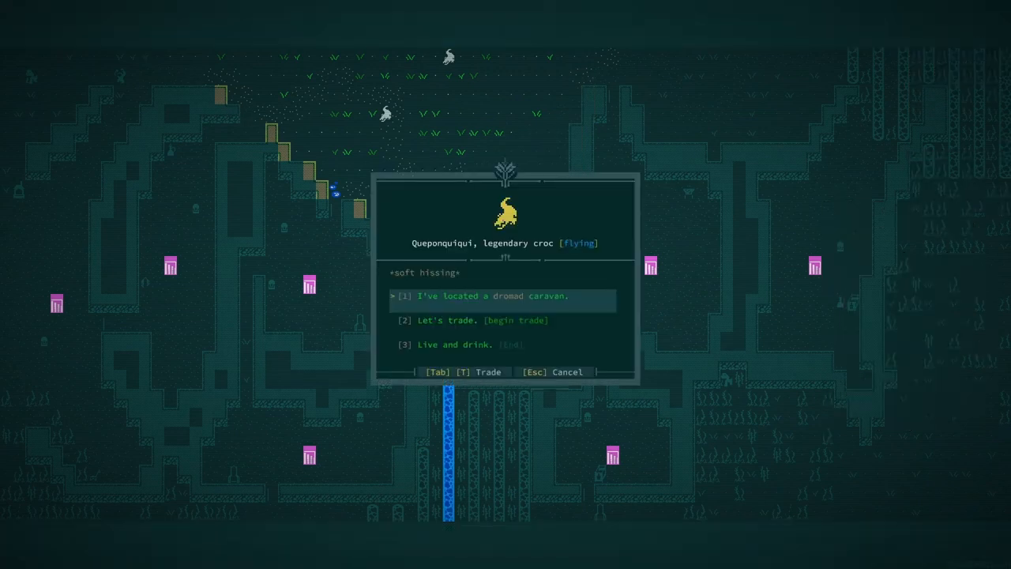
Report the located dromad caravan to the croc and take the first reward of four books
click(479, 296)
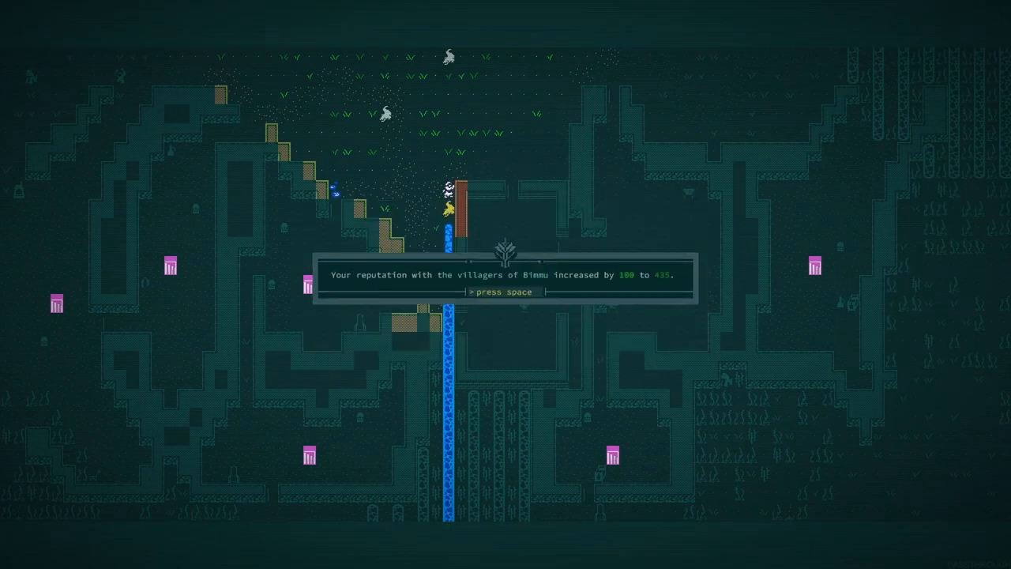
key(space)
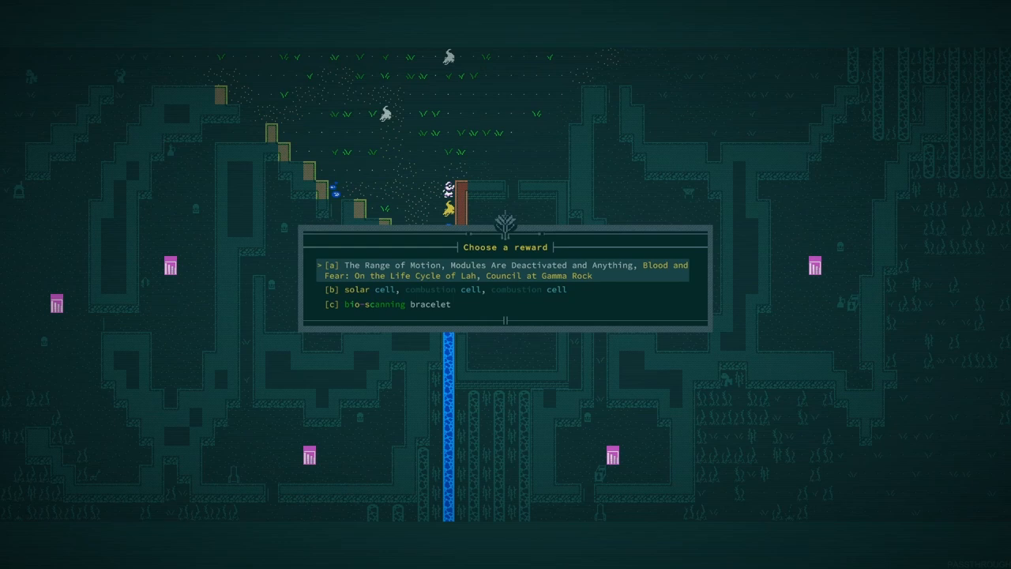
key(down)
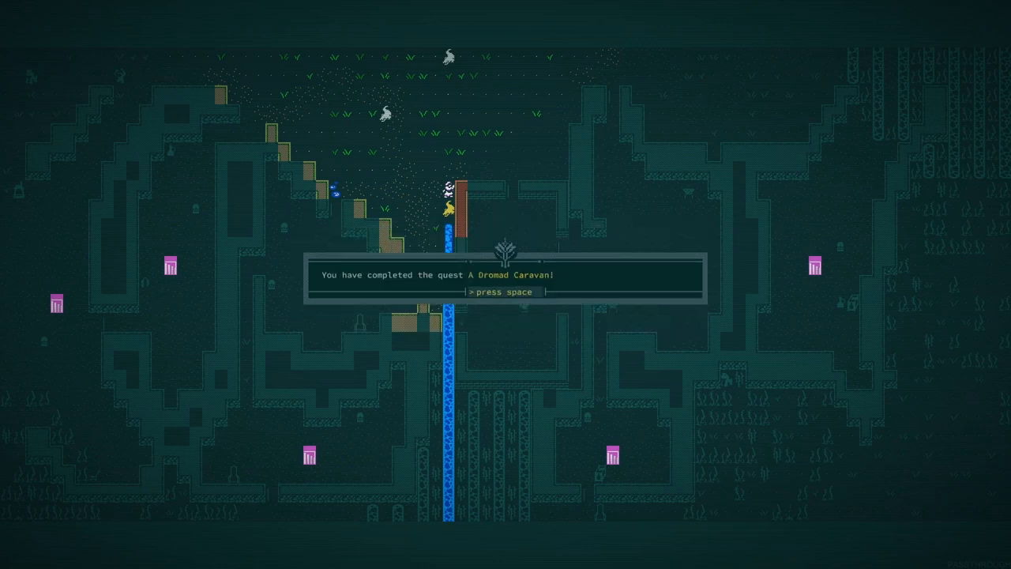
key(space)
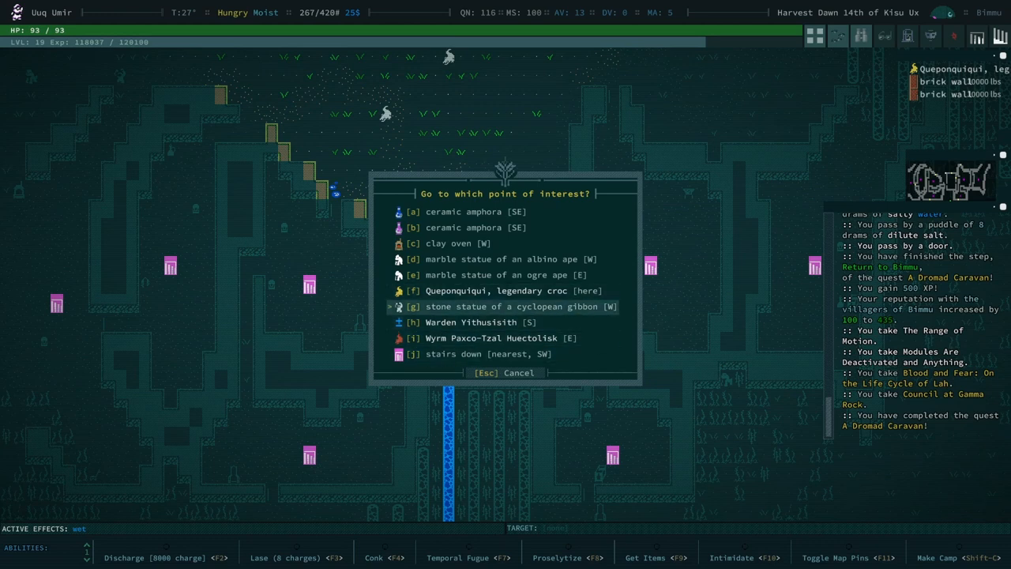
Travel to Wyrm Paxco-Tzal Huectolisk from the points-of-interest list
key(down)
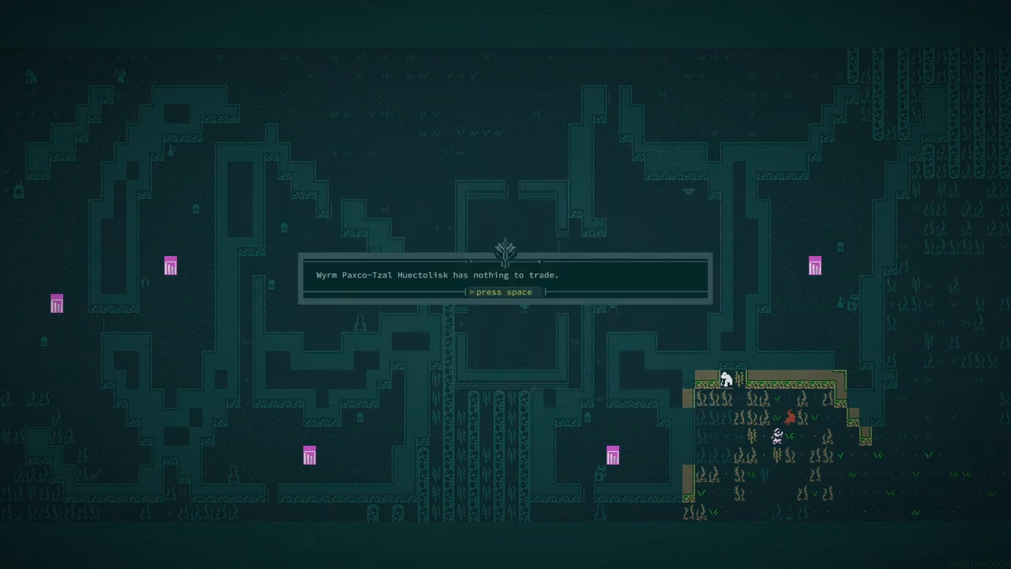
Browse the wyrm's dialogue, then eat a meal and acknowledge its HP and healing effects
key(space)
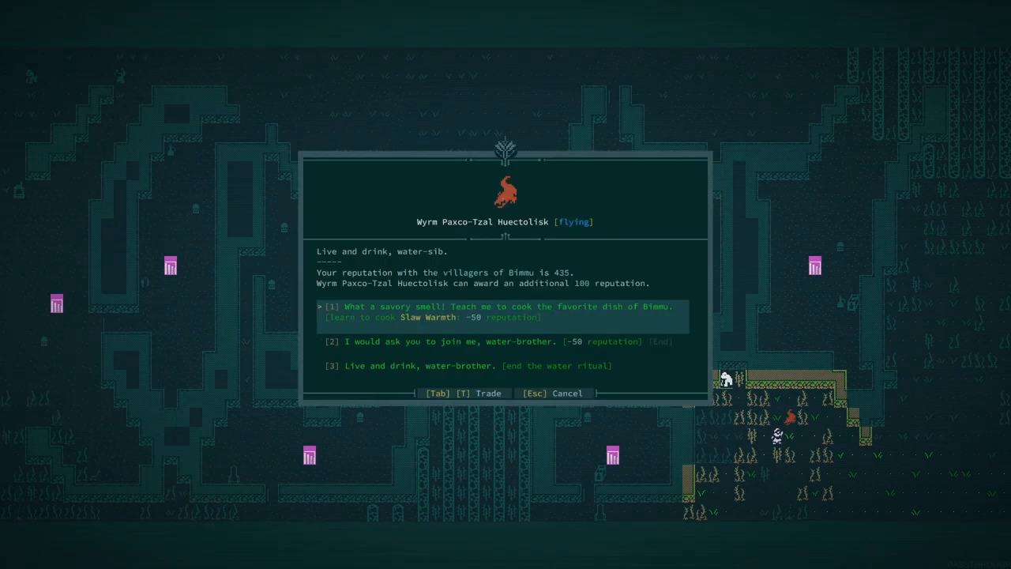
key(down)
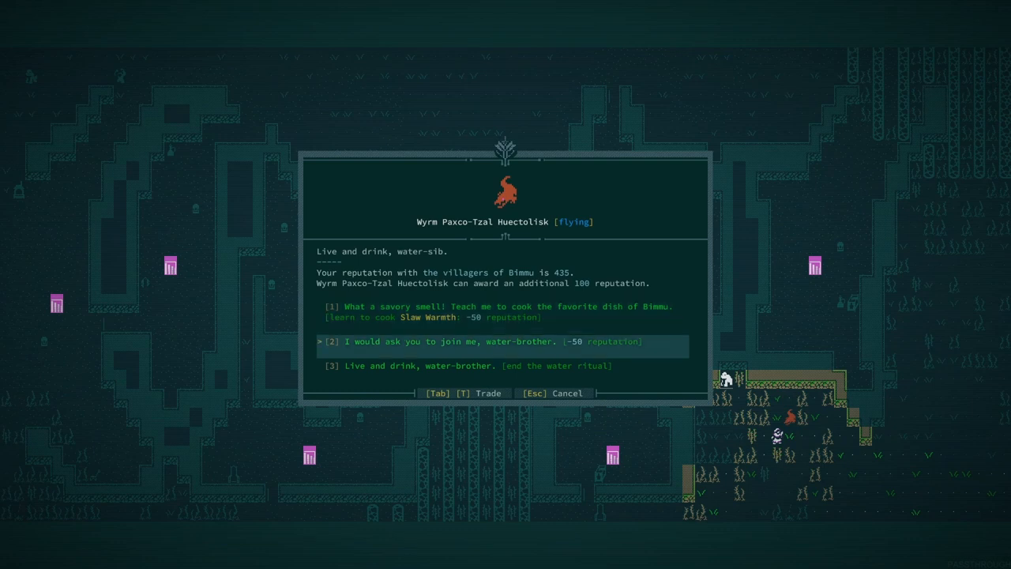
key(up)
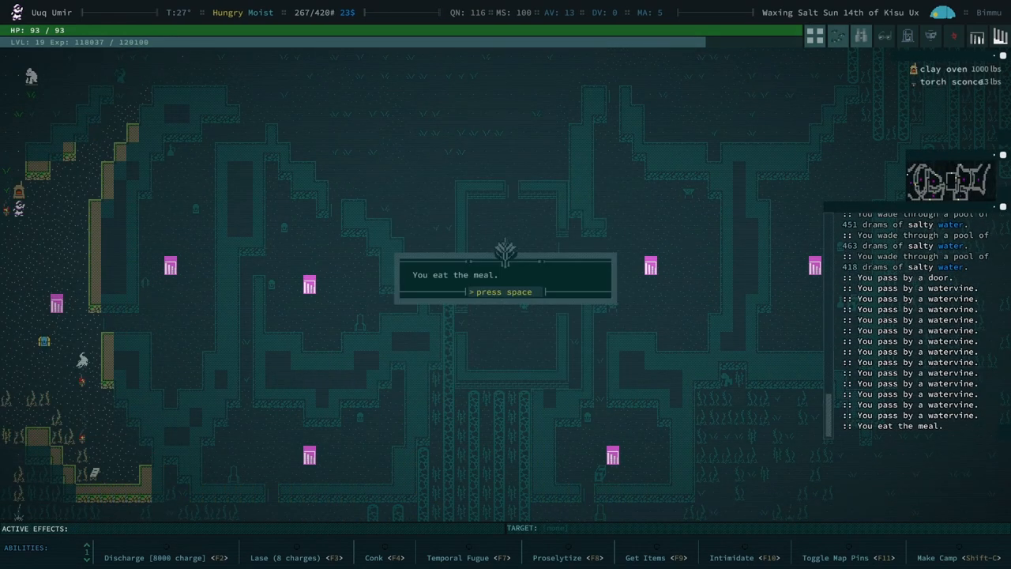
key(space)
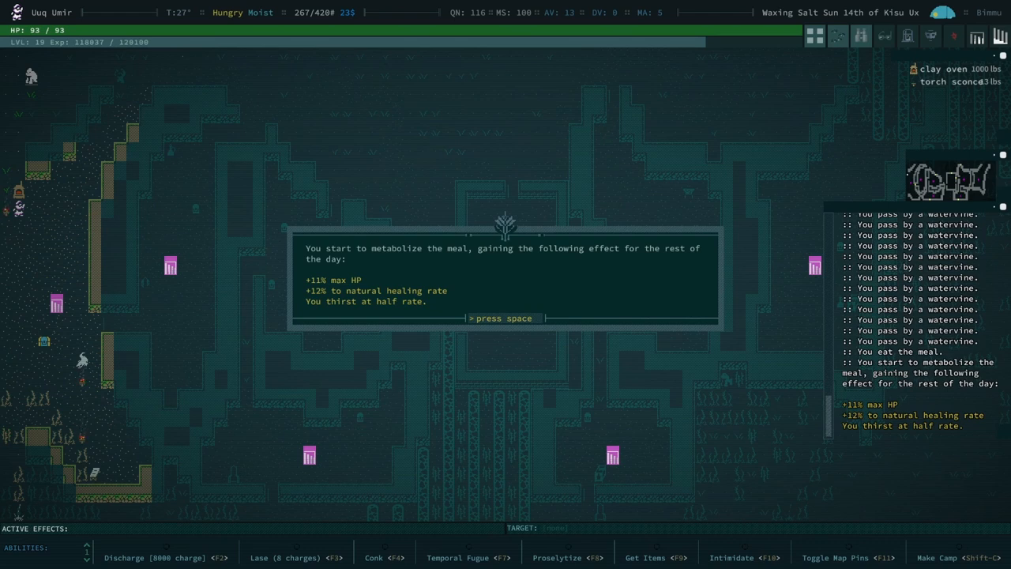
key(space)
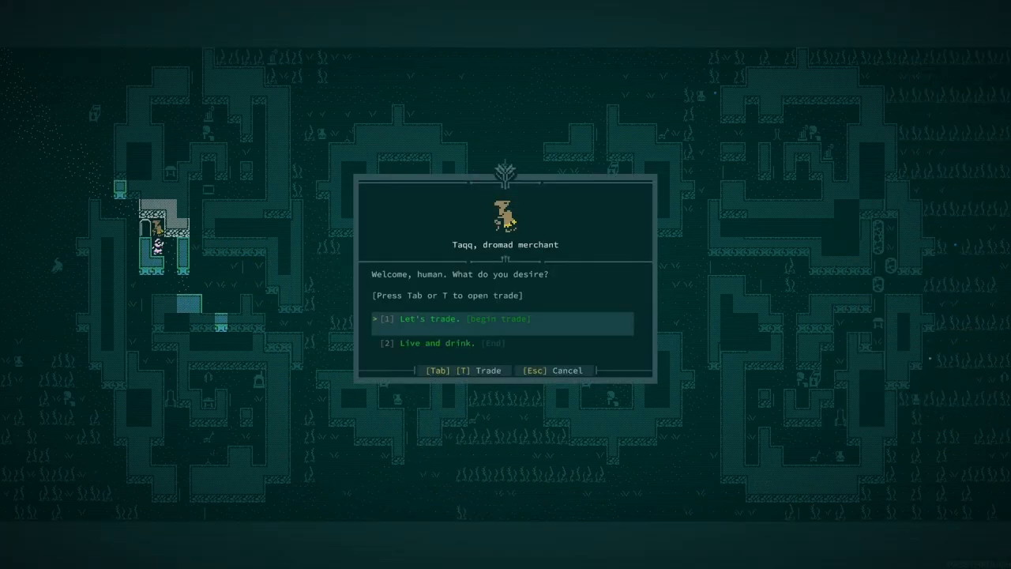
Trade with Taqq the dromad merchant, browsing both inventories and confirming the deal
click(450, 319)
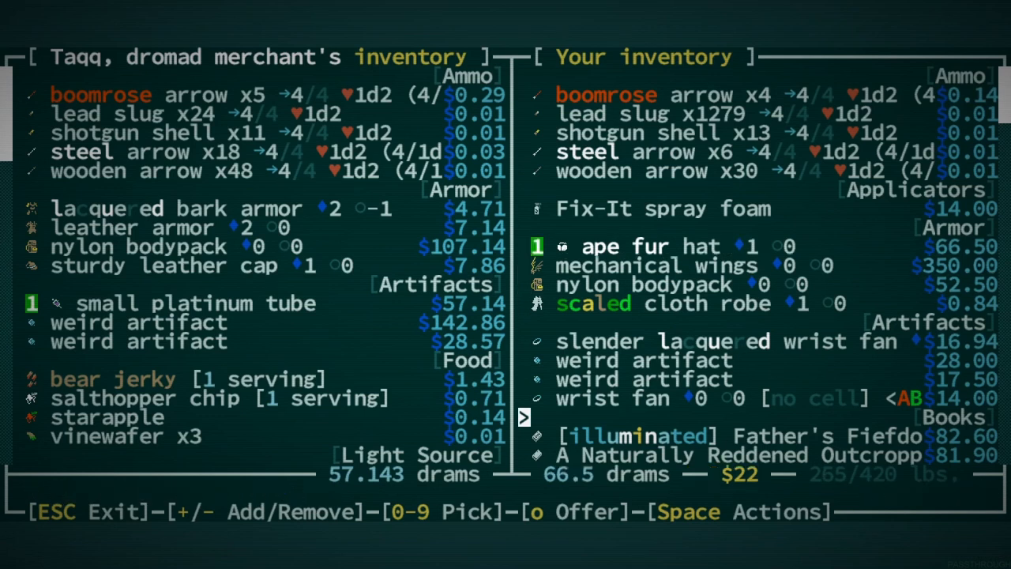
scroll(down, 3)
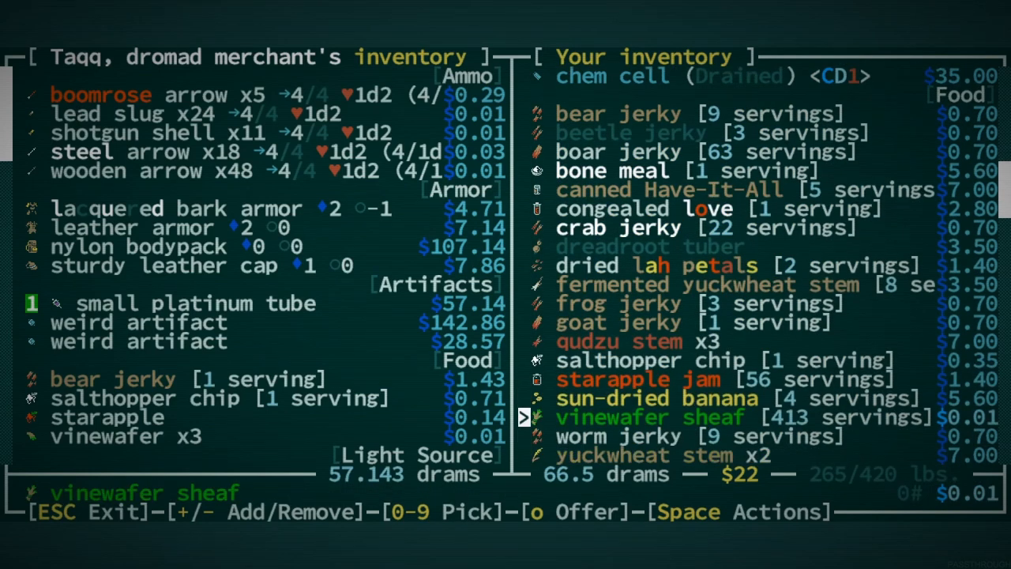
scroll(down, 3)
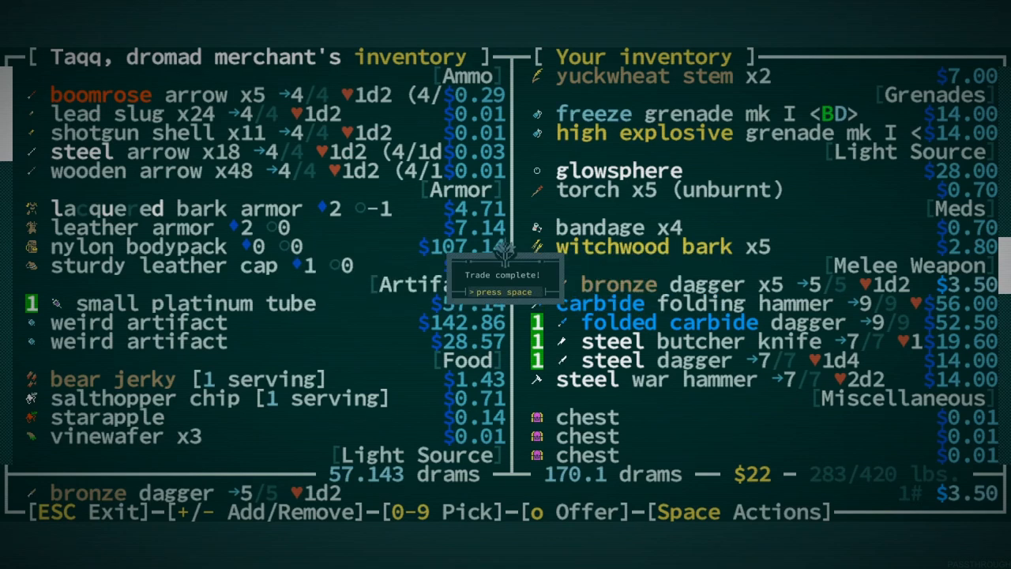
key(space)
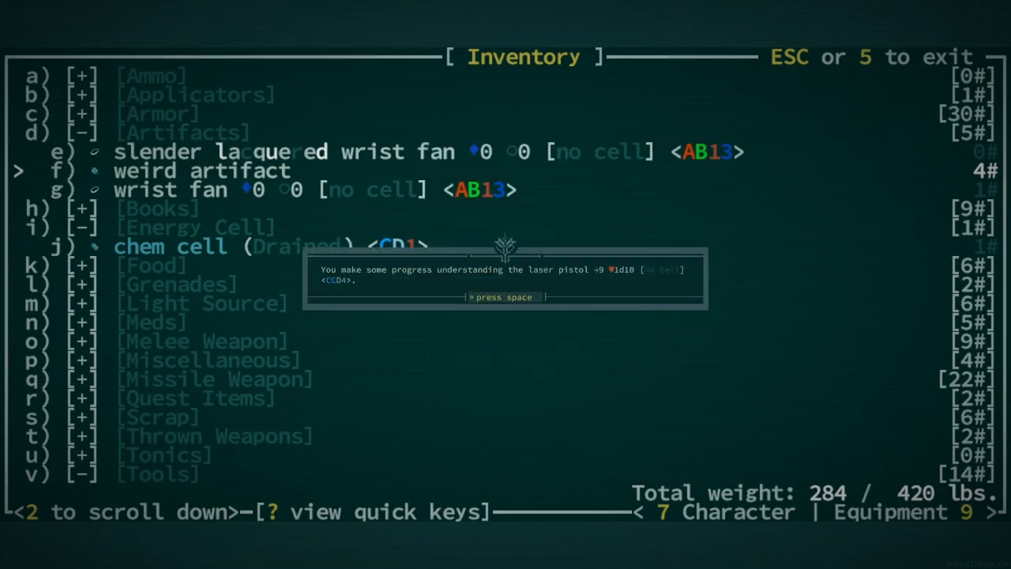
Review the Electrical Generation and Temporal Fugue mutation descriptions on the character sheet
key(space)
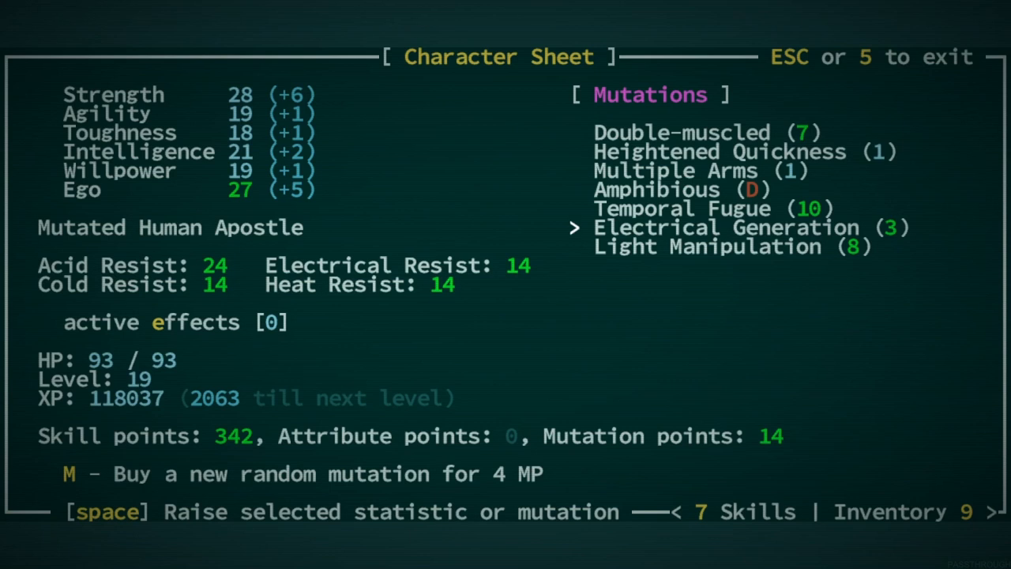
click(730, 228)
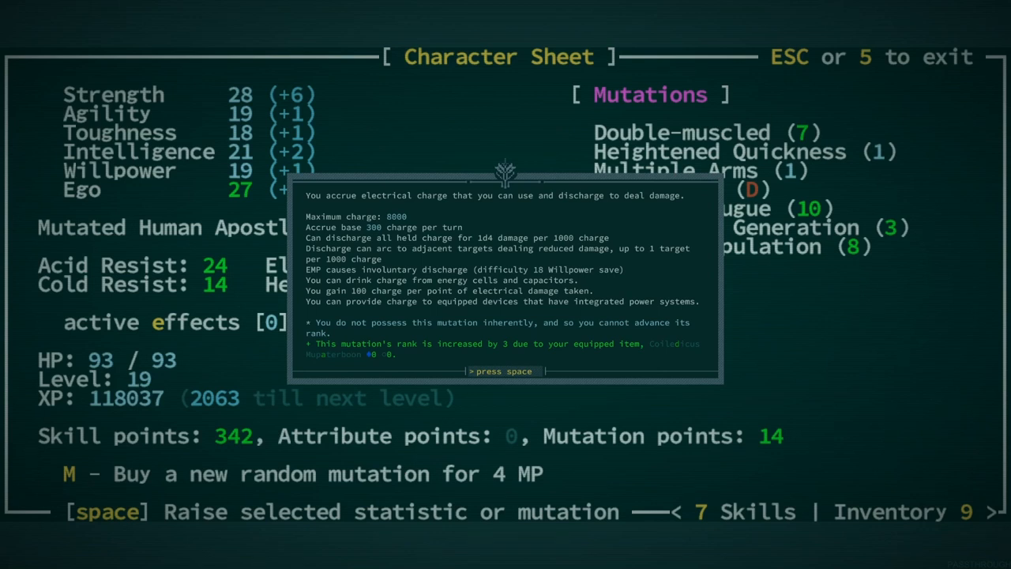
key(space)
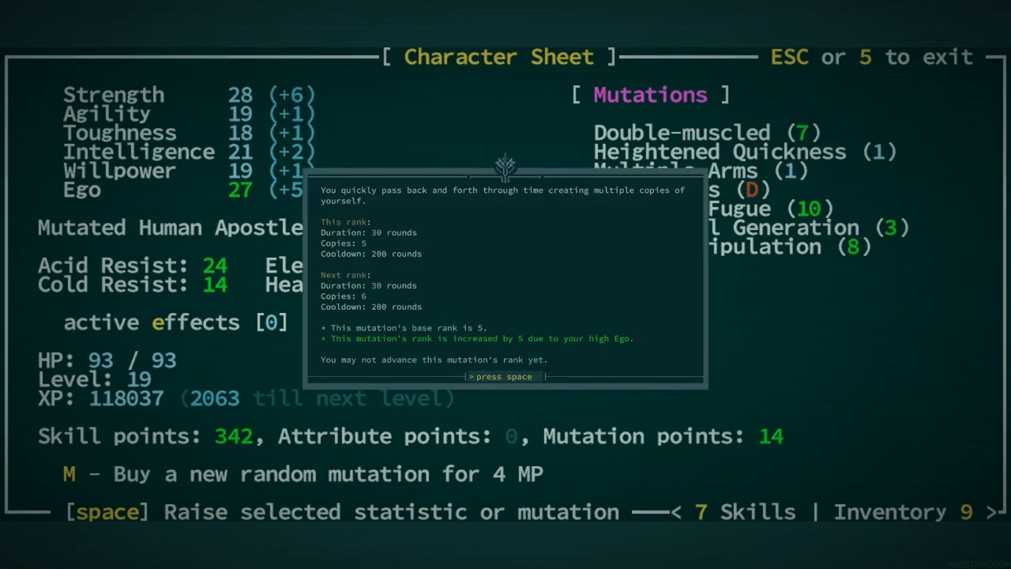
key(space)
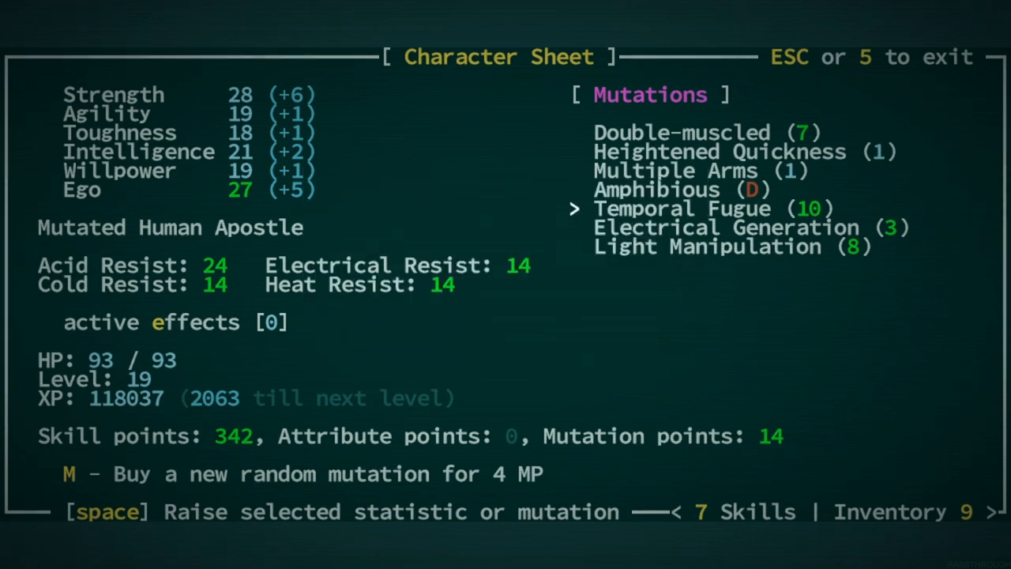
key(7)
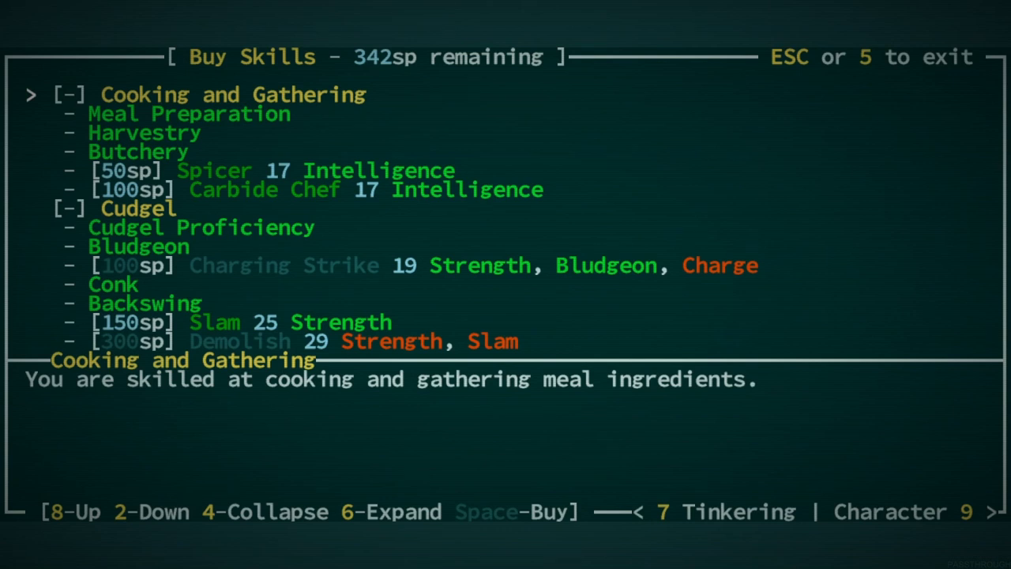
Buy the Slam skill under Cudgel, leaving 192 skill points
key(2)
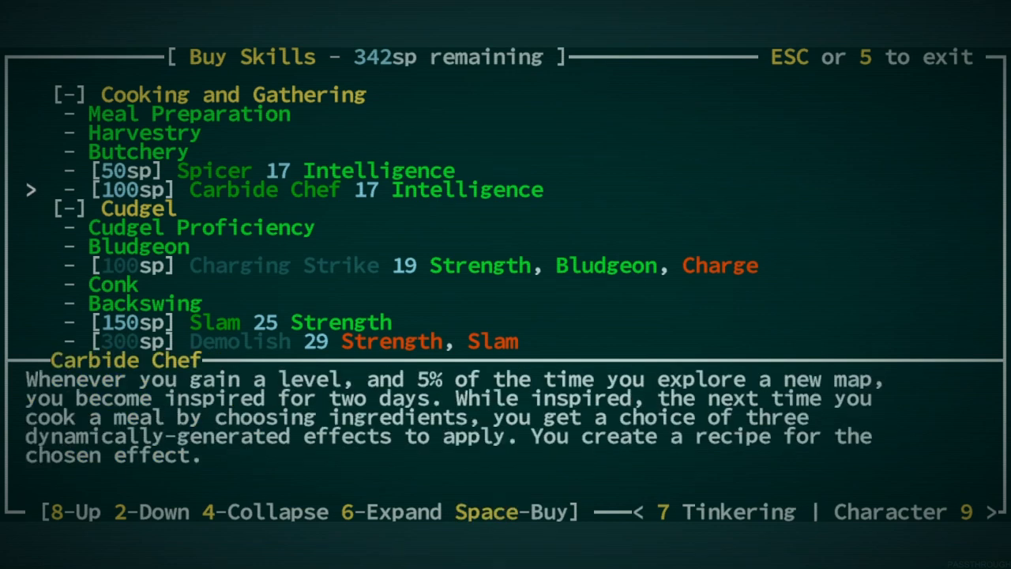
key(4)
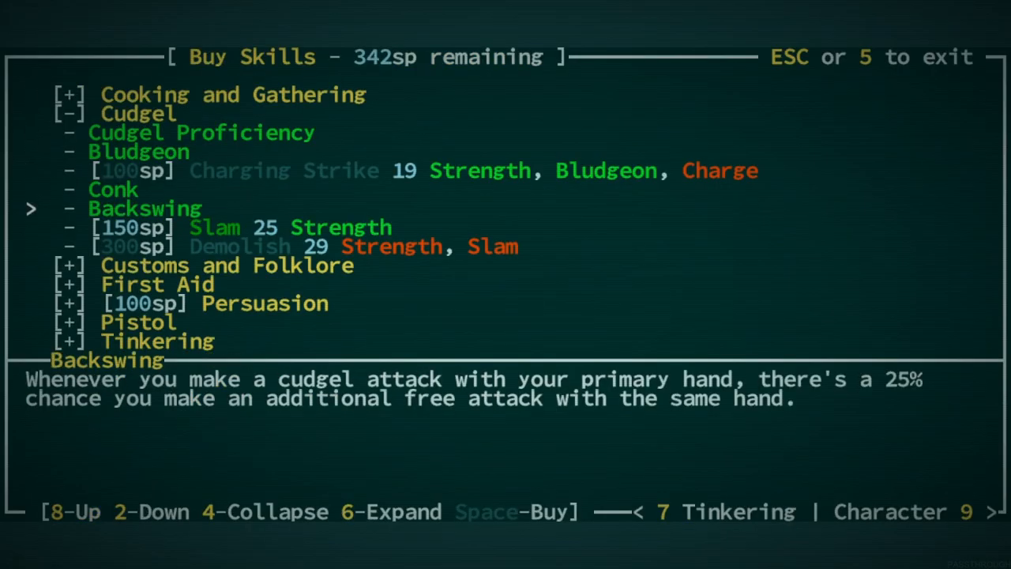
key(Down)
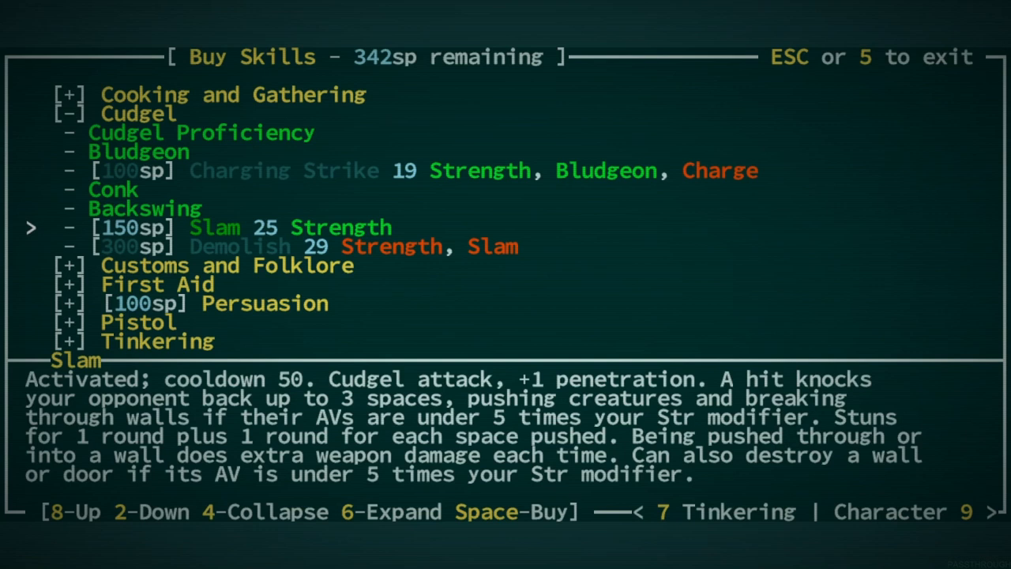
key(space)
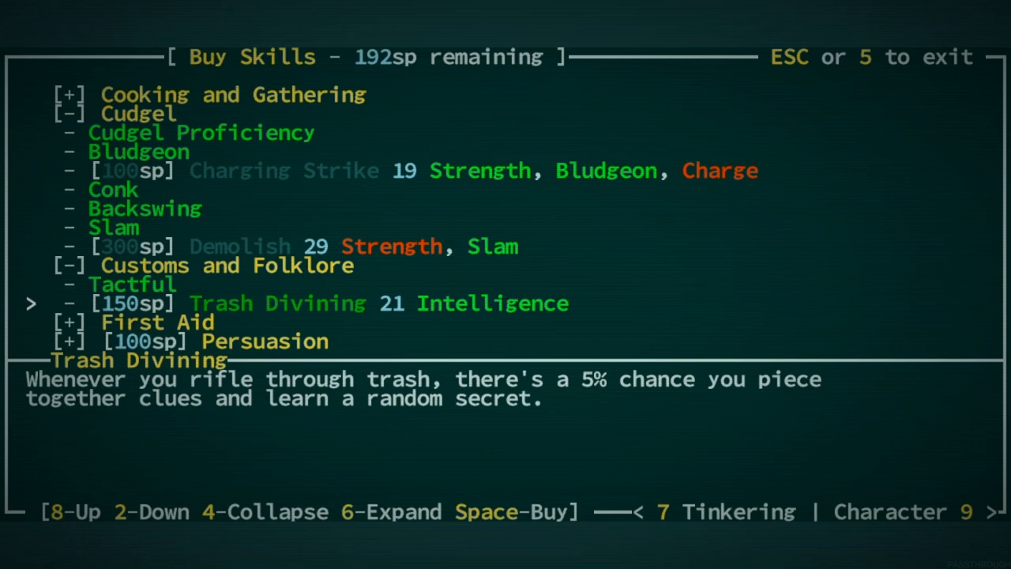
key(Escape)
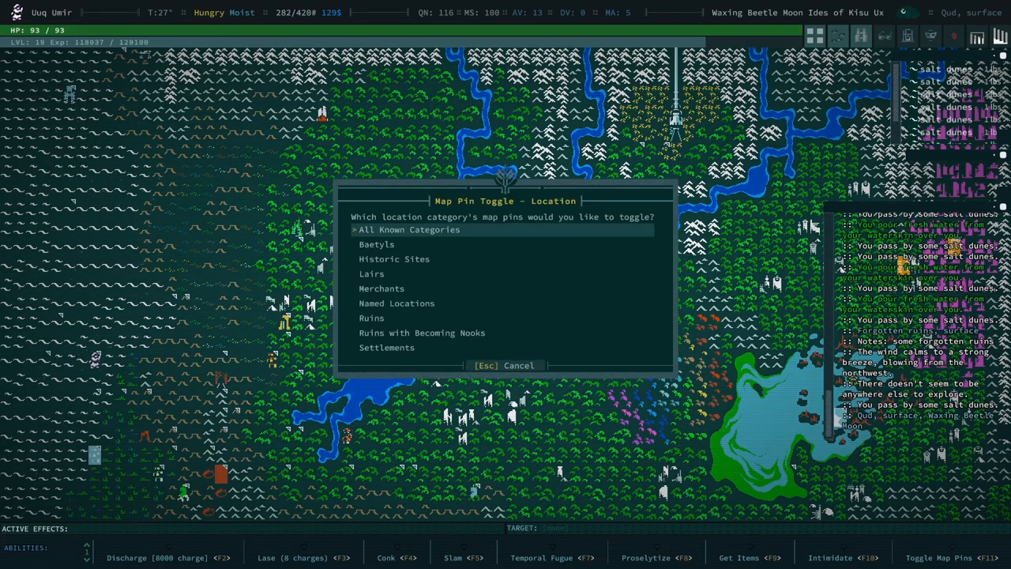
Toggle map pins for Ruins with Becoming Nooks and head toward the pinned ruins
key(Down)
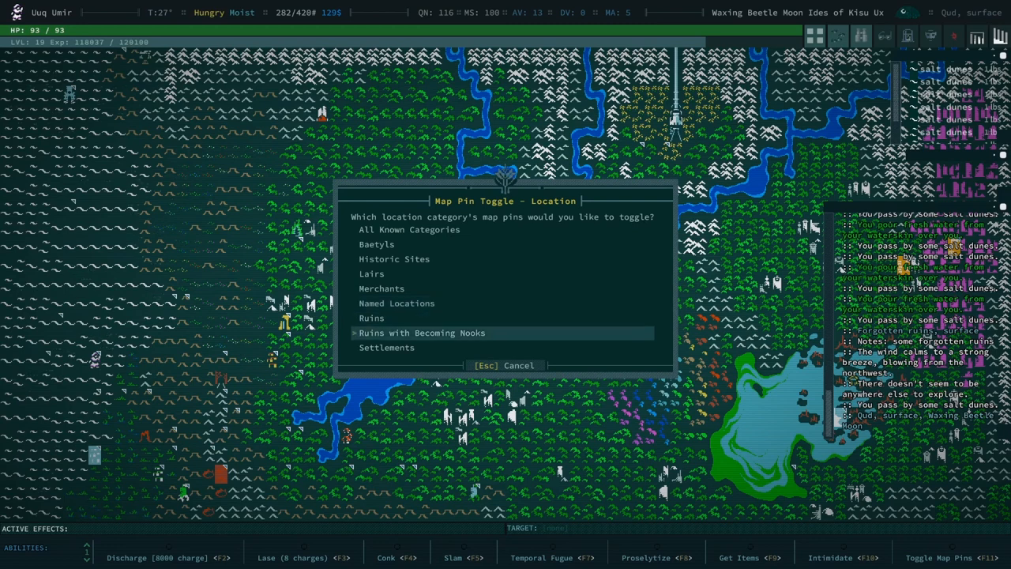
click(372, 318)
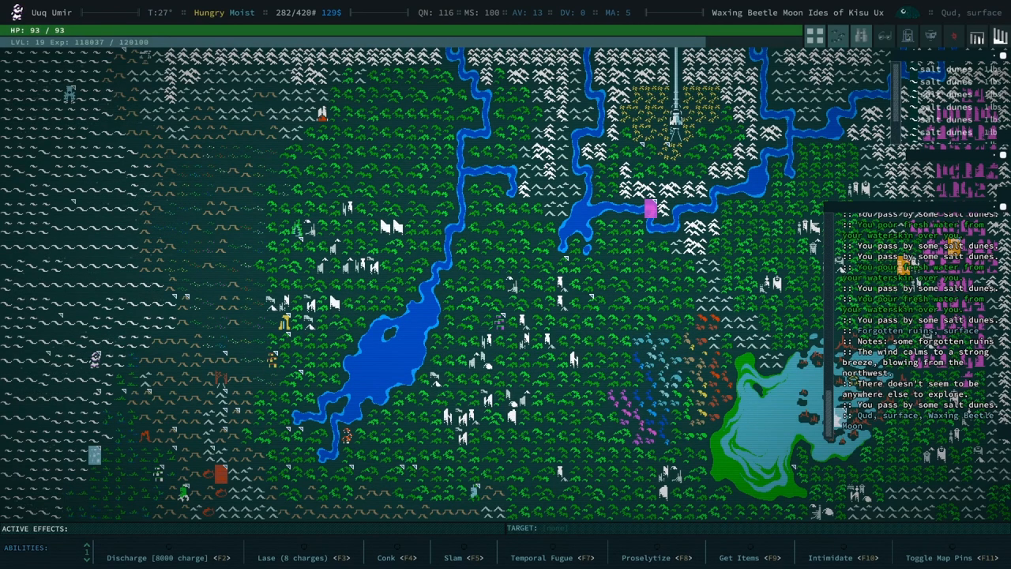
click(969, 556)
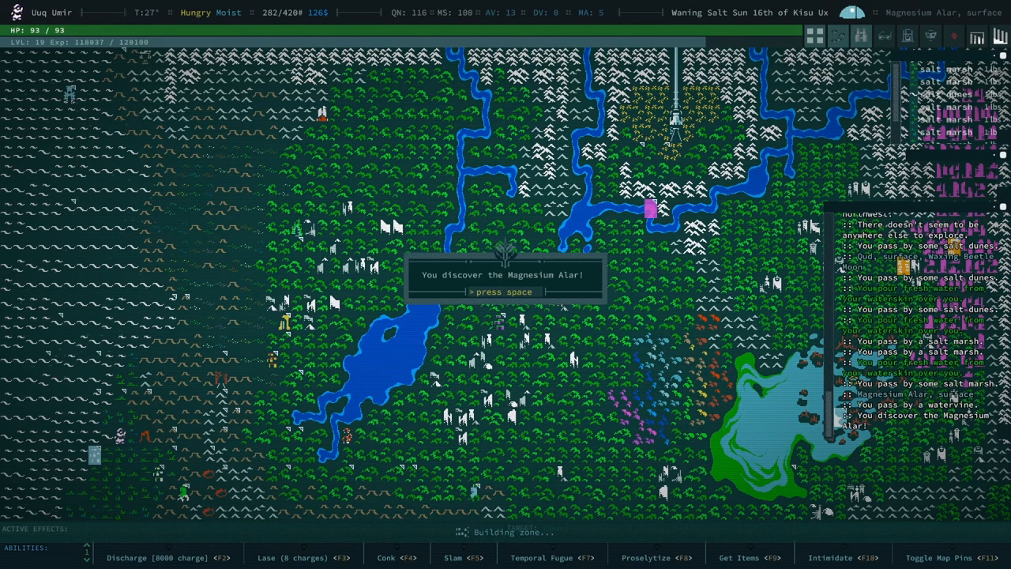
Acknowledge discovering the Magnesium Alar and enter the zone
key(space)
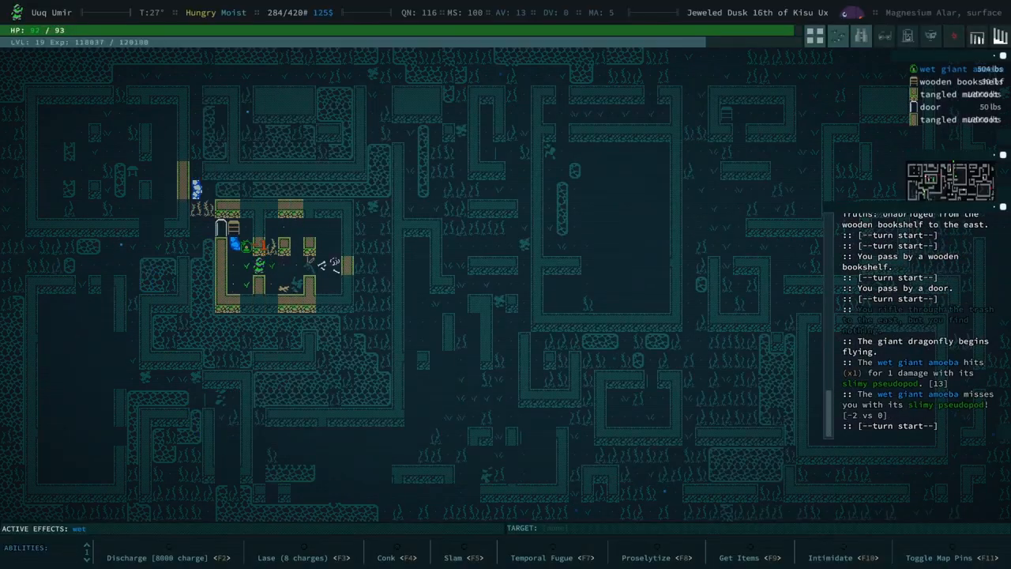
Fight off the wet giant amoeba and accept travelling to the campfire remains
key(i)
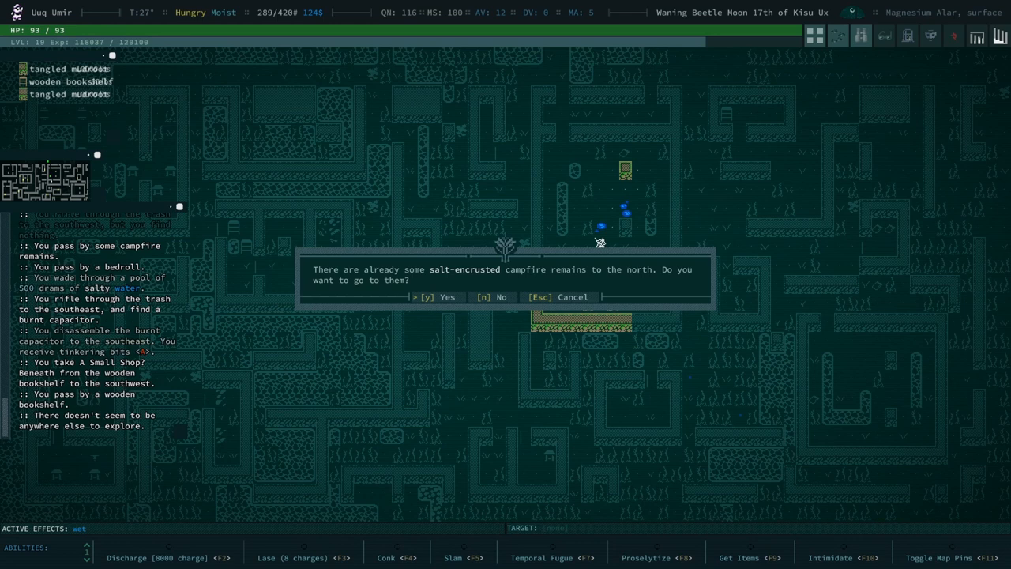
key(y)
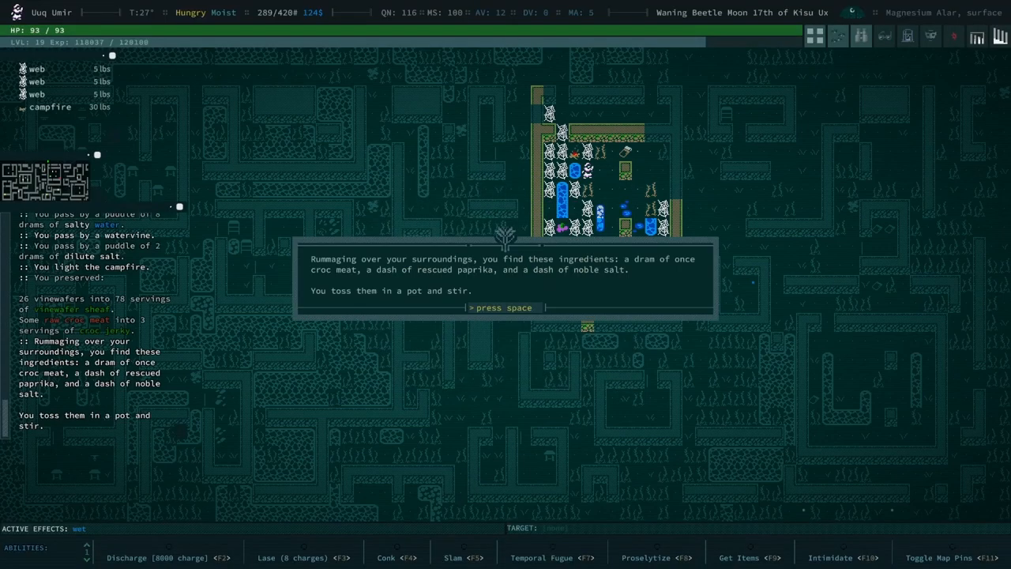
Acknowledge the cooked croc meat meal result and the hostiles-nearby warning
key(space)
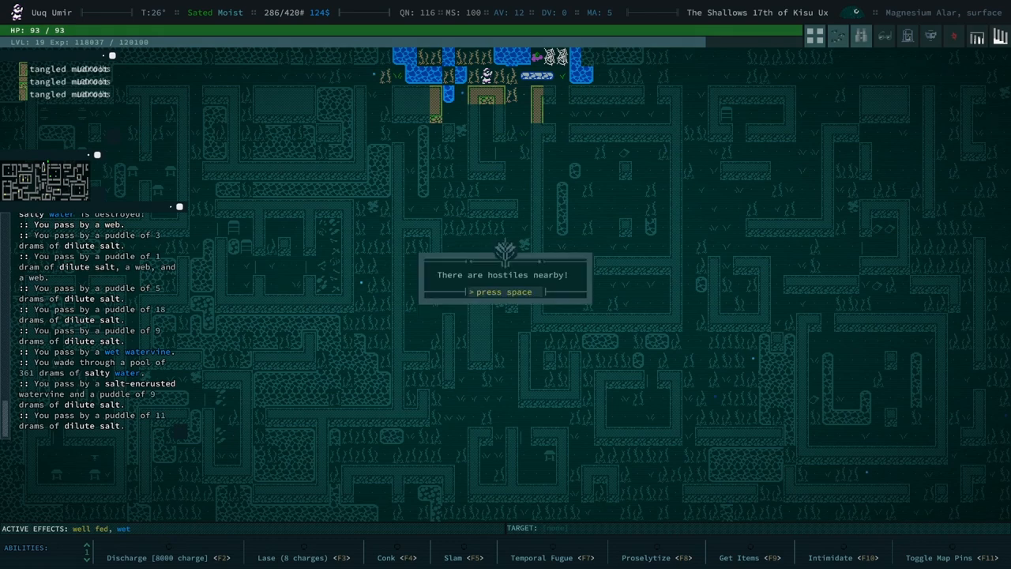
key(space)
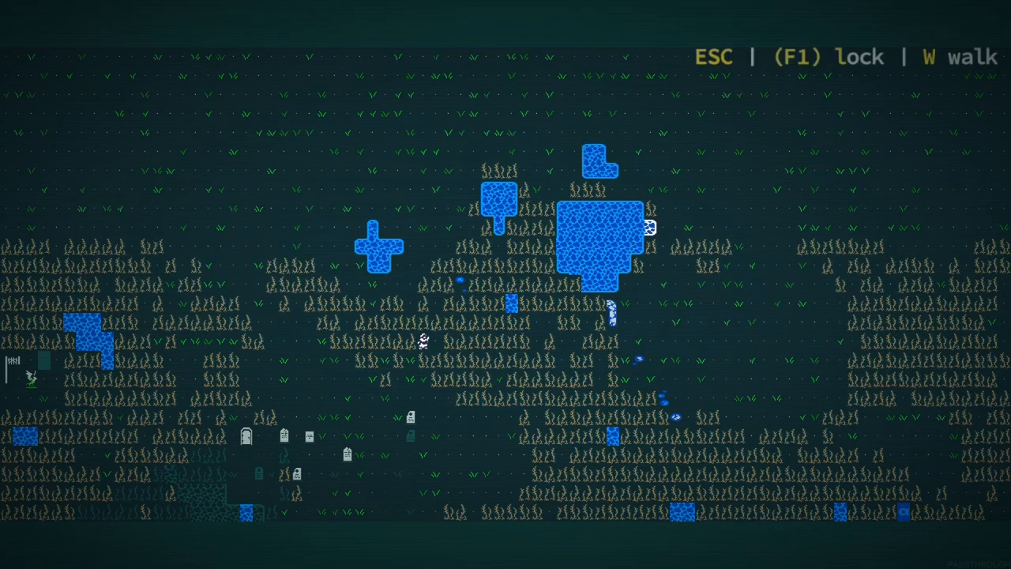
Leave Look mode after surveying the grassland around the pools
key(Escape)
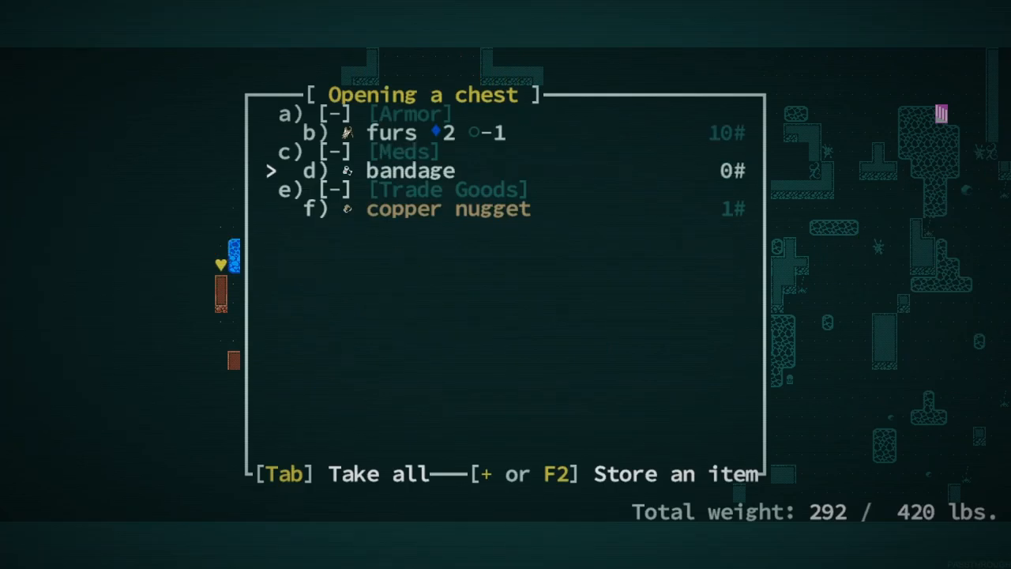
Take all the chest's furs, bandage and copper nugget
key(Tab)
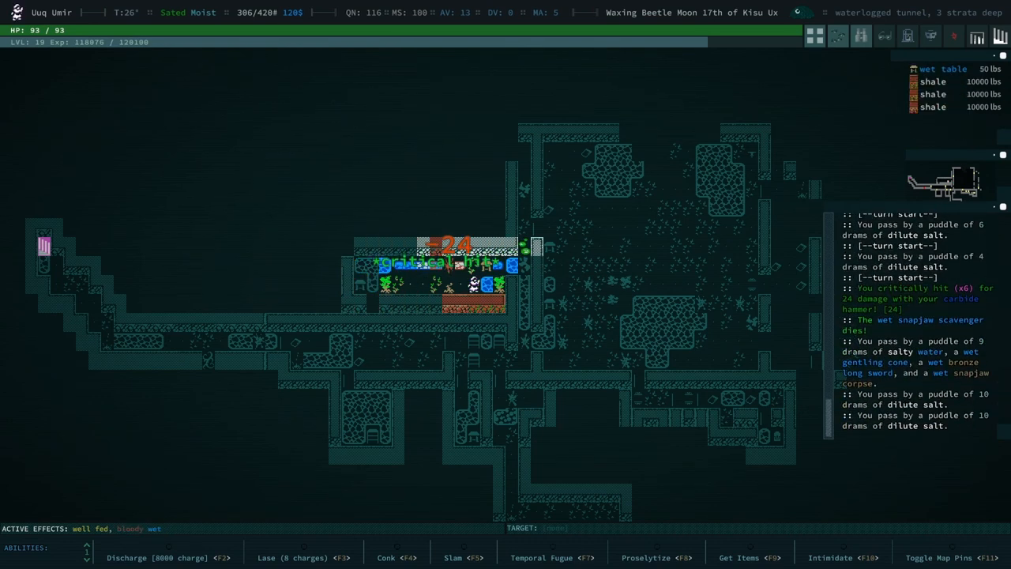
Continue through the waterlogged tunnel after killing the wet snapjaw scavenger
key(i)
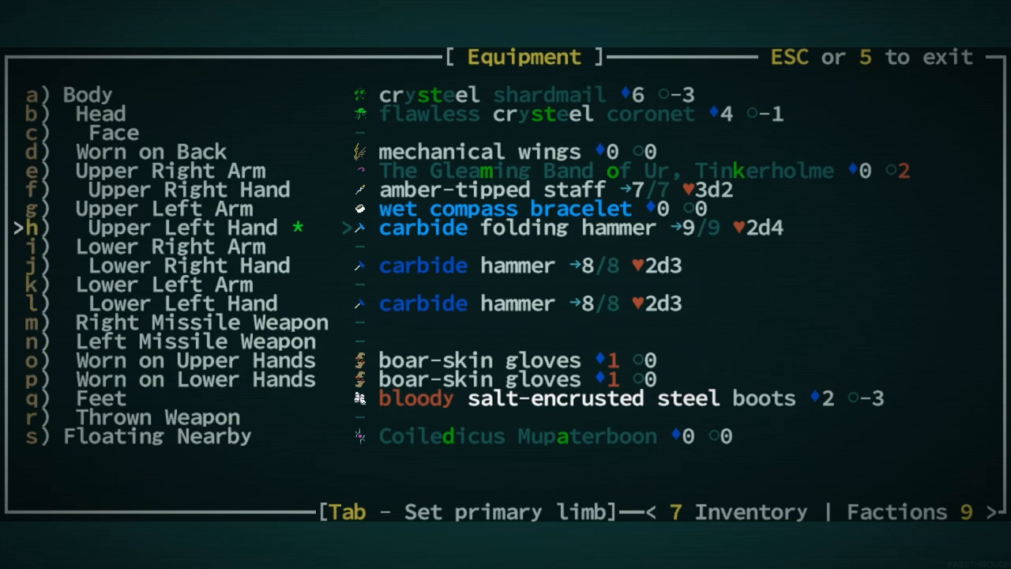
Review the carbide folding hammer, amber-tipped staff and Gleaming Band of Ur slots, then leave the equipment screen
click(545, 189)
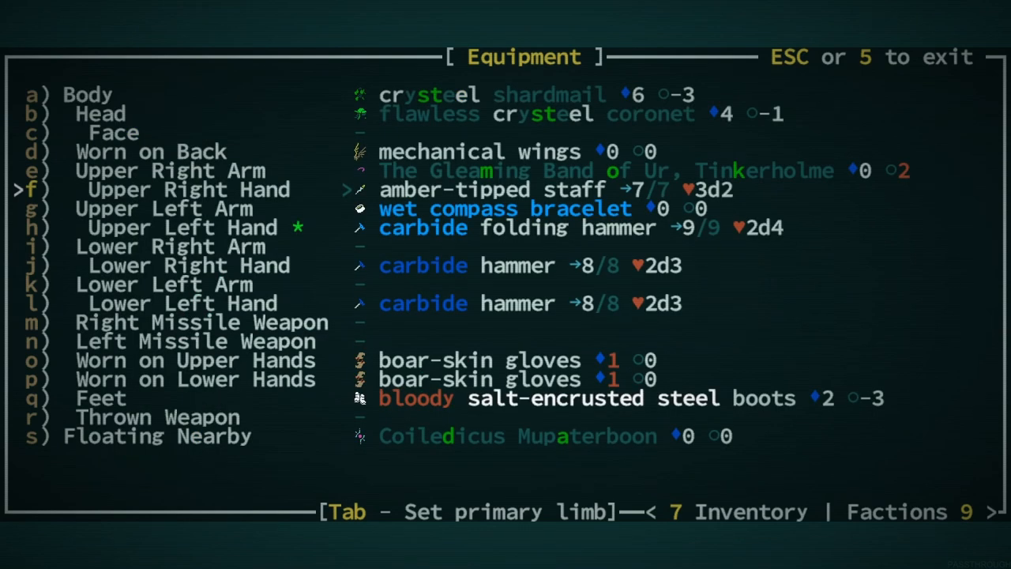
key(up)
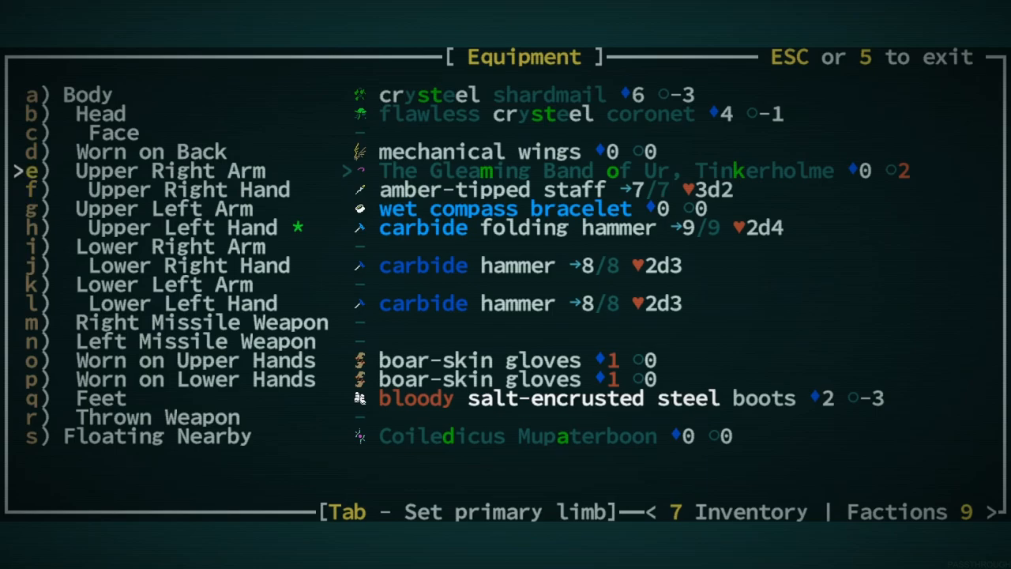
key(Escape)
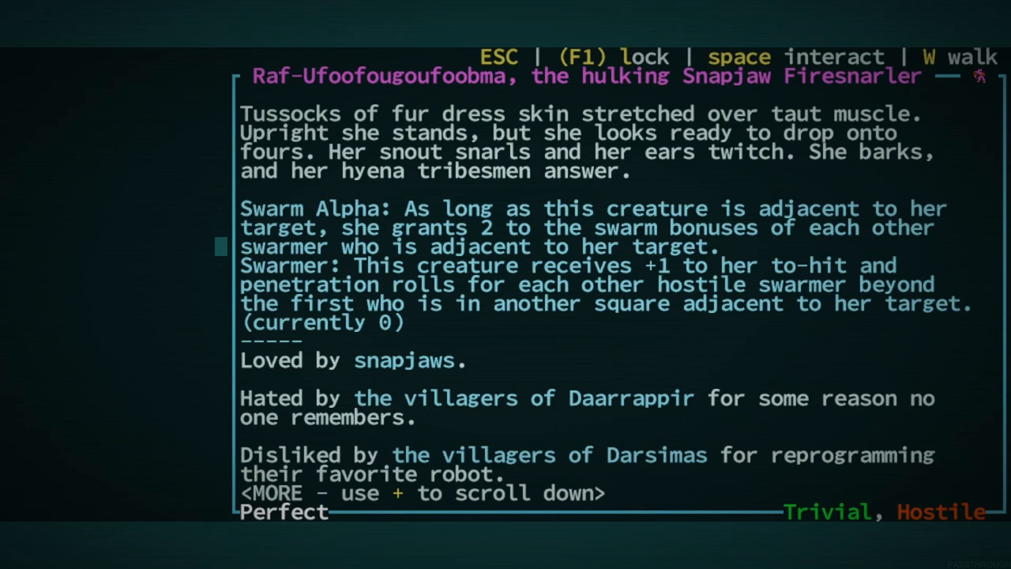
Finish the flooded-tunnel fight and dismiss the Daarrappir reputation increase message
scroll(down, 3)
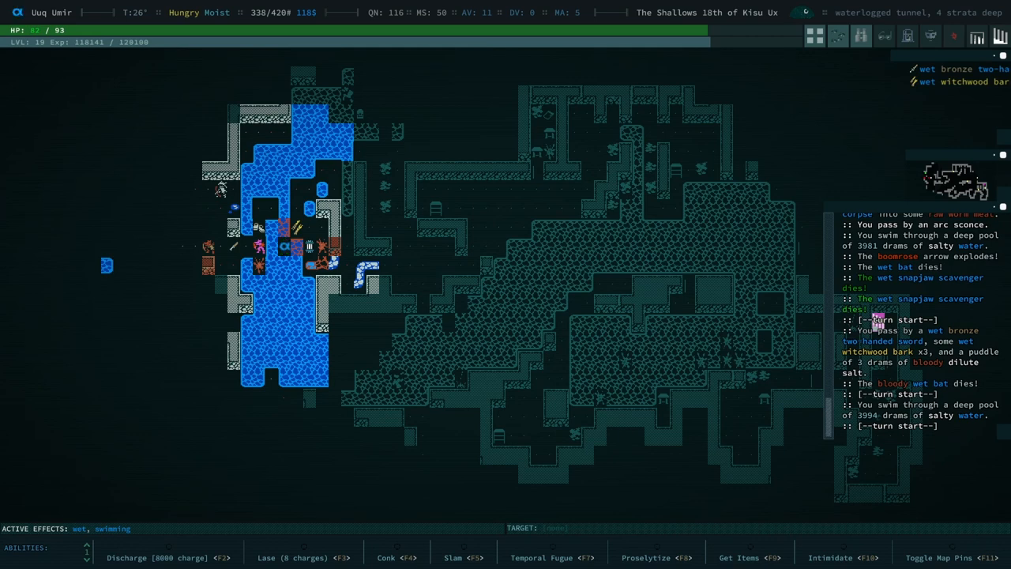
click(305, 557)
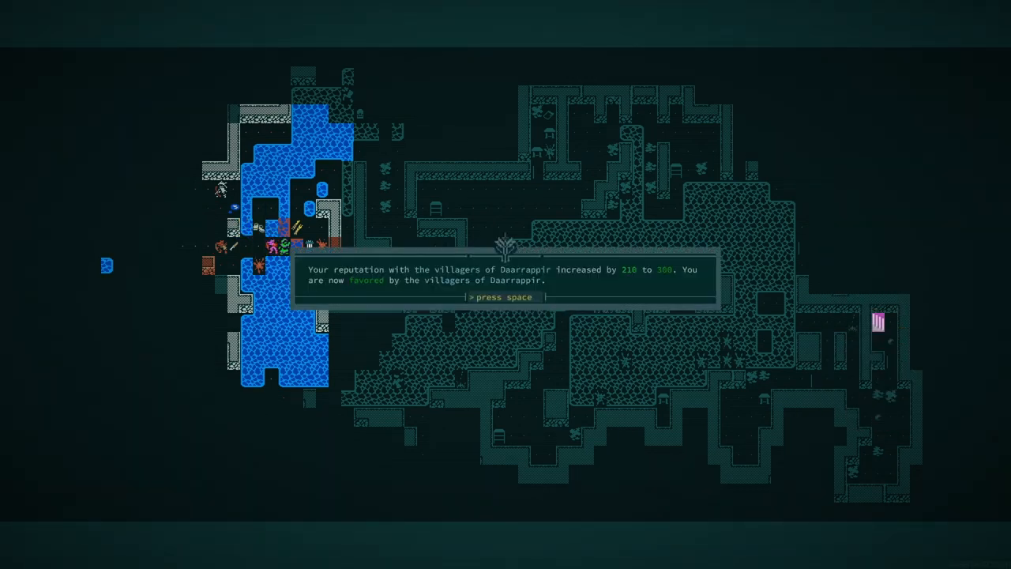
key(space)
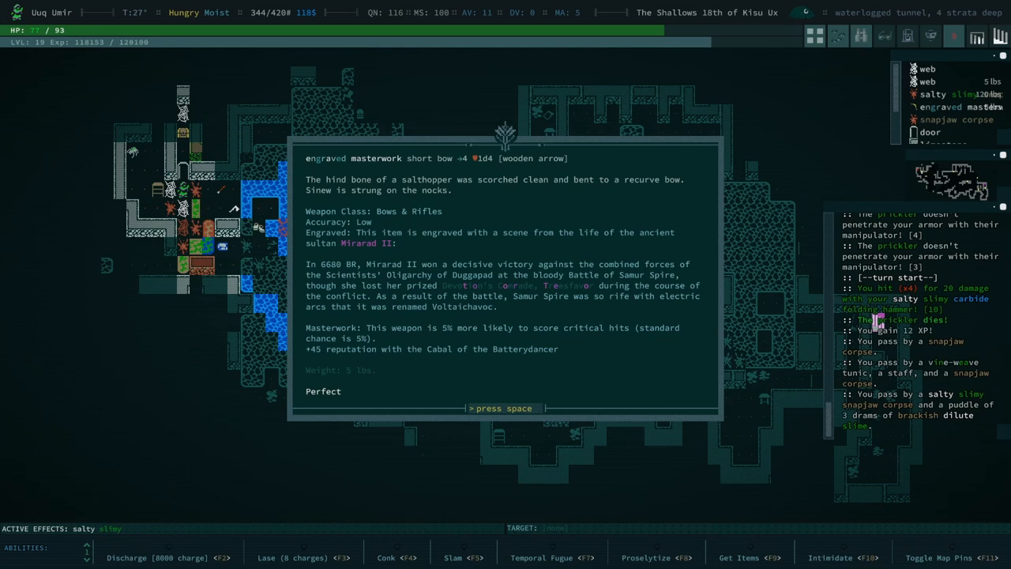
Acknowledge the short bow description, Duggapad Scientistholme discovery, new quest and Mirarad II history popups
key(space)
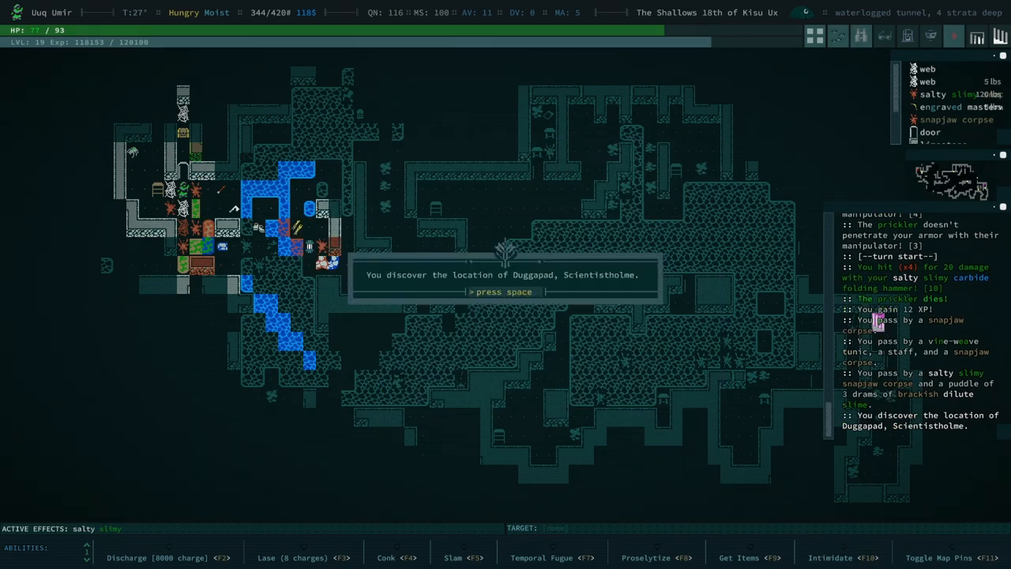
key(space)
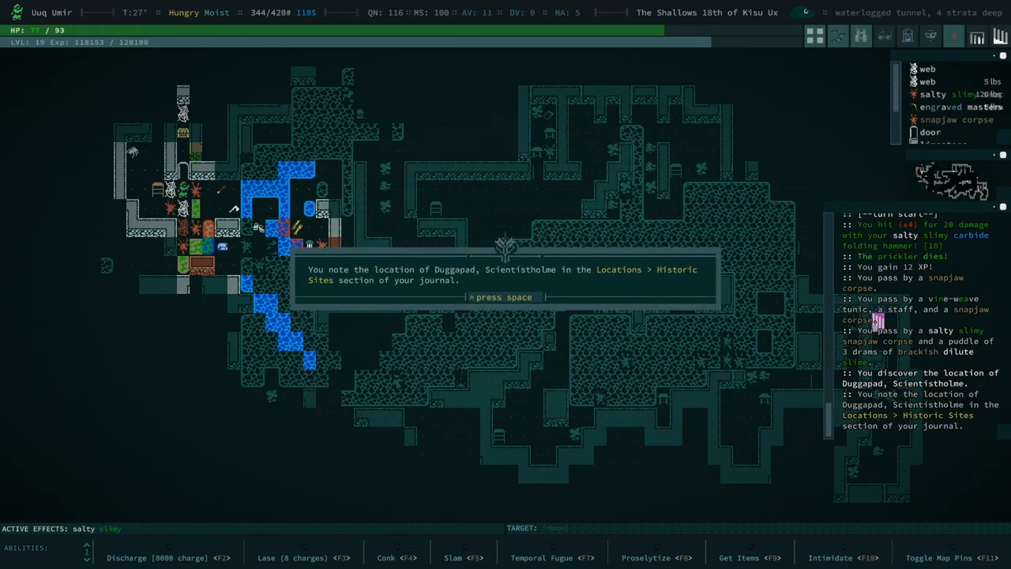
key(space)
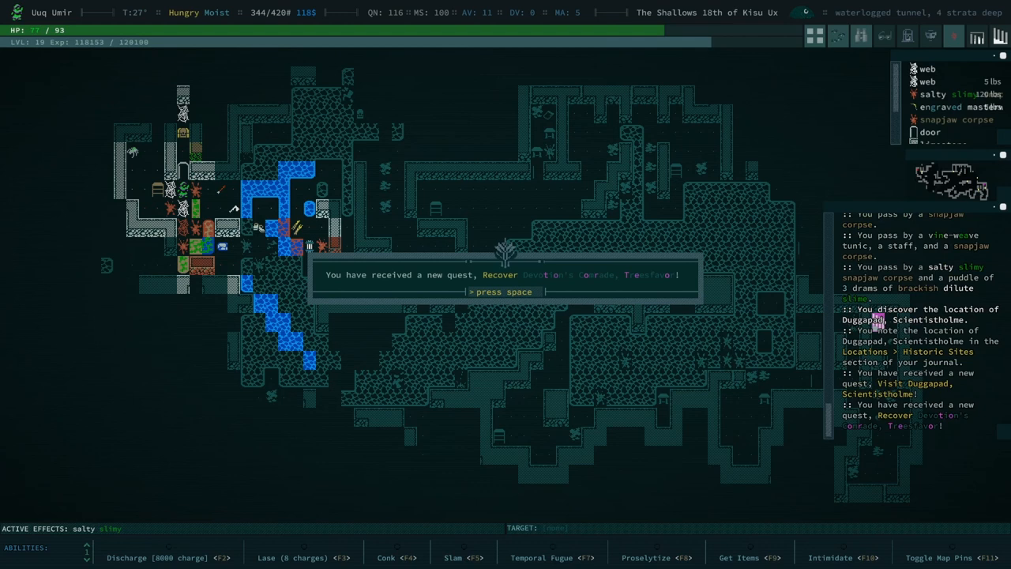
key(space)
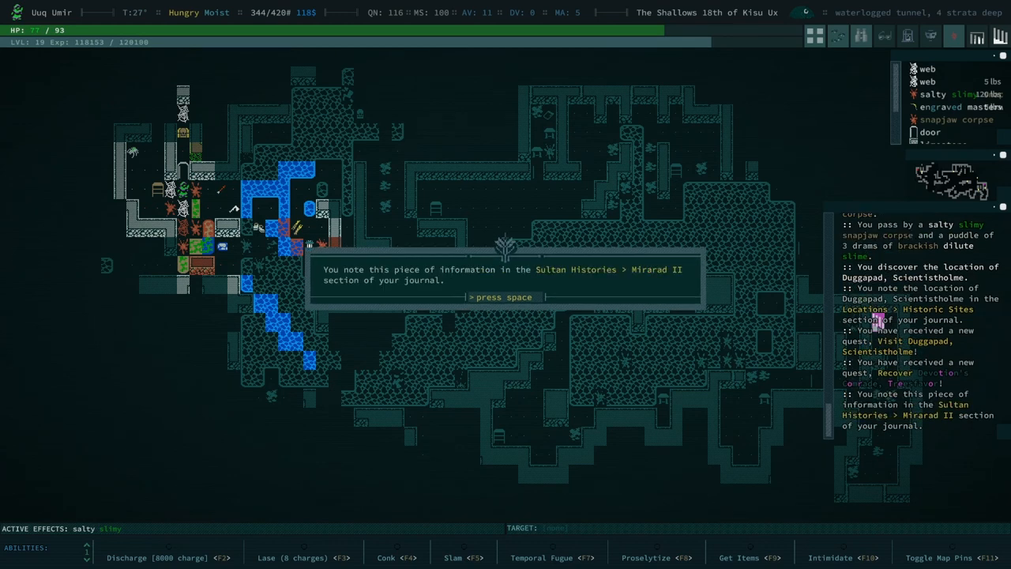
key(space)
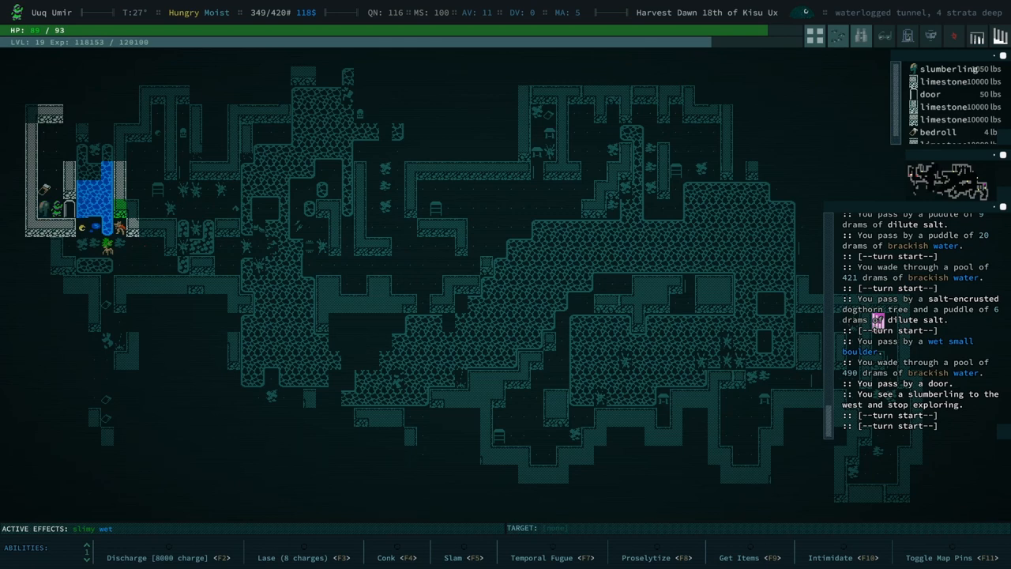
Auto-explore west until the slumberling interrupts near the walled pool room
click(157, 556)
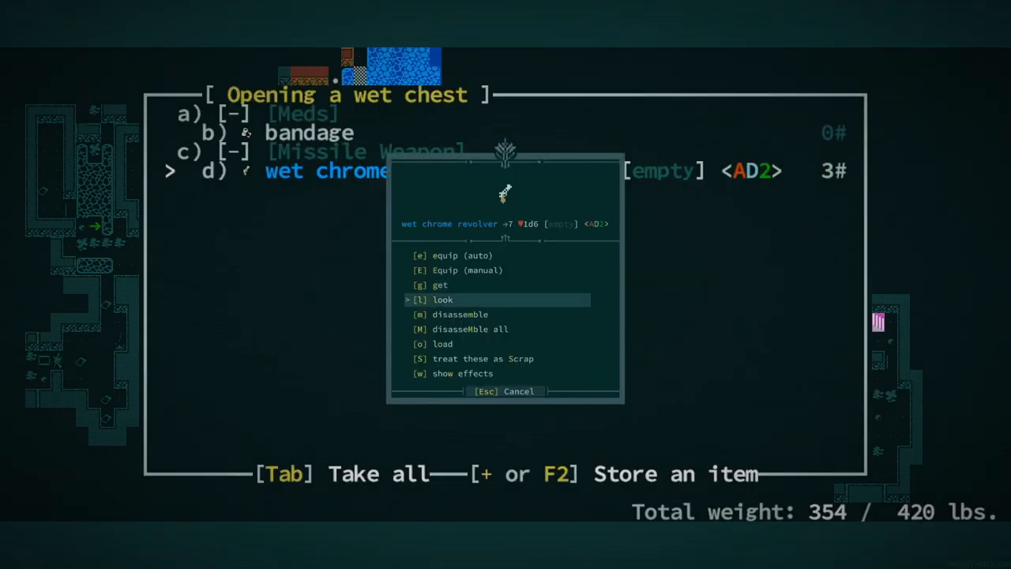
Examine the wet chrome revolver's description and leave the character sheet
click(460, 314)
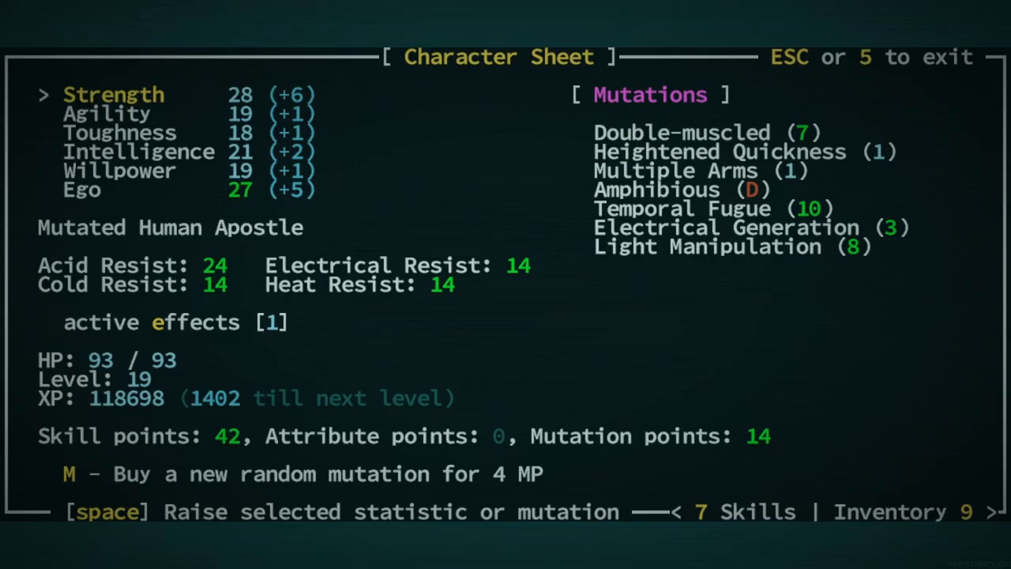
key(Escape)
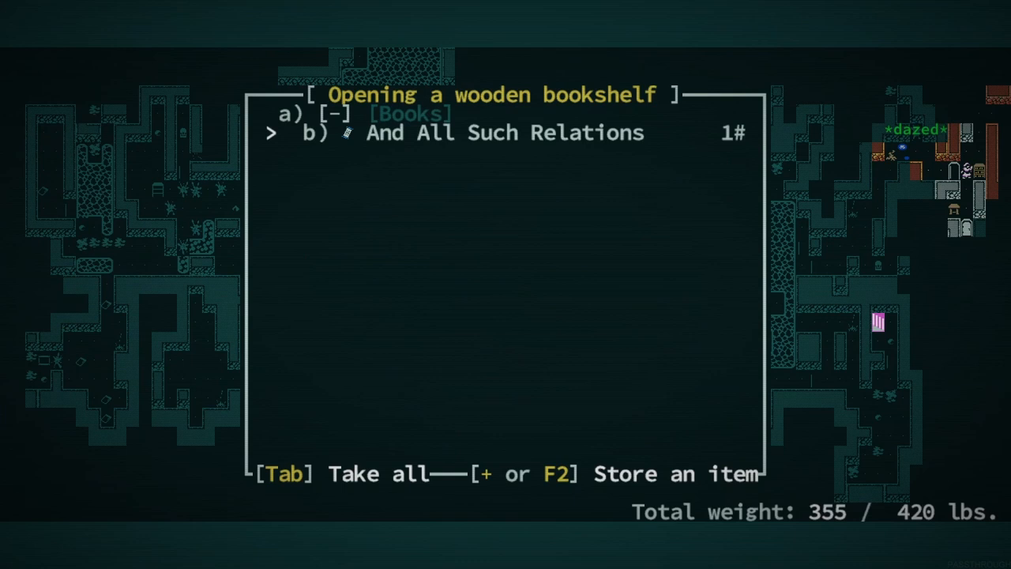
Dismiss the engraved iron mace description and reach the chest with the weird artifact and bronze mace
key(b)
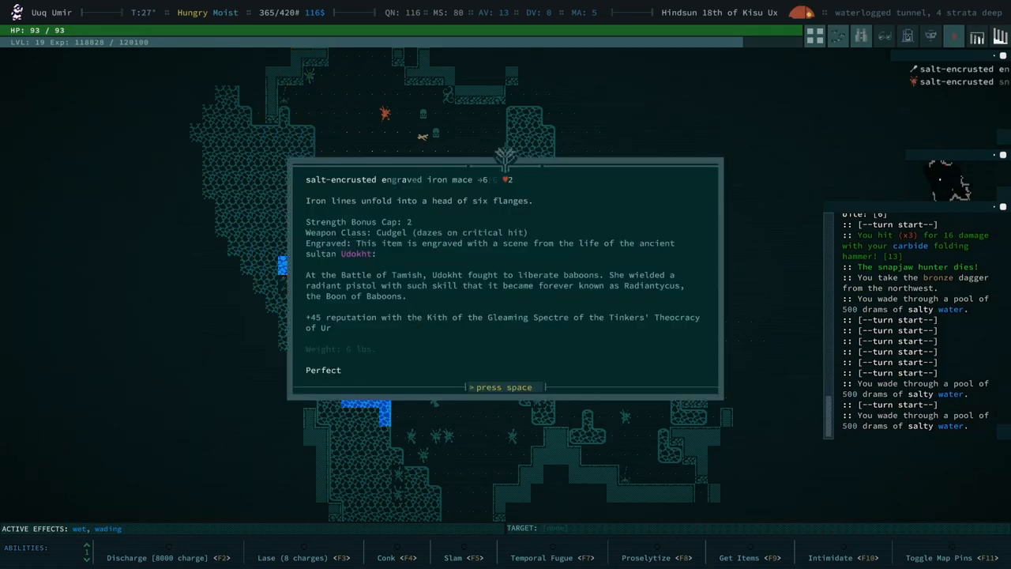
key(space)
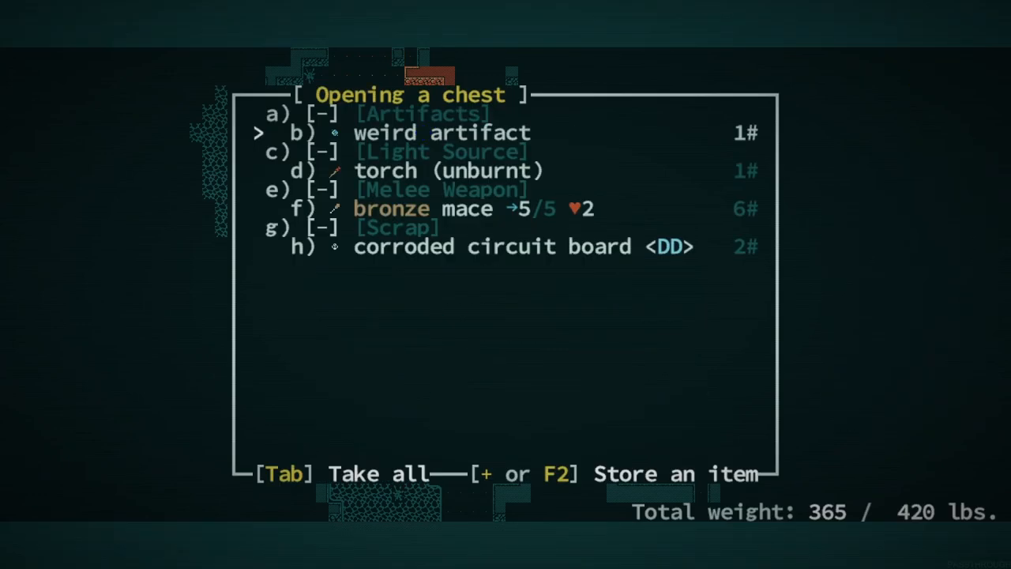
Open the next chest holding wooden arrows, studded leather armor and a hand axe
click(439, 132)
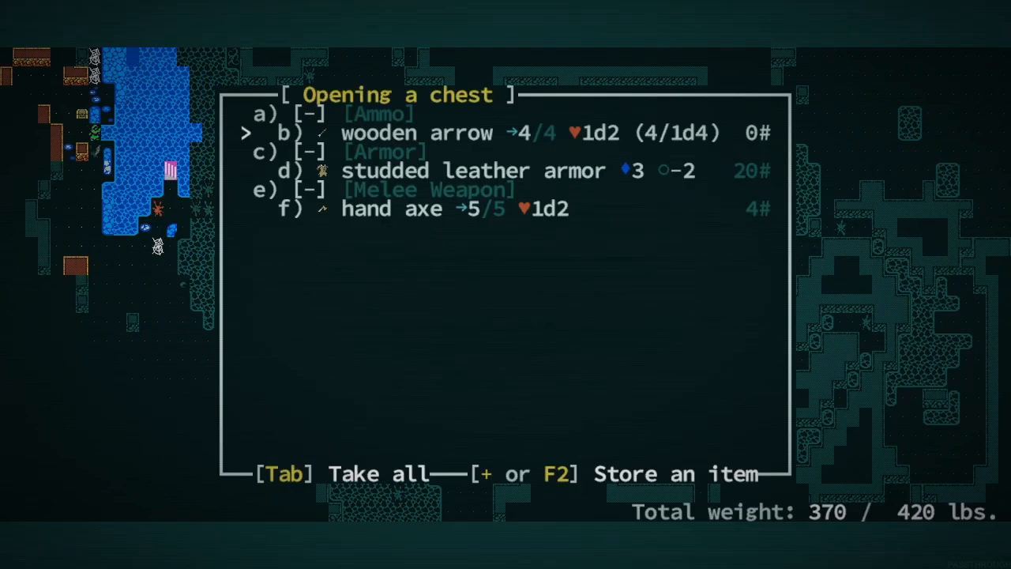
Close the chest and resume exploring toward the character sheet showing 14 mutation points
key(Escape)
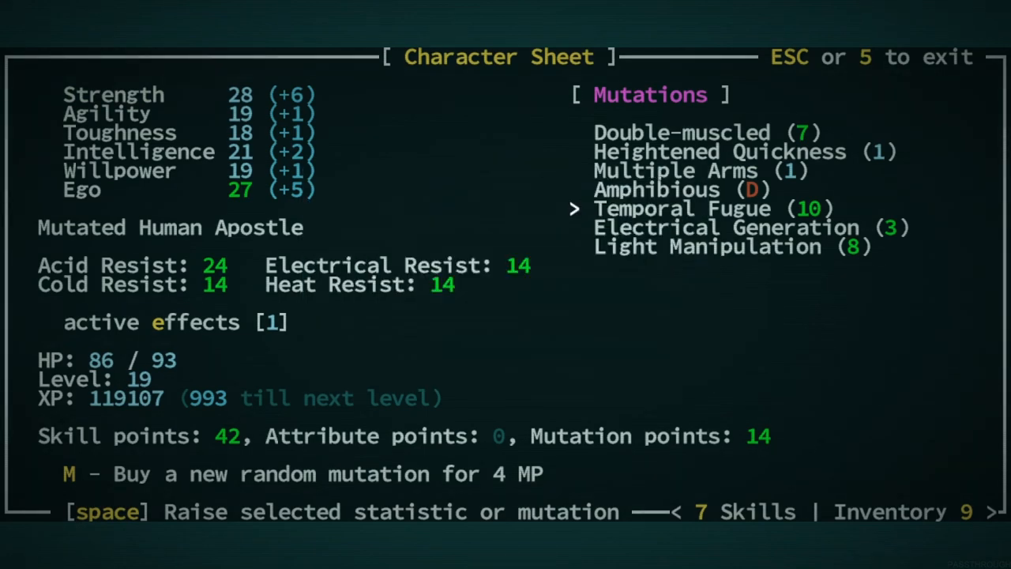
Leave the character sheet and acknowledge the famished warning before making camp
key(Escape)
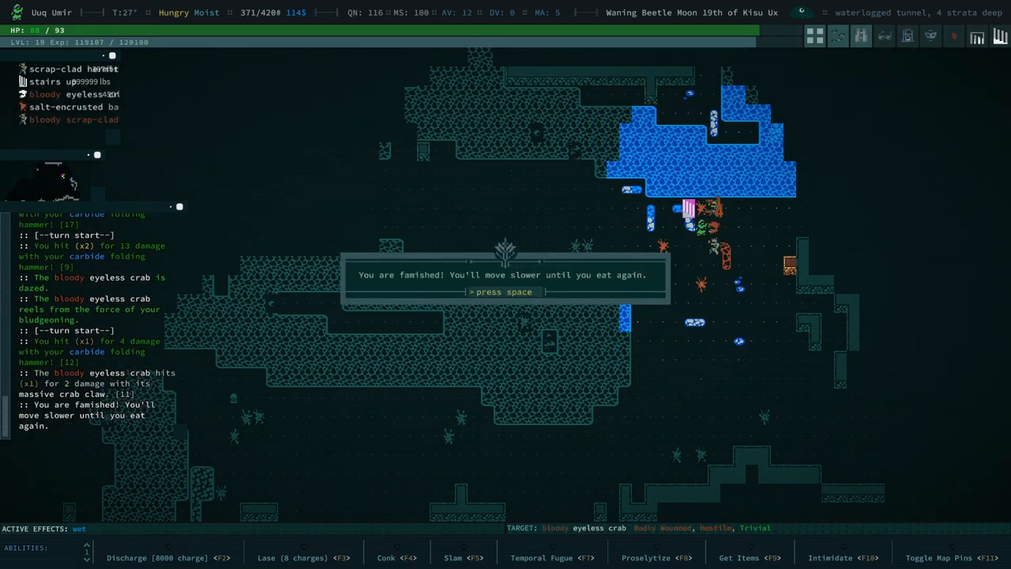
key(space)
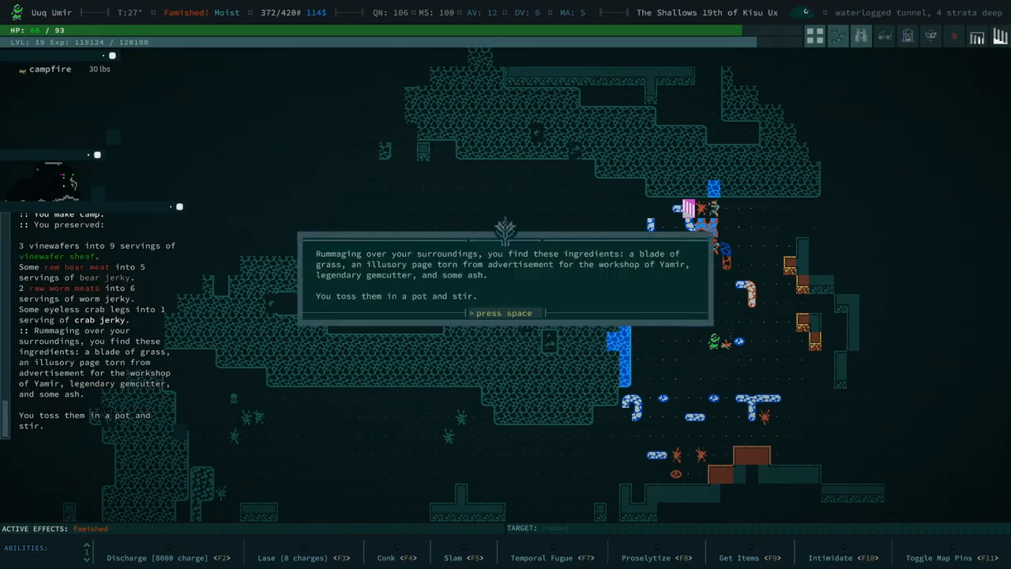
Acknowledge the found-ingredients message, eat to sated and auto-explore the tunnel
key(space)
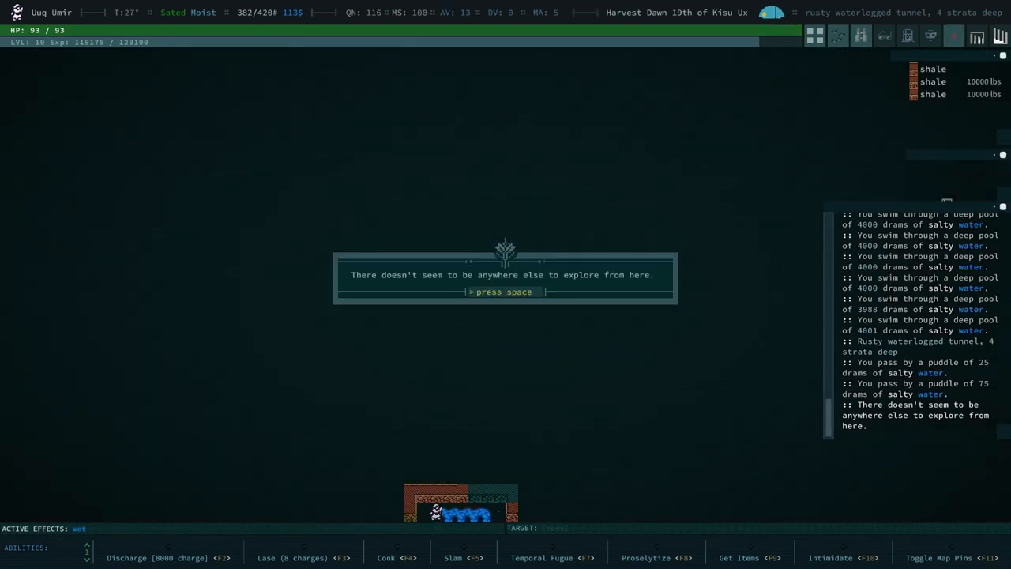
Acknowledge the nowhere-to-explore message and continue until level 20, selecting Temporal Fugue
key(space)
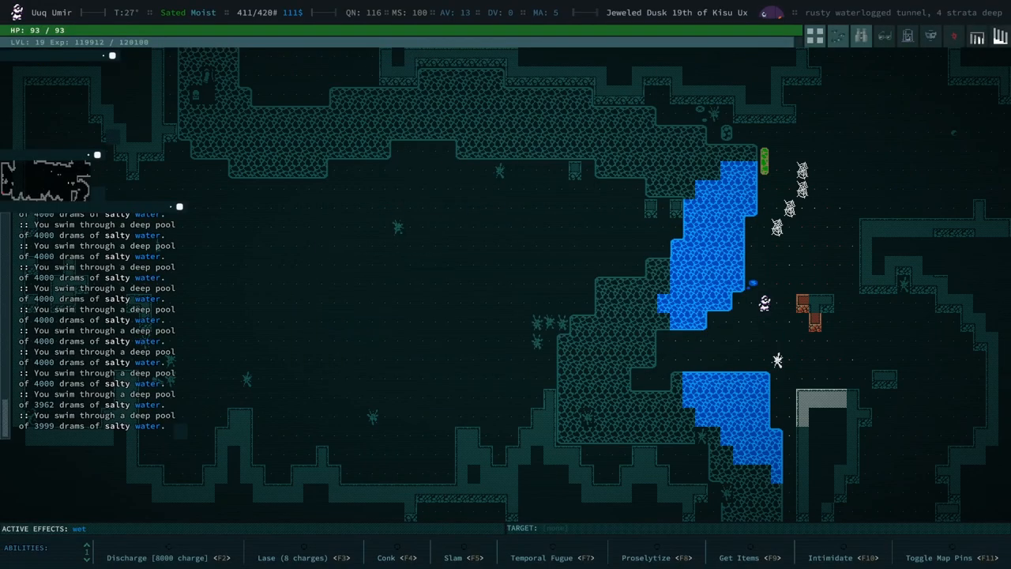
key(i)
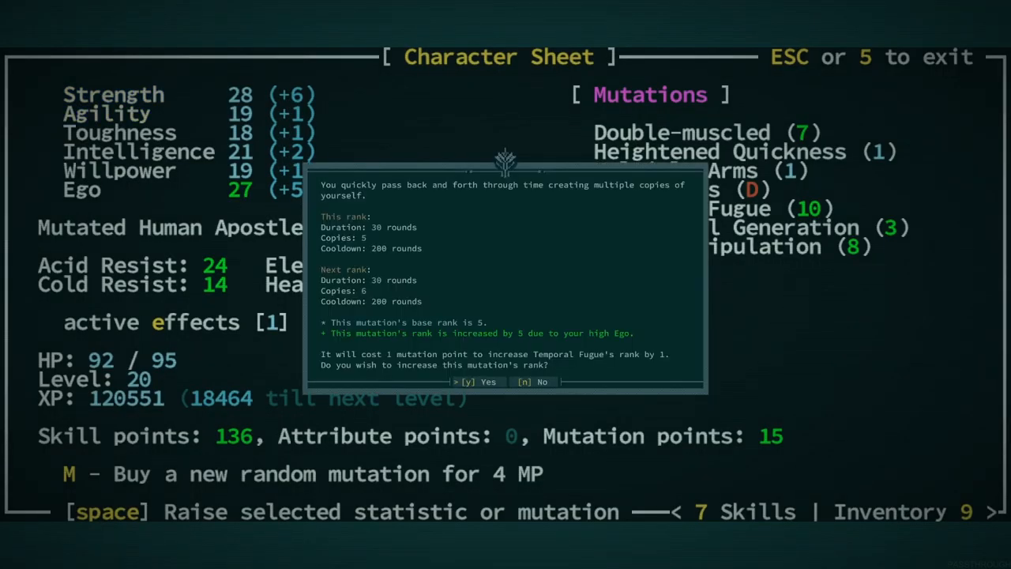
Confirm raising Temporal Fugue's rank for one mutation point
key(y)
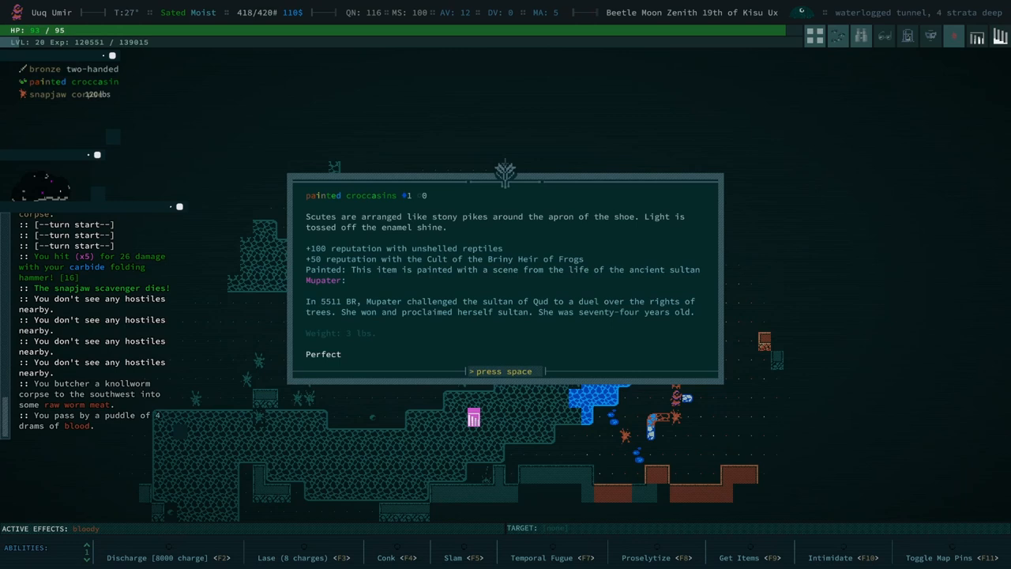
Dismiss the painted croccasins description and the overburdened warning, then make camp
key(space)
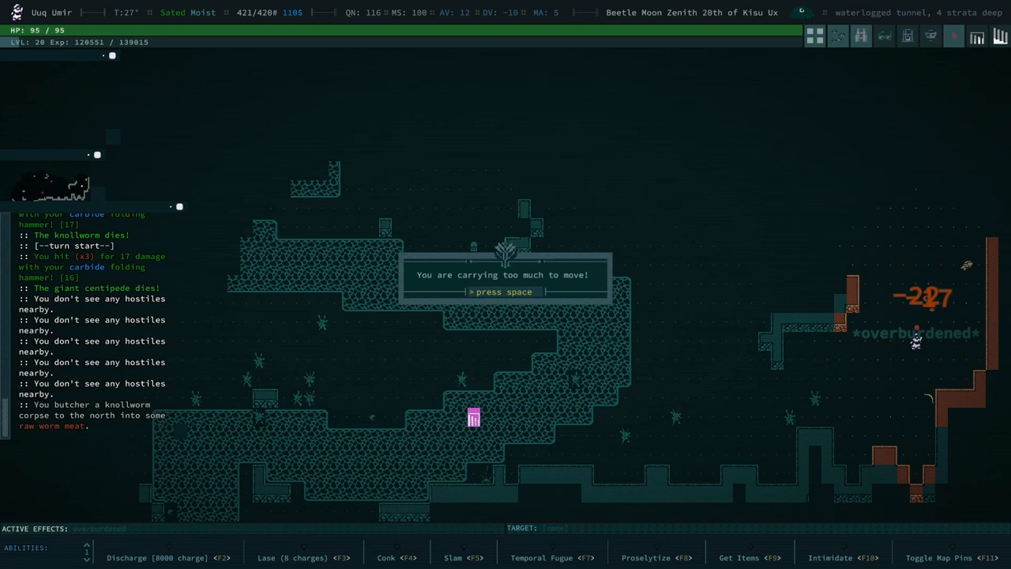
key(space)
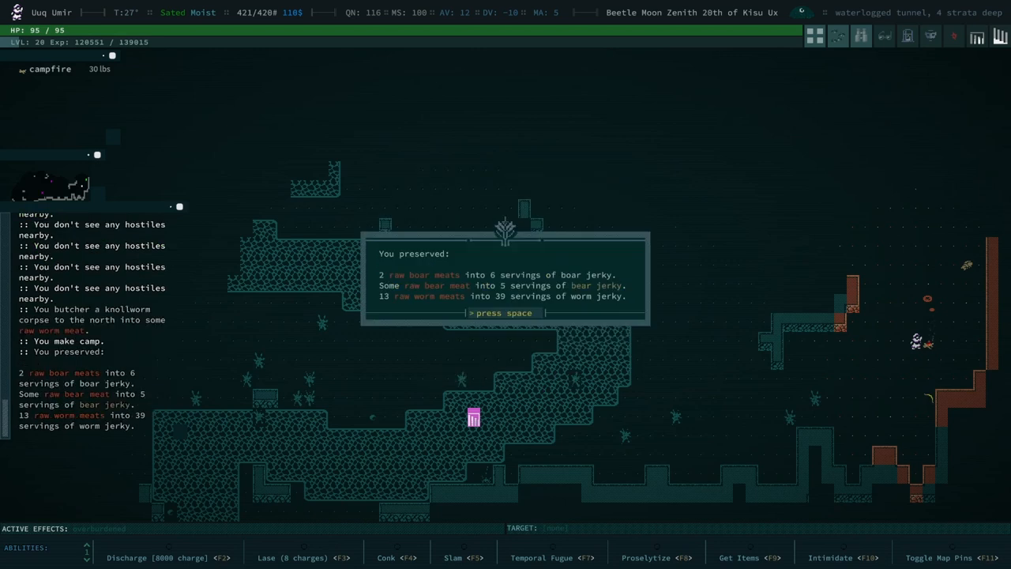
Acknowledge the preserved jerky summary and choose ingredients at the campfire
key(space)
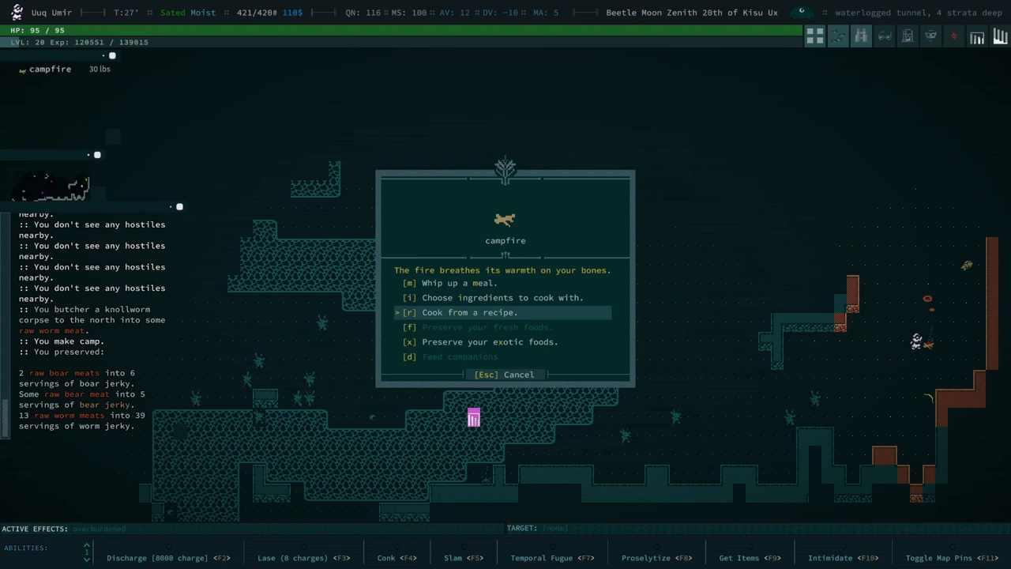
key(up)
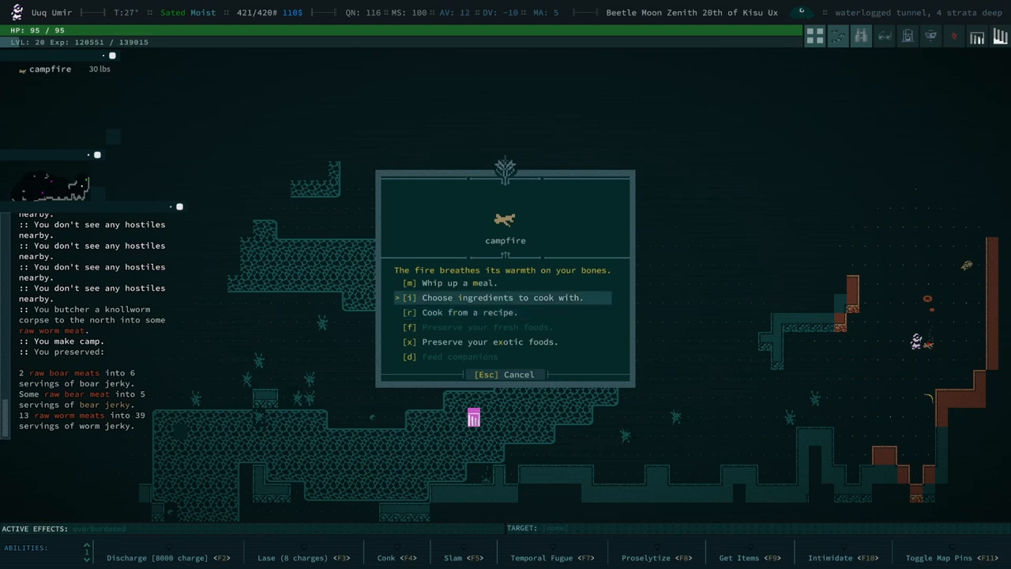
click(473, 282)
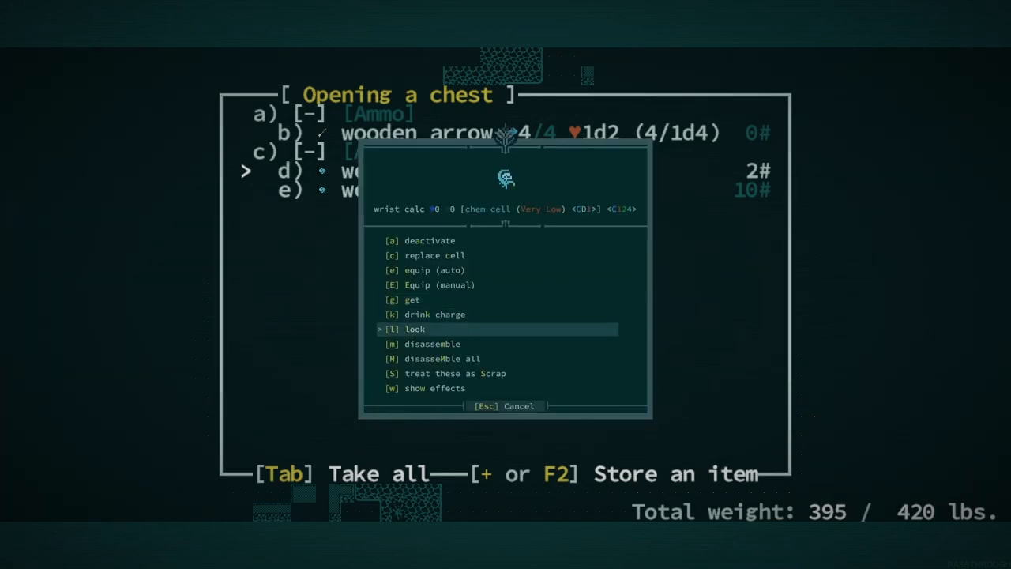
Read the wrist calc's description, close it and leave the chest to auto-explore Red Rock
click(414, 329)
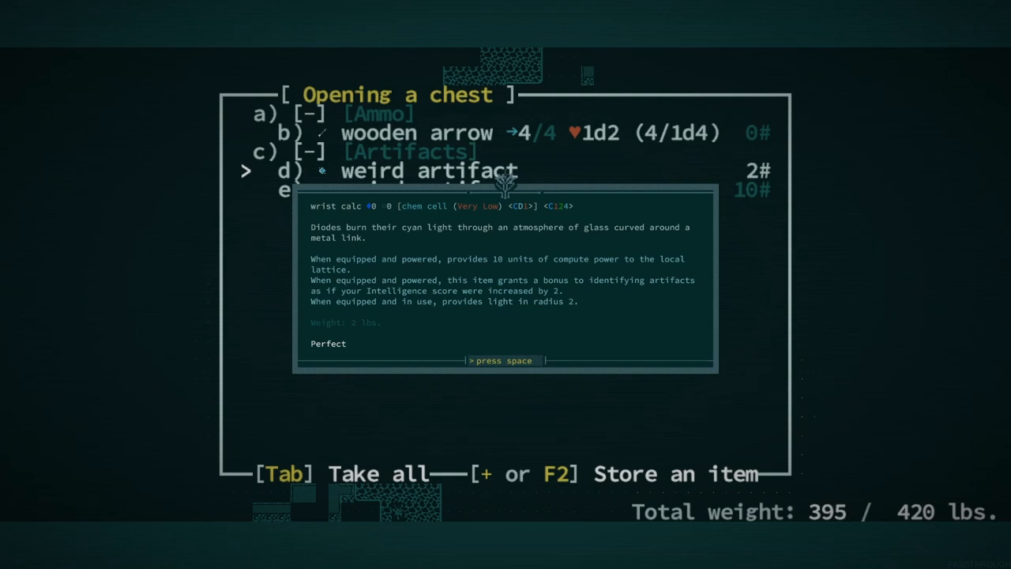
key(space)
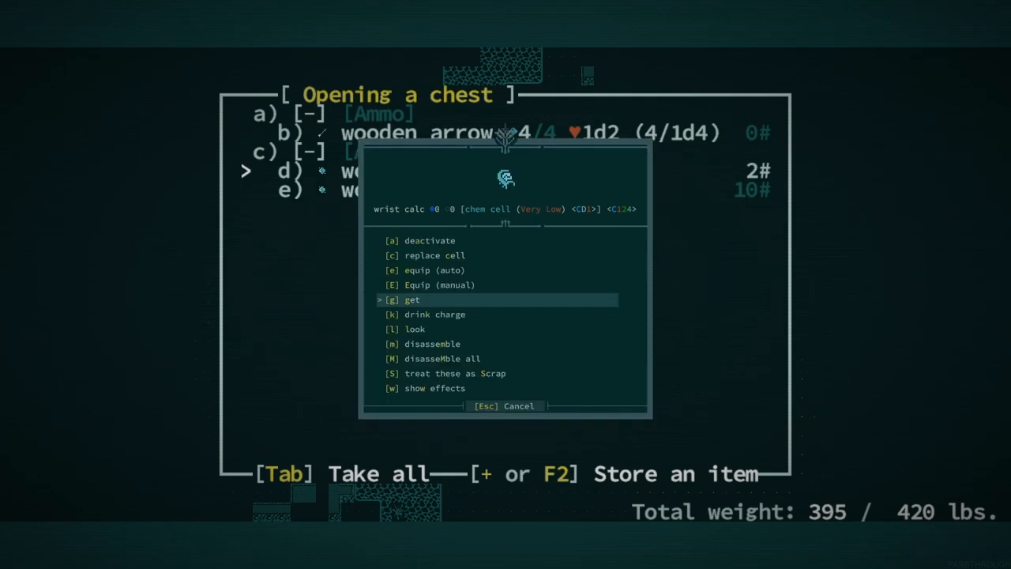
key(up)
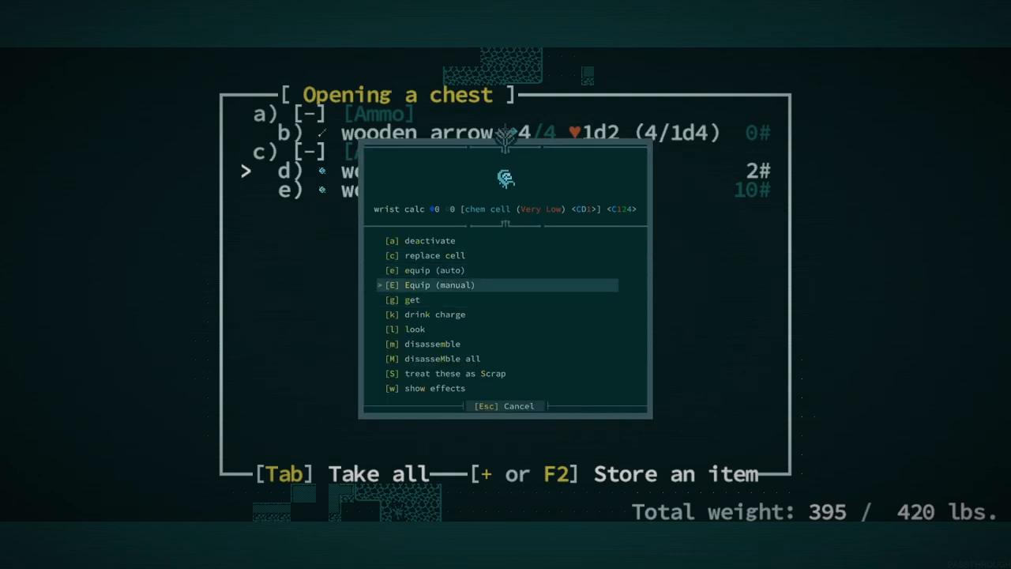
click(448, 284)
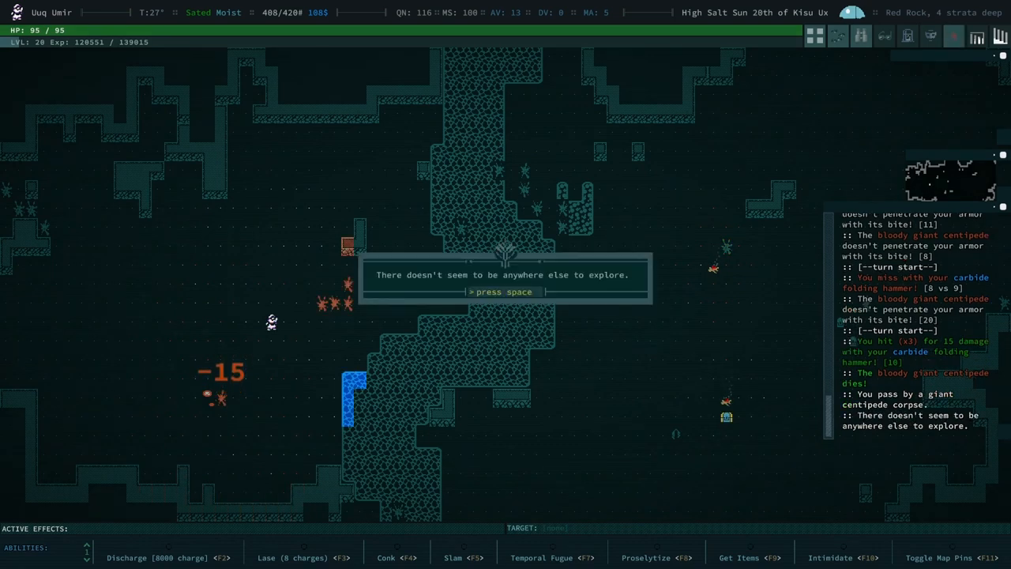
Acknowledge the nowhere-to-explore message and head up a stratum toward Qarvamur
key(space)
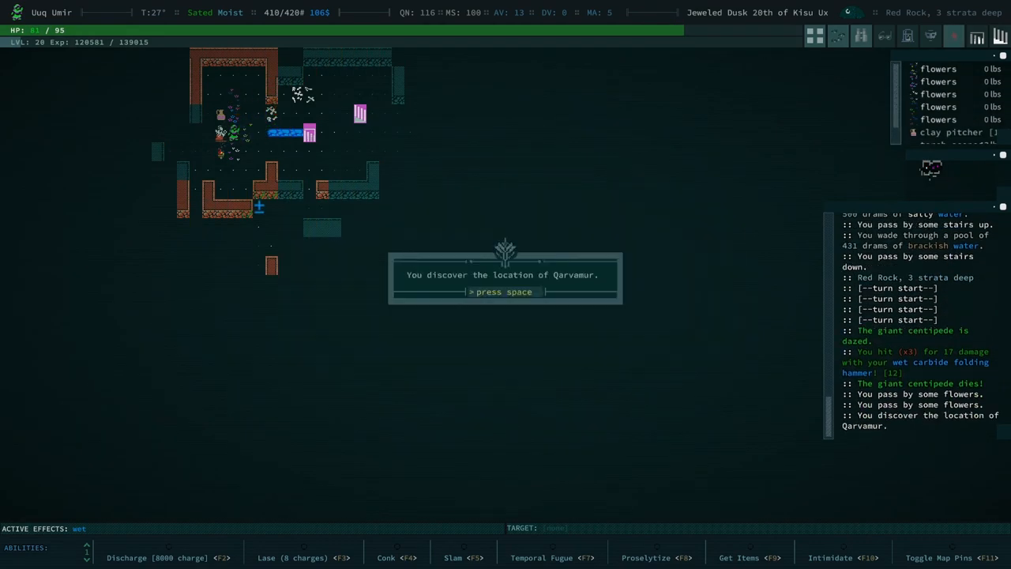
Acknowledge the Qarvamur discovery and auto-explore, picking up a small stone
key(space)
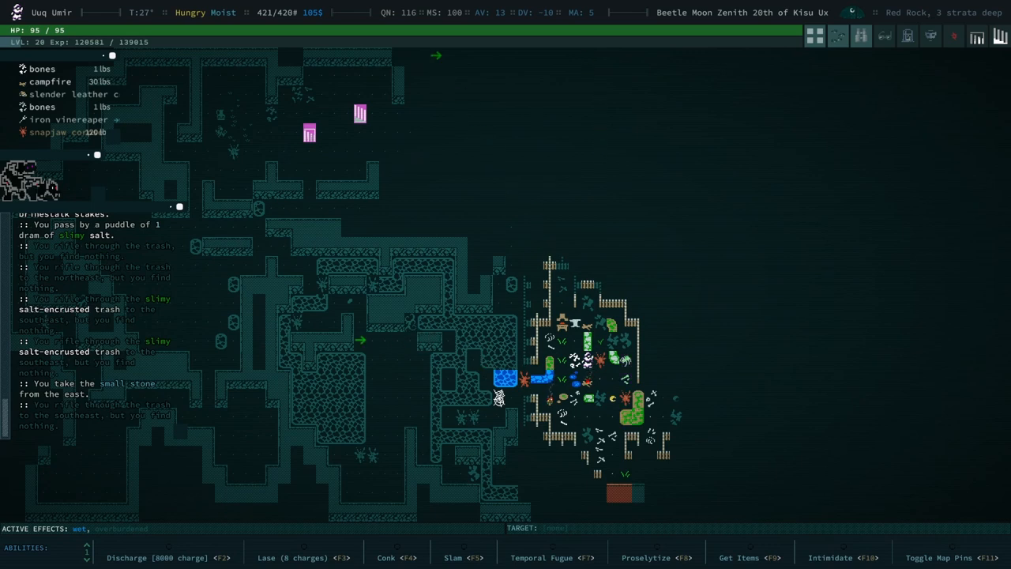
Disassemble the bent metal sheet and other scrap, dropping carried weight to 414 of 420 lbs
key(i)
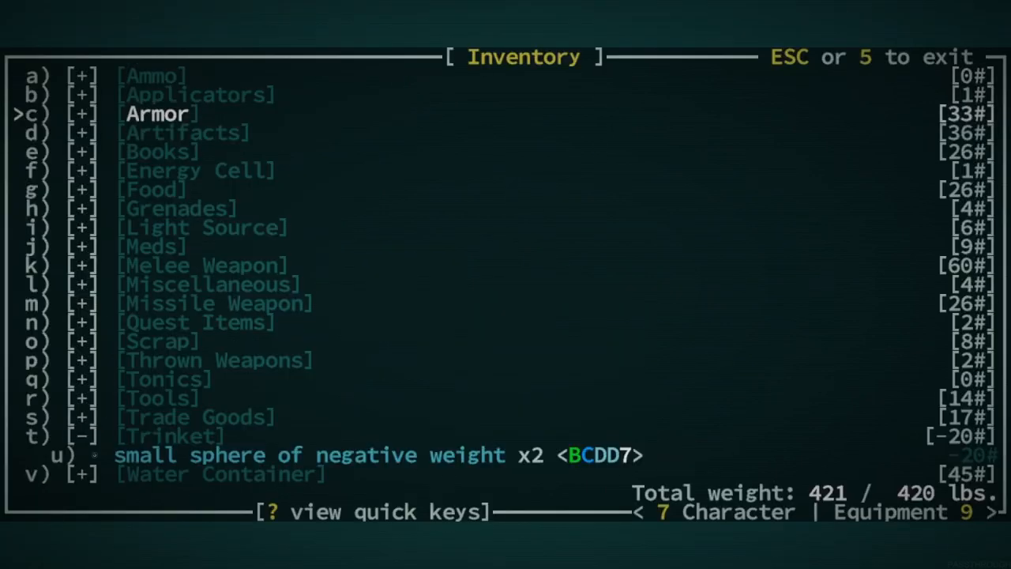
key(down)
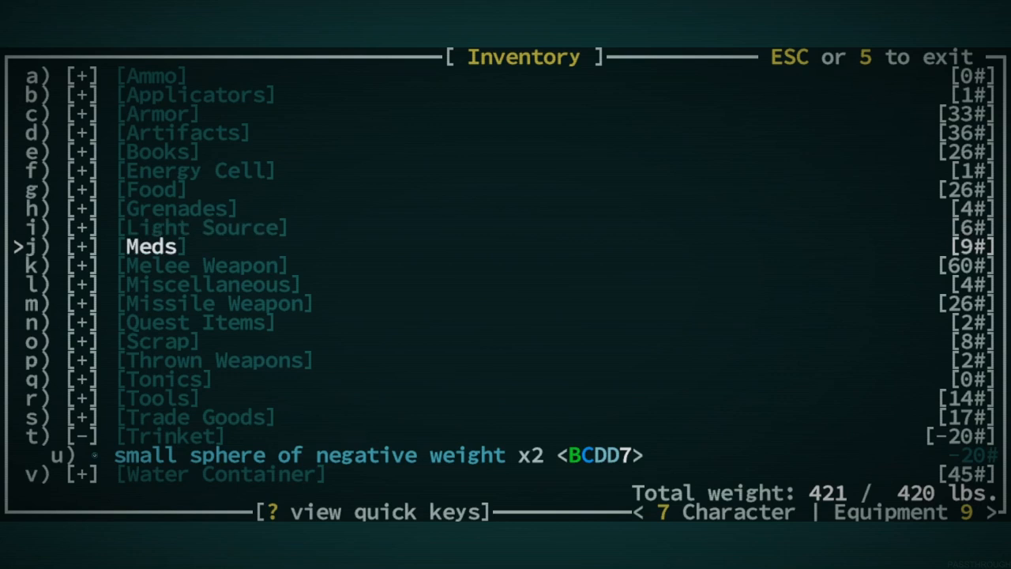
key(down)
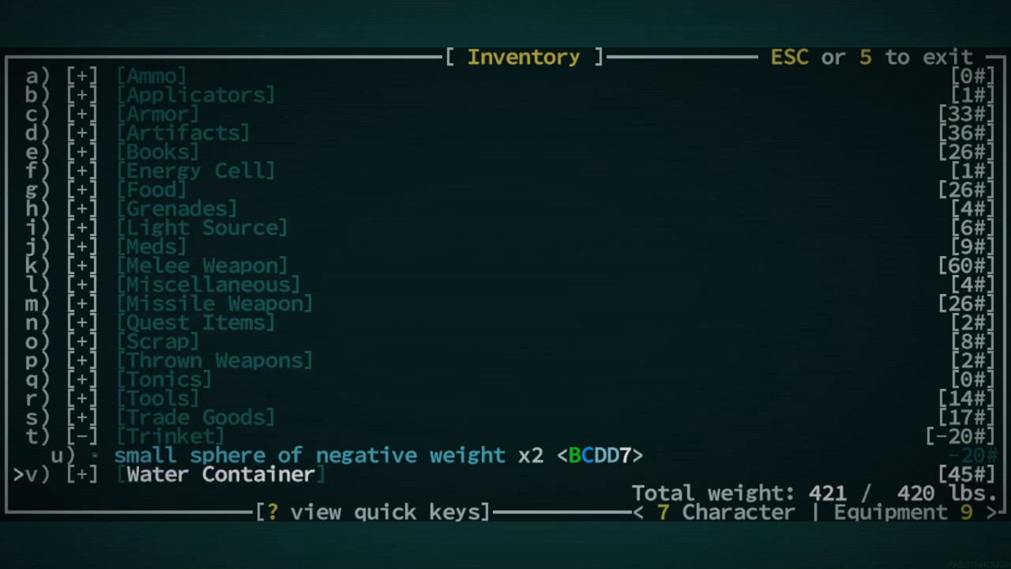
key(up)
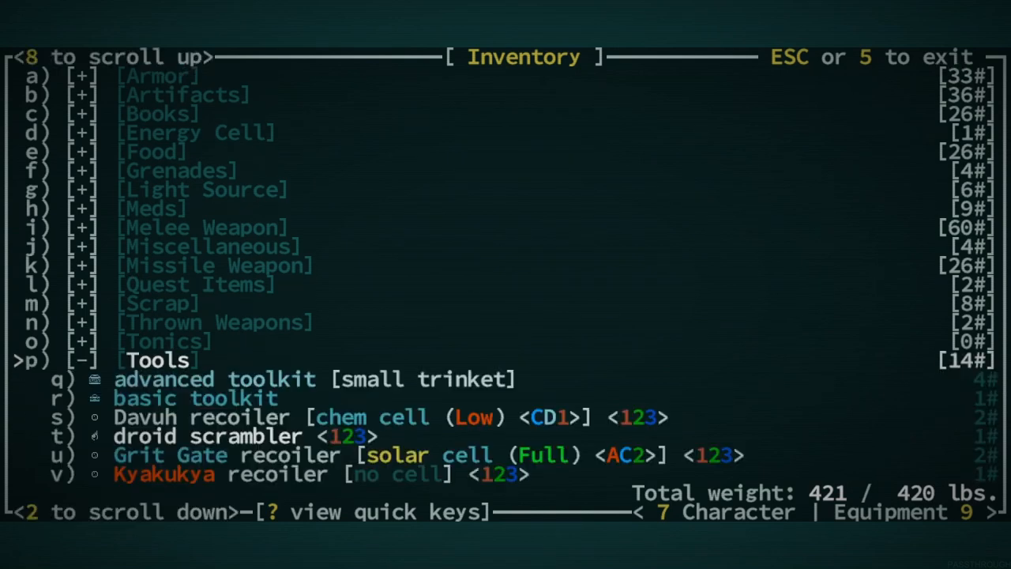
scroll(down, 3)
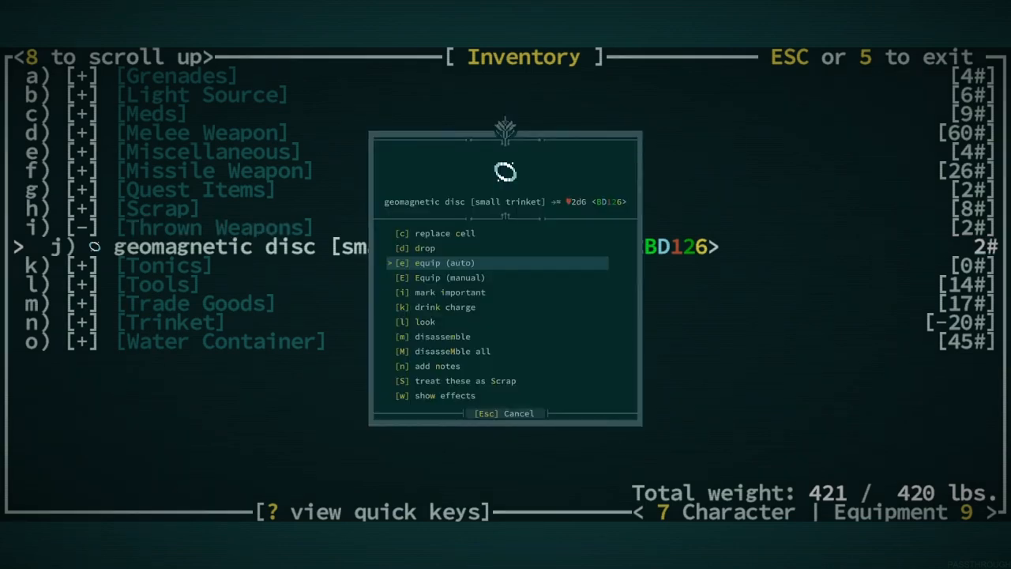
click(425, 321)
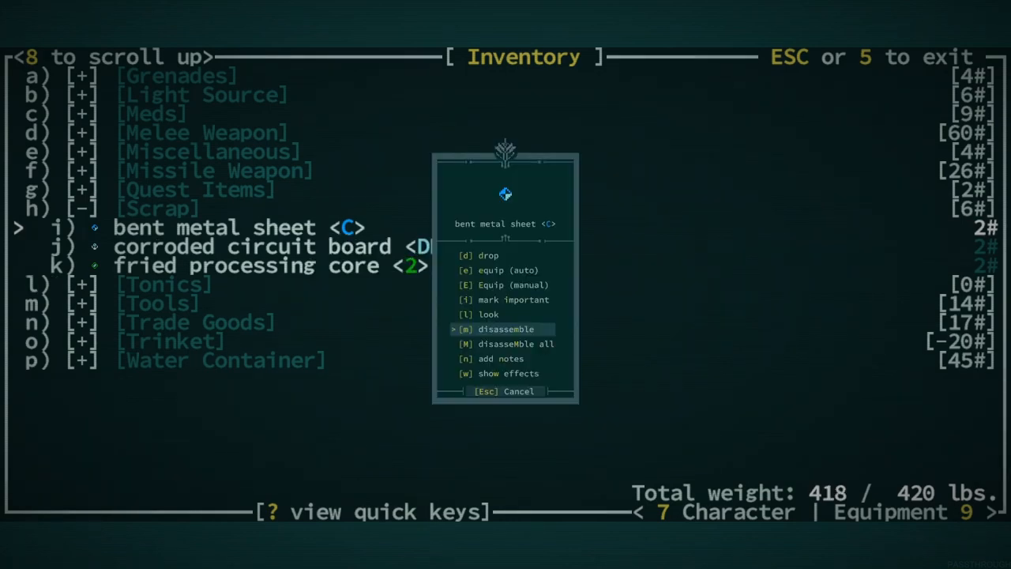
click(504, 328)
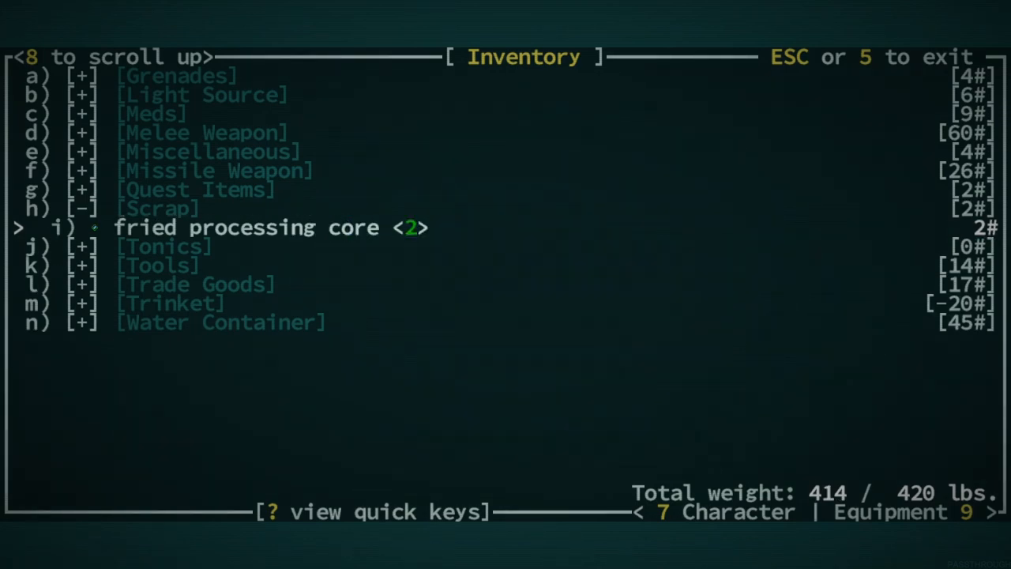
Leave the inventory, gather more loot, and review Trade Goods (24#) and Melee Weapon (62#) at 421 lbs
key(Escape)
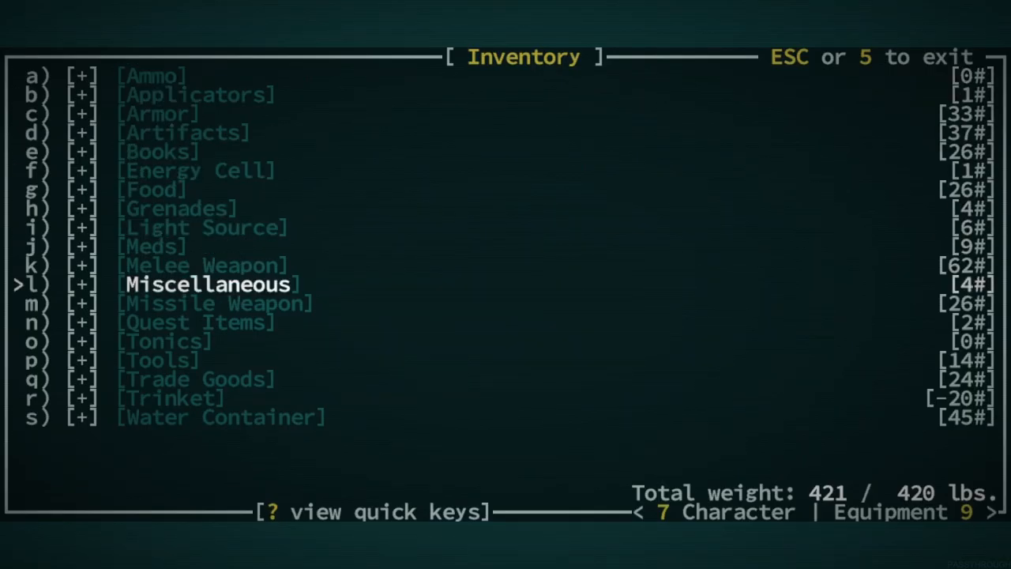
key(down)
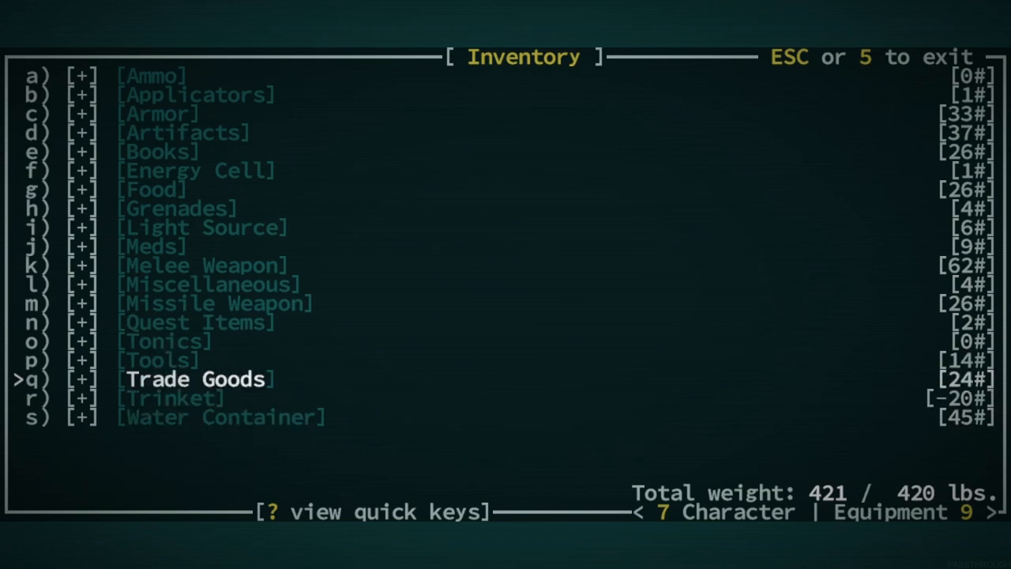
key(up)
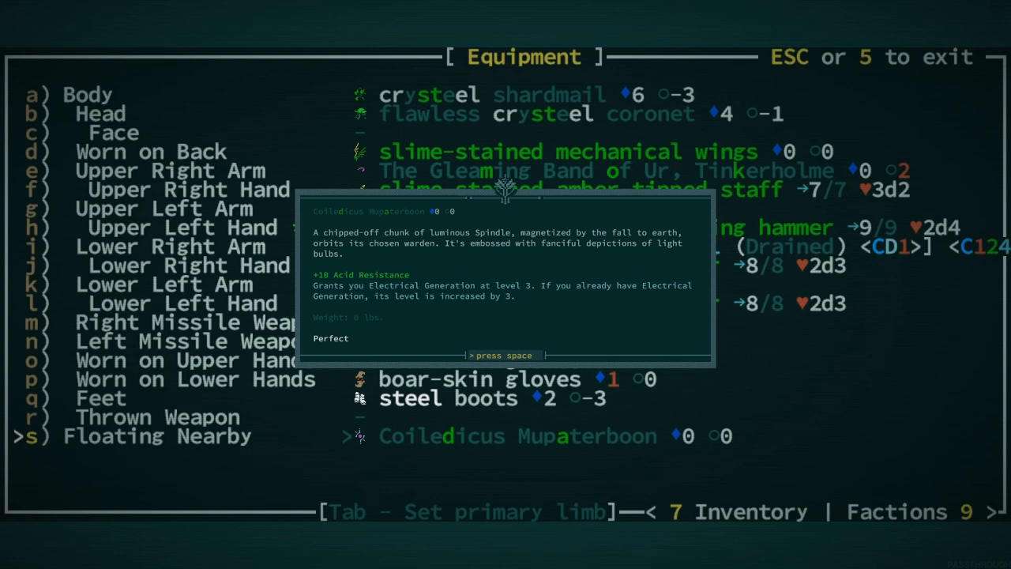
Dismiss the Coiledicus Mupaterboon description and return to the worn gear on the equipment screen
key(space)
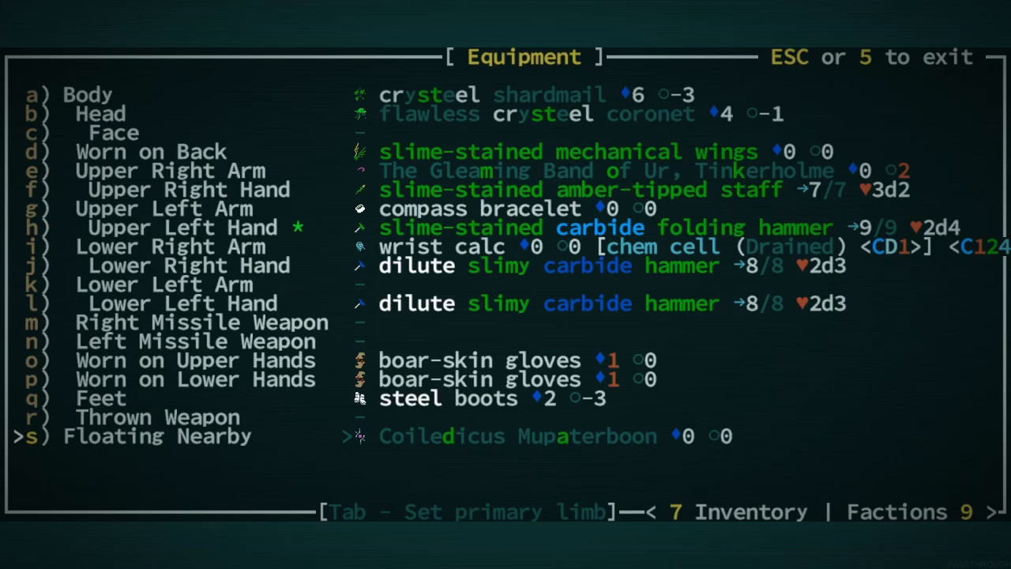
key(Escape)
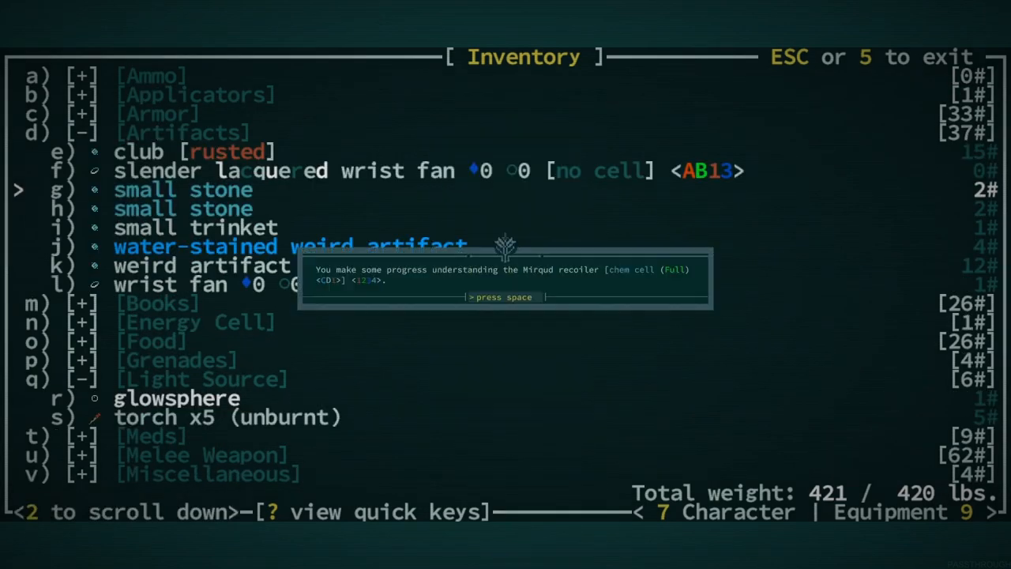
Disassemble the Mirqud recoiler and pump shotgun, cutting Artifacts to 16# and weight to 409 lbs
key(space)
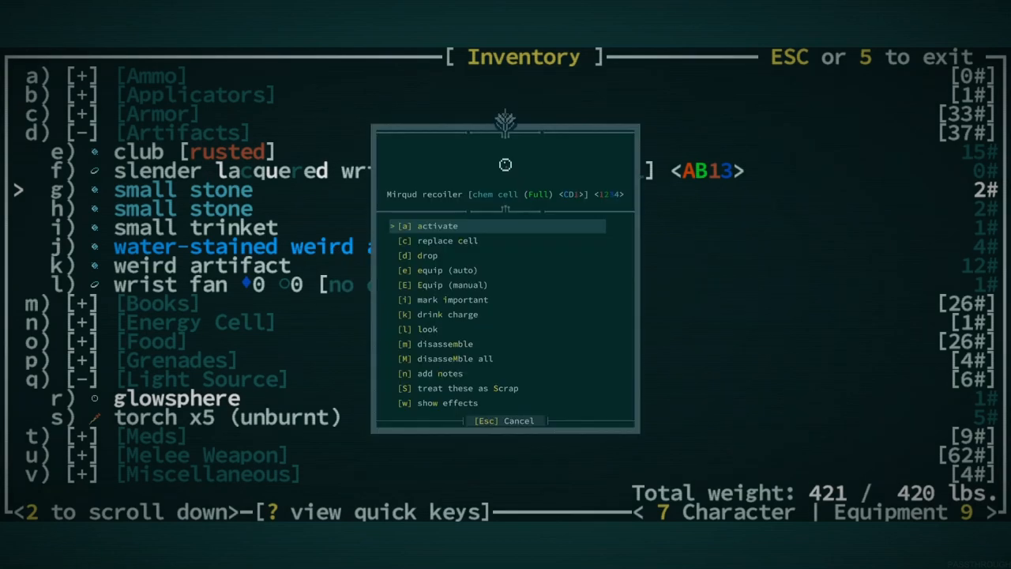
click(436, 226)
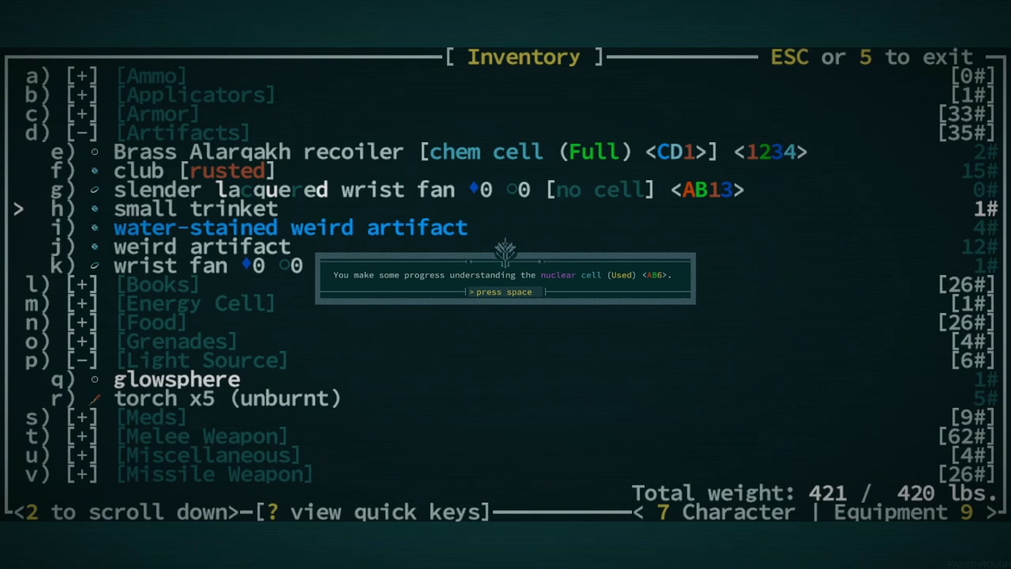
key(space)
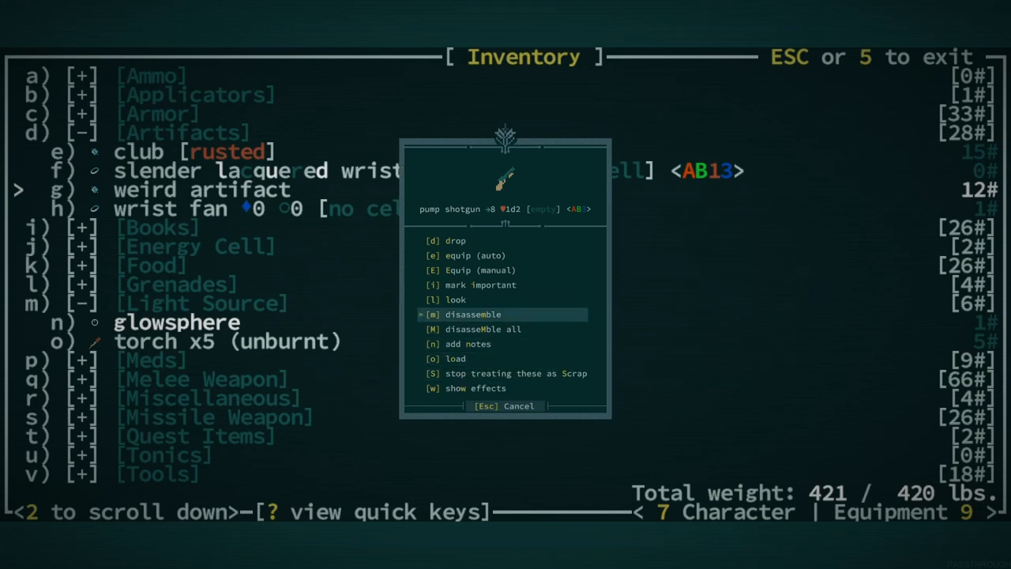
click(471, 313)
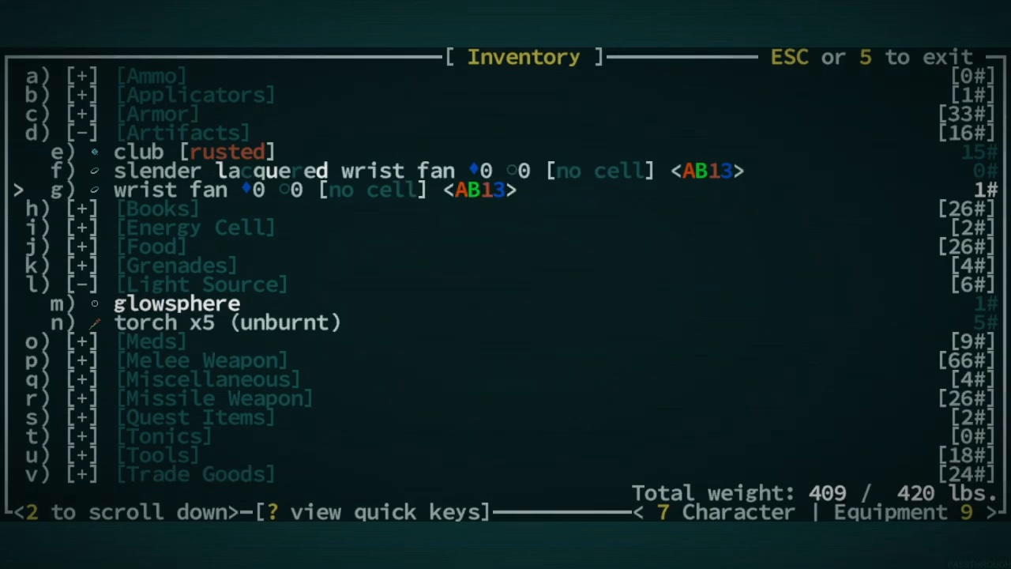
key(up)
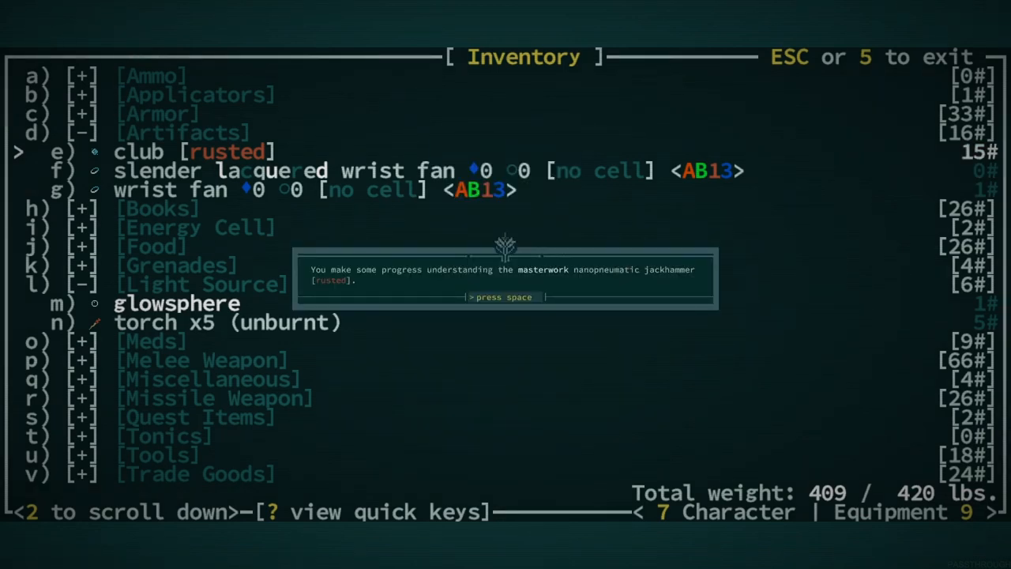
Dismiss the jackhammer progress message before heading back into Red Rock for the wooden buckler
key(space)
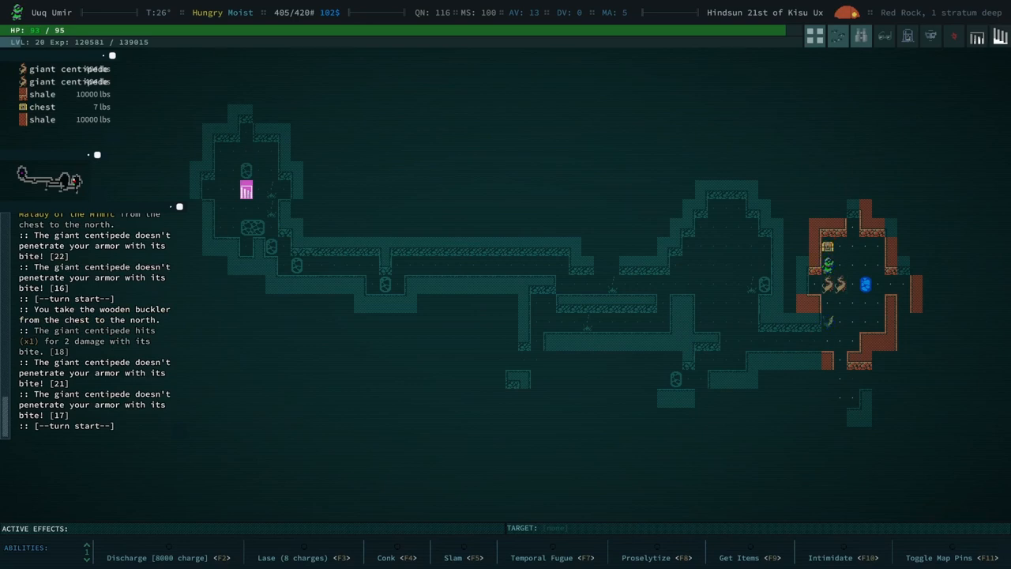
Confirm the wooden buckler under Shield, then auto-explore until Red Rock has nowhere else to explore
key(i)
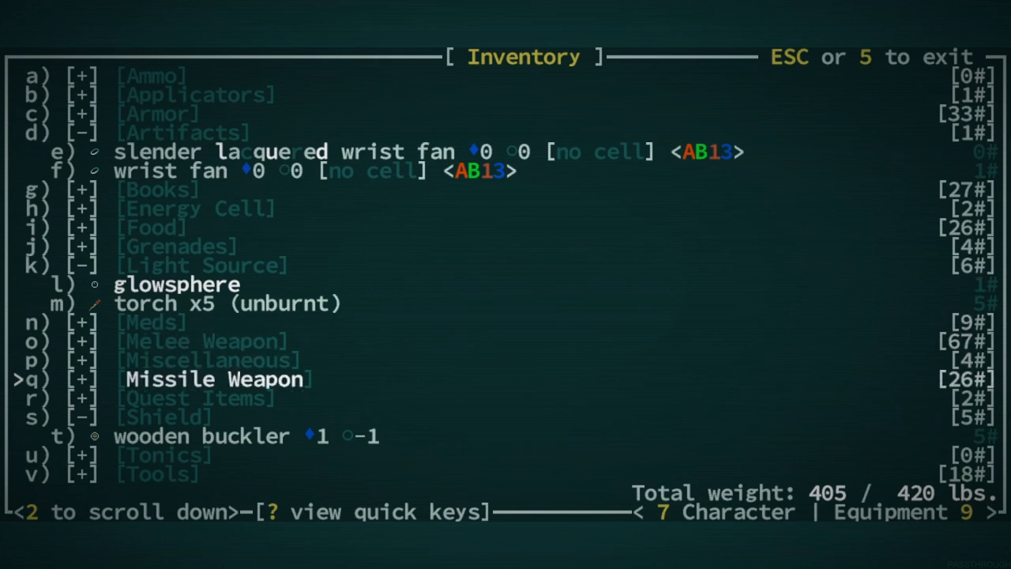
click(201, 435)
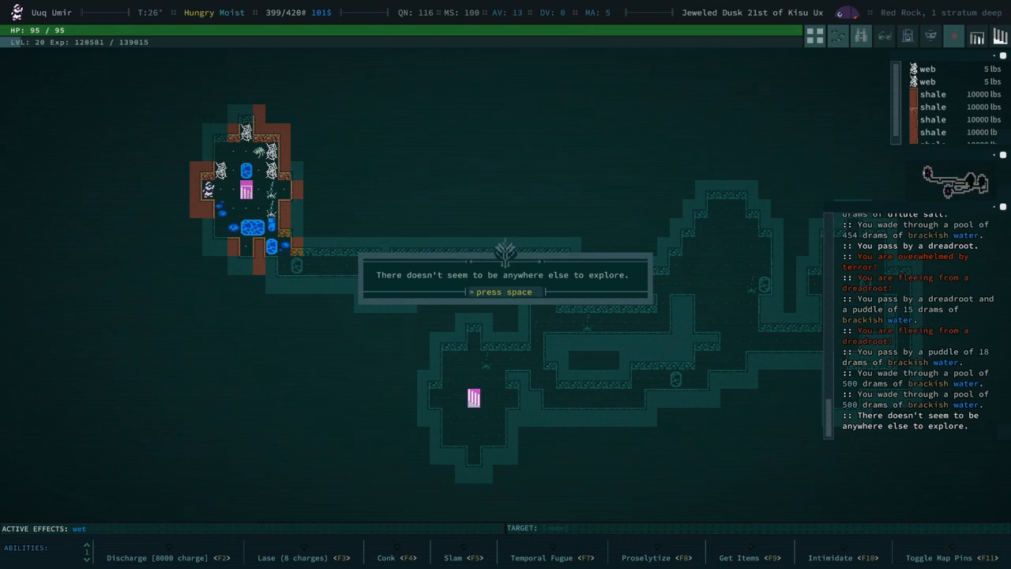
key(space)
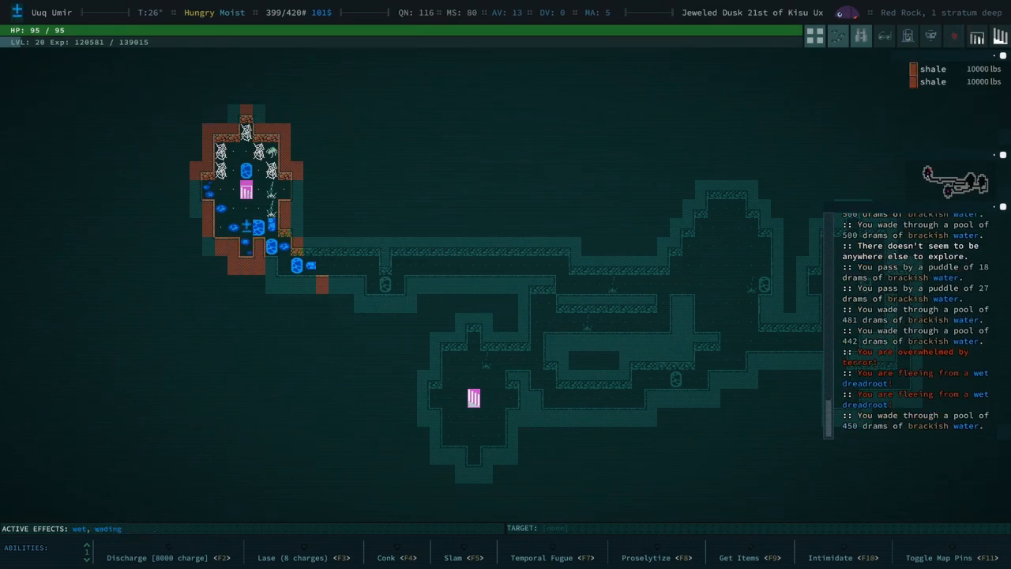